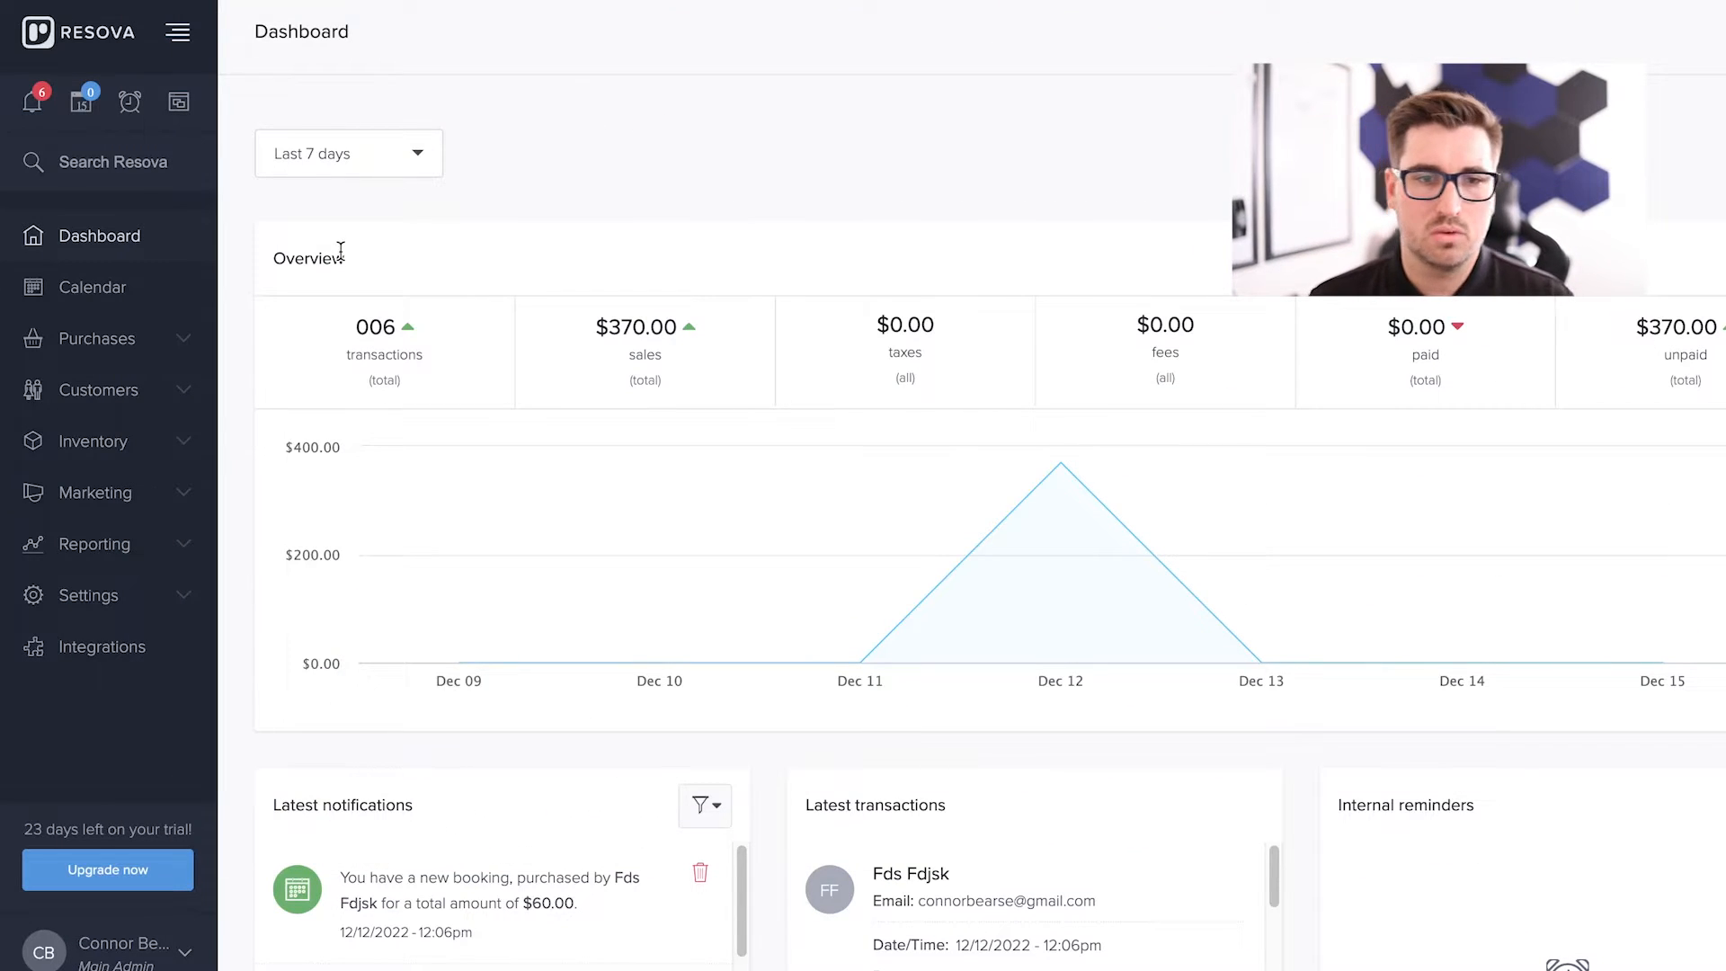
- Reach Booking Site Settings from the sidebar Settings section to view inventory layouts
{"action": "left_click", "coordinate": [88, 595]}
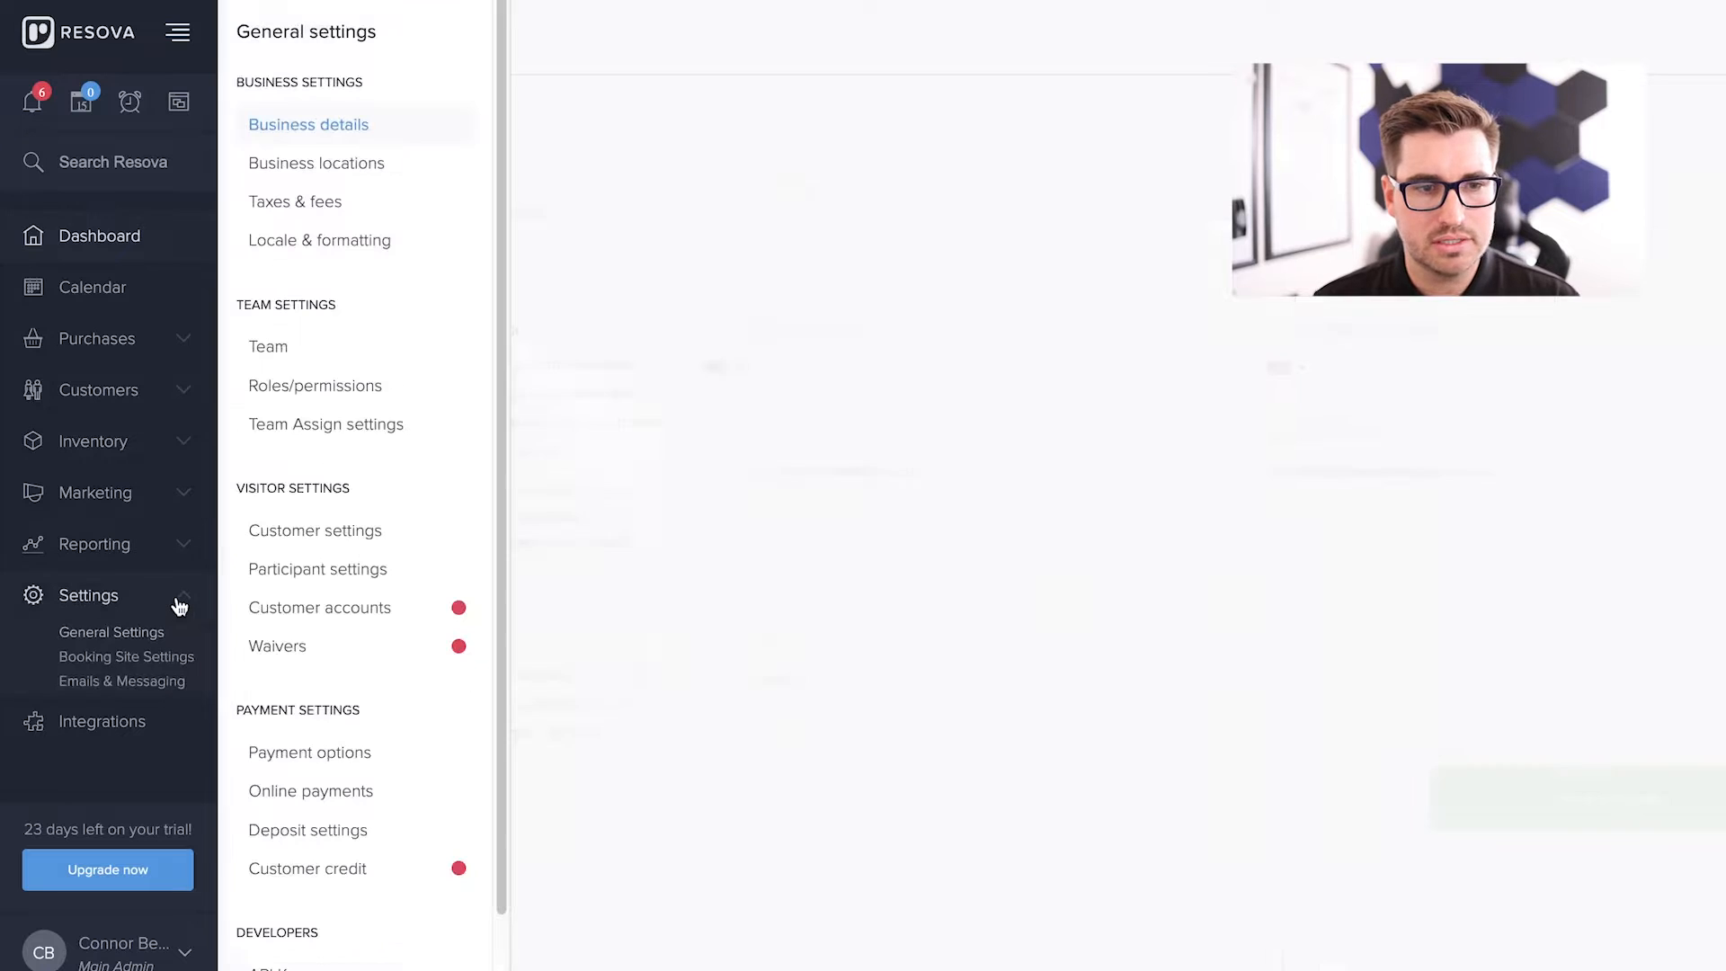
{"action": "left_click", "coordinate": [126, 659]}
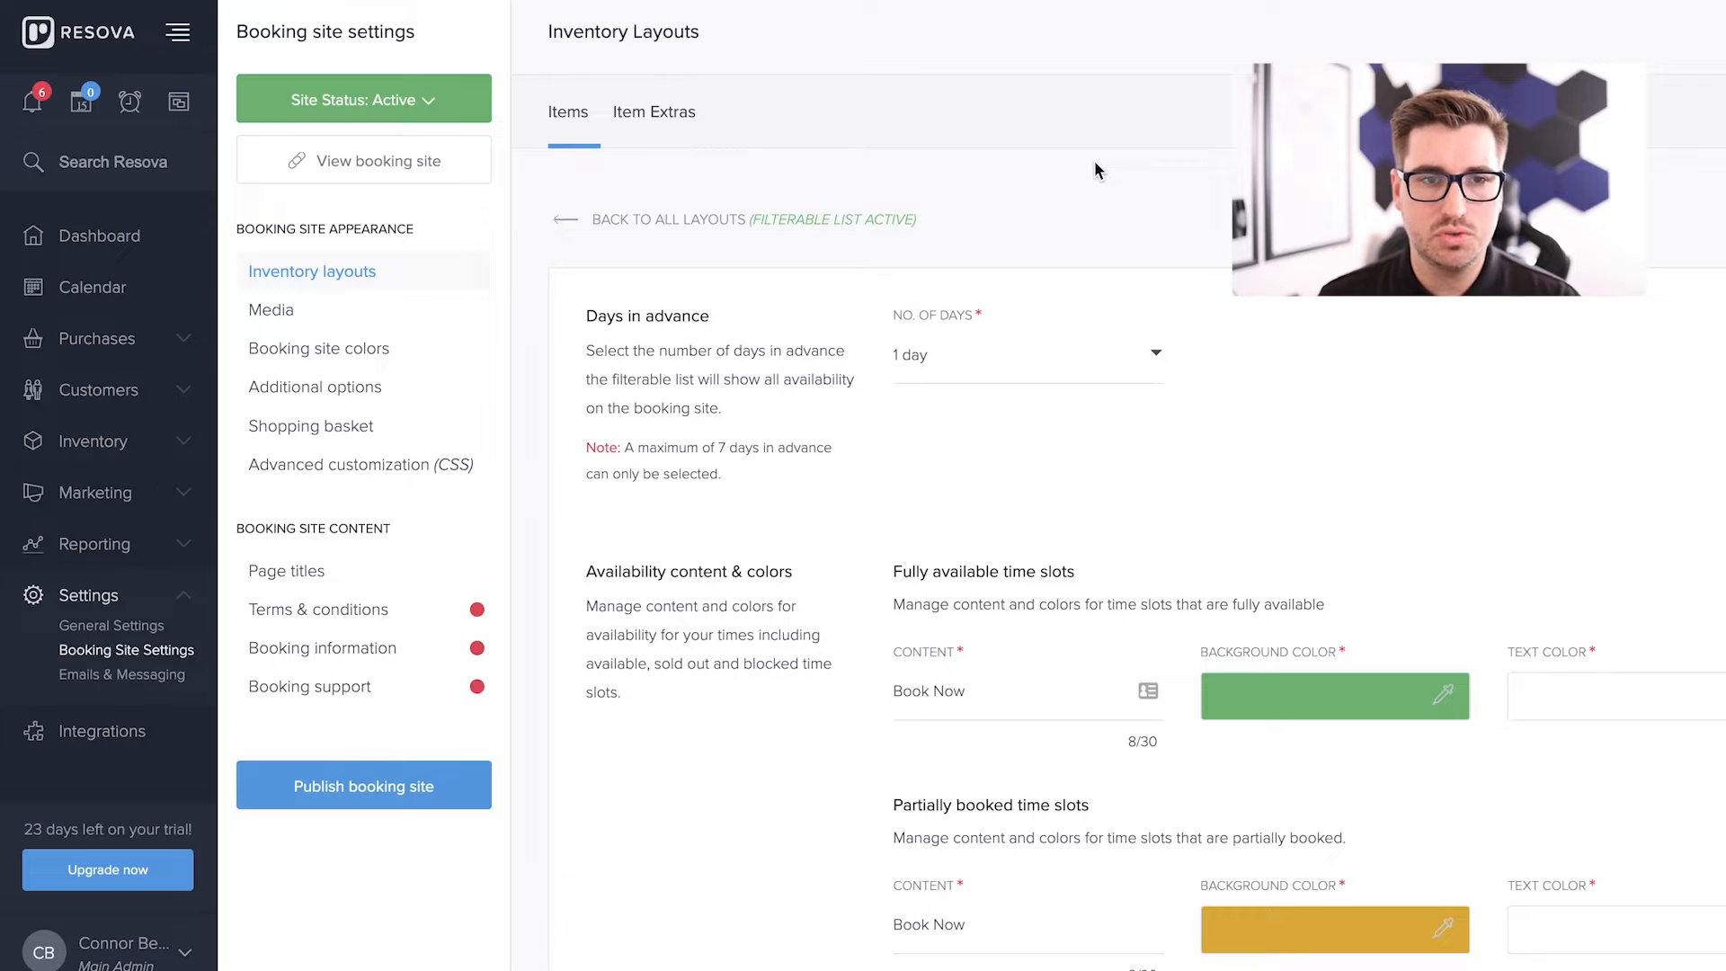
{"action": "mouse_move", "coordinate": [509, 94]}
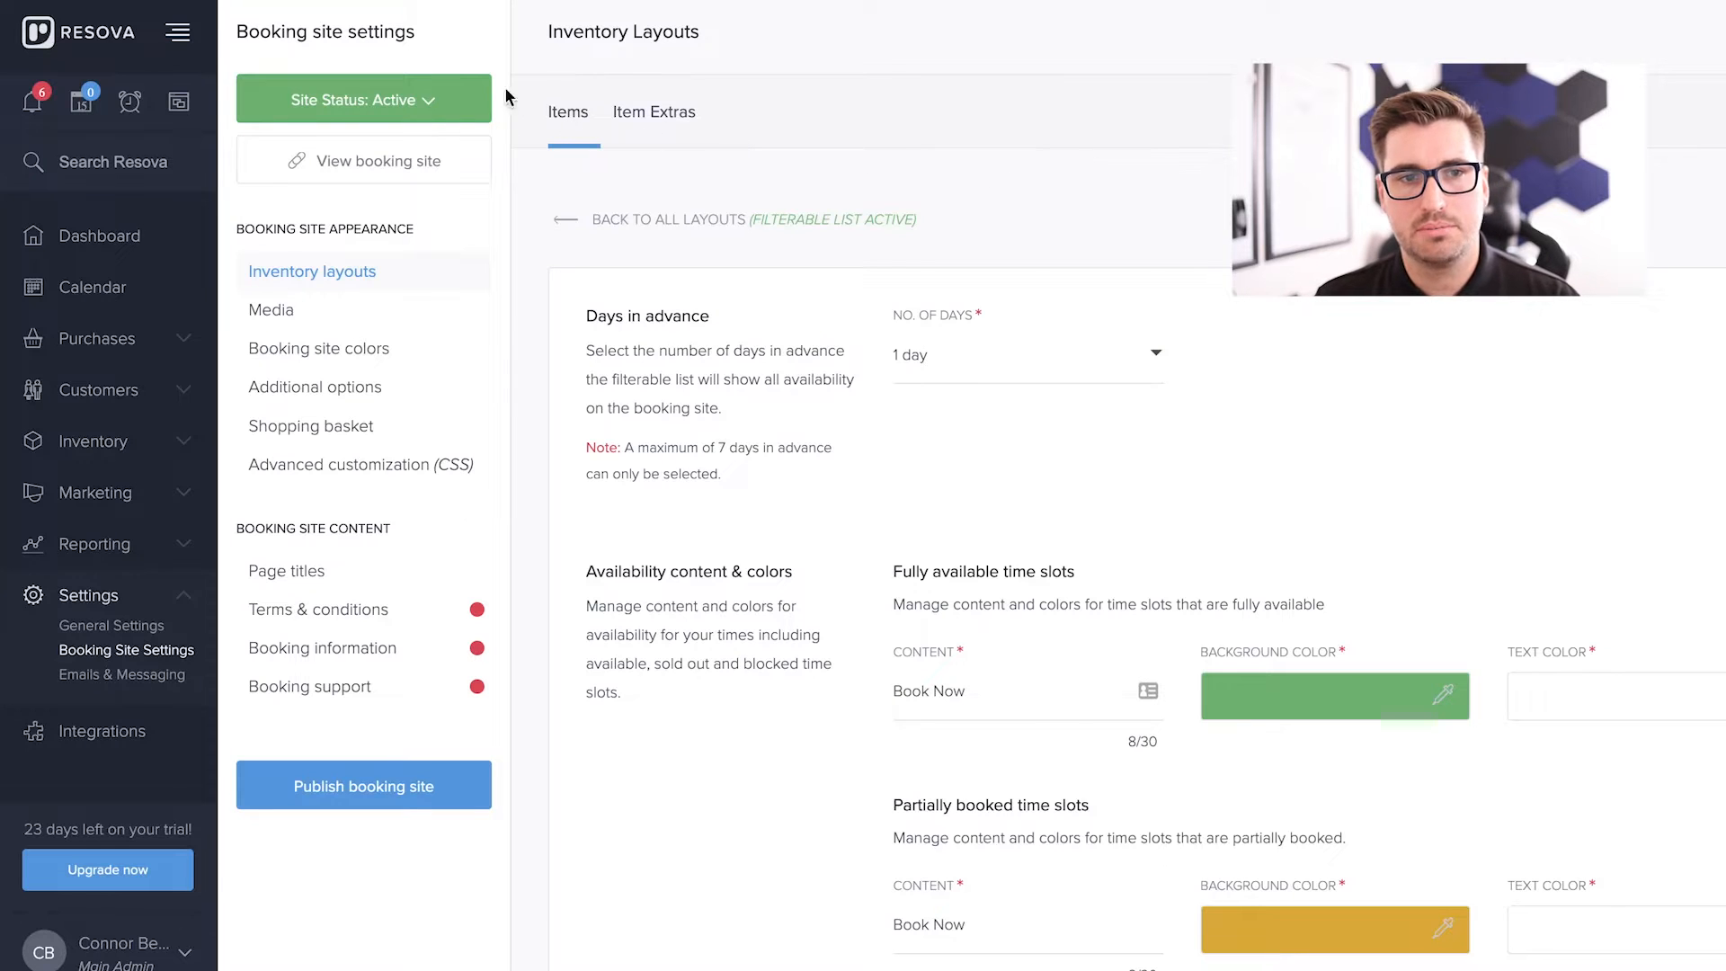
{"action": "mouse_move", "coordinate": [439, 111]}
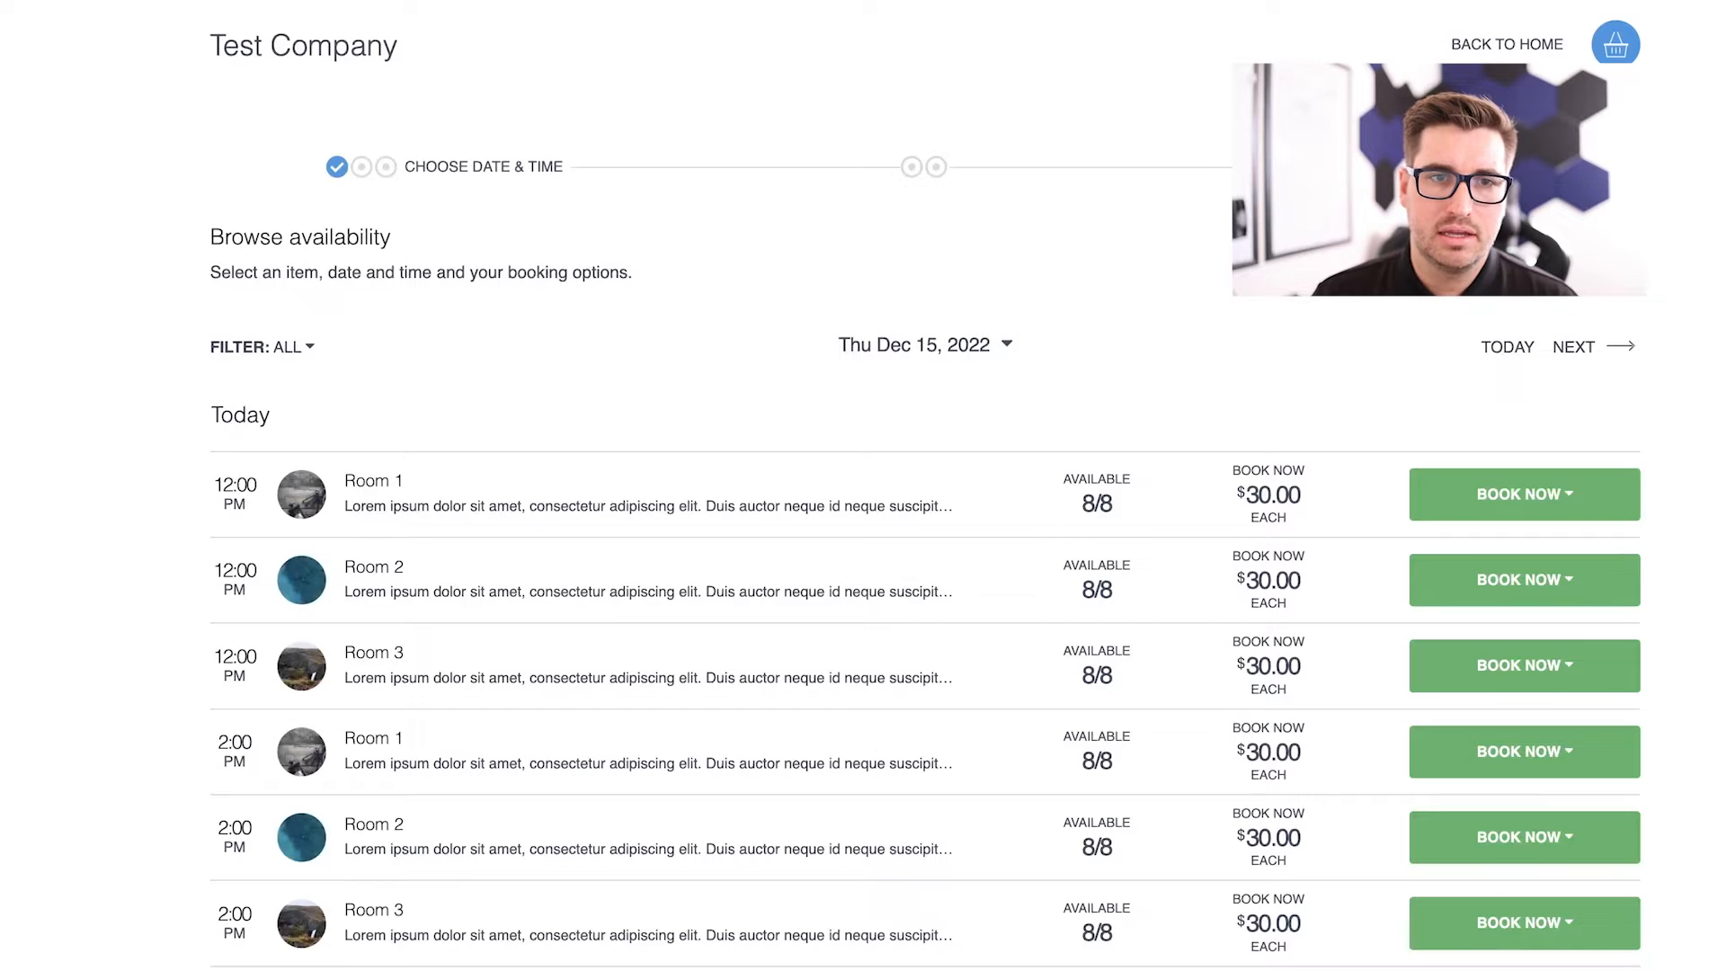
{"action": "mouse_move", "coordinate": [172, 72]}
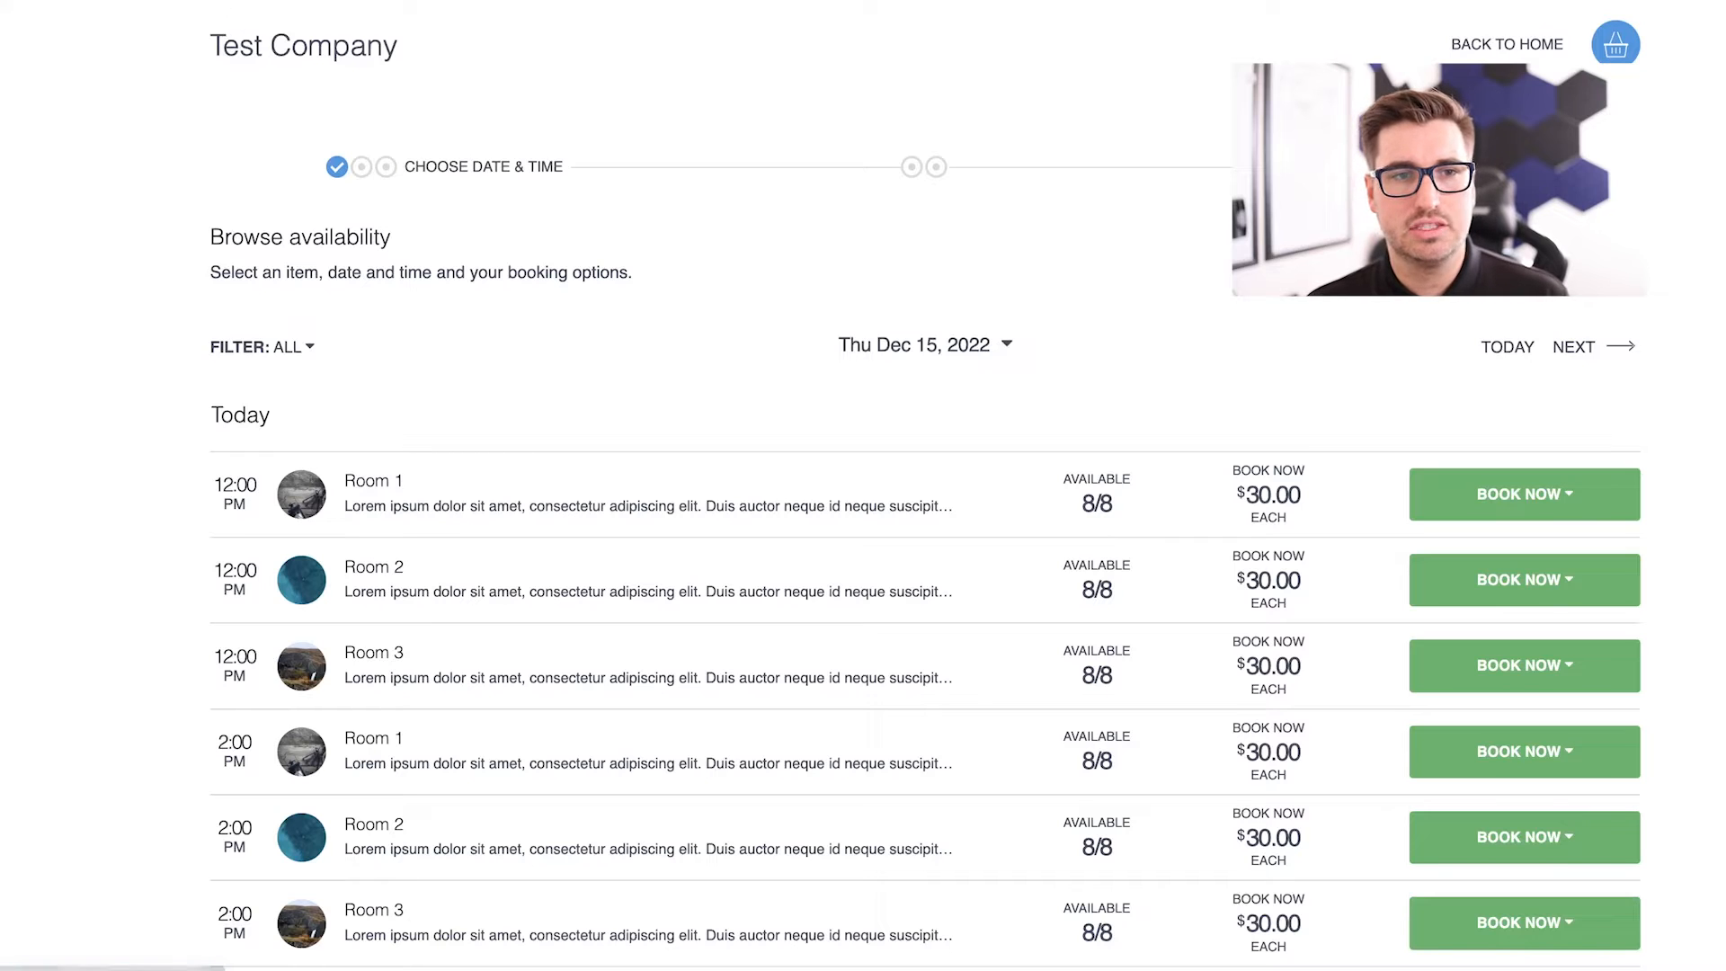
{"action": "mouse_move", "coordinate": [421, 90]}
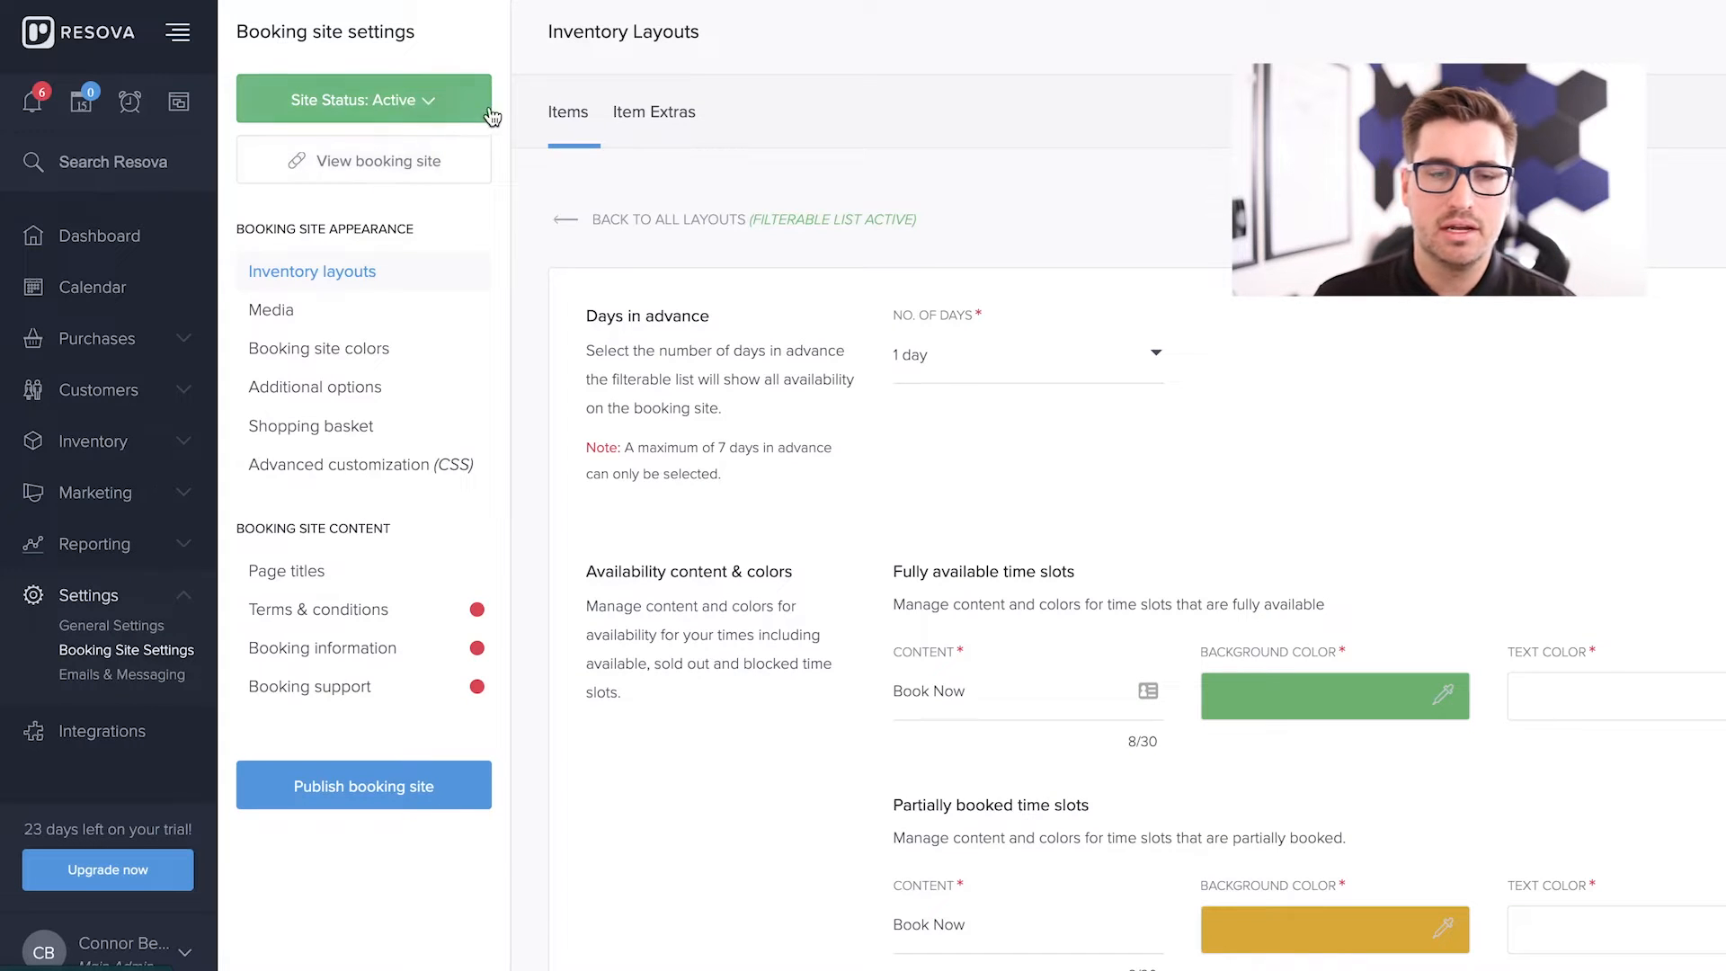
{"action": "mouse_move", "coordinate": [482, 47]}
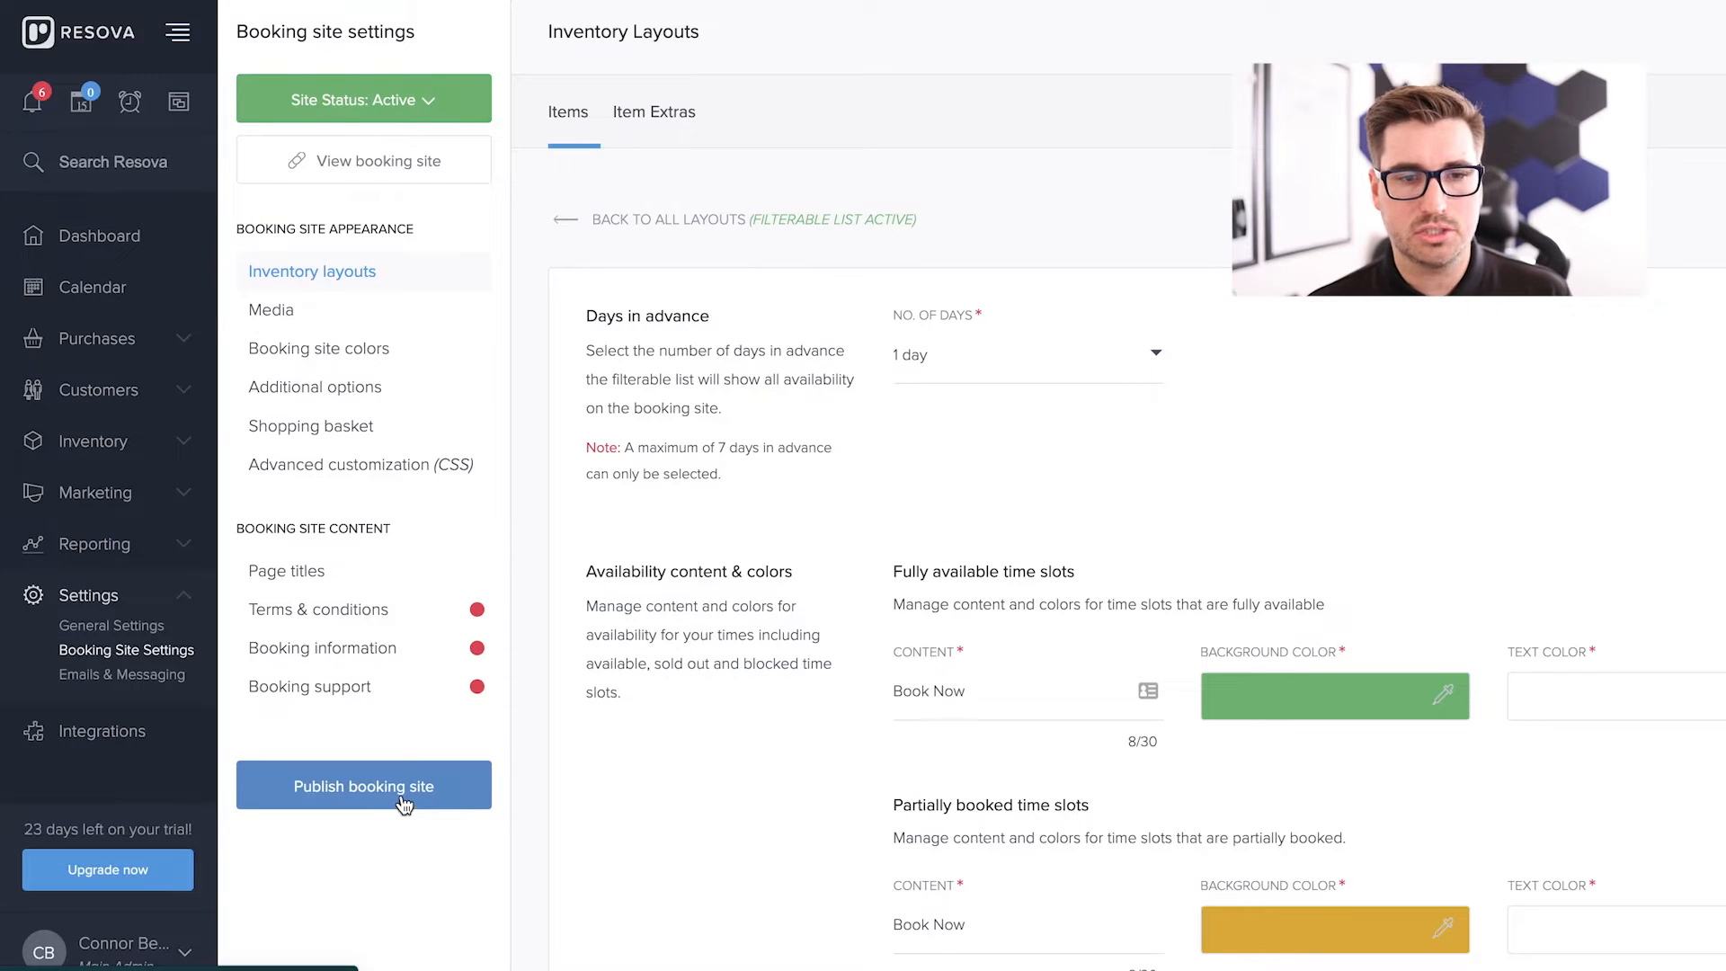
- Start publishing the booking site to reach the 'What do you want to publish?' choices
{"action": "left_click", "coordinate": [363, 784]}
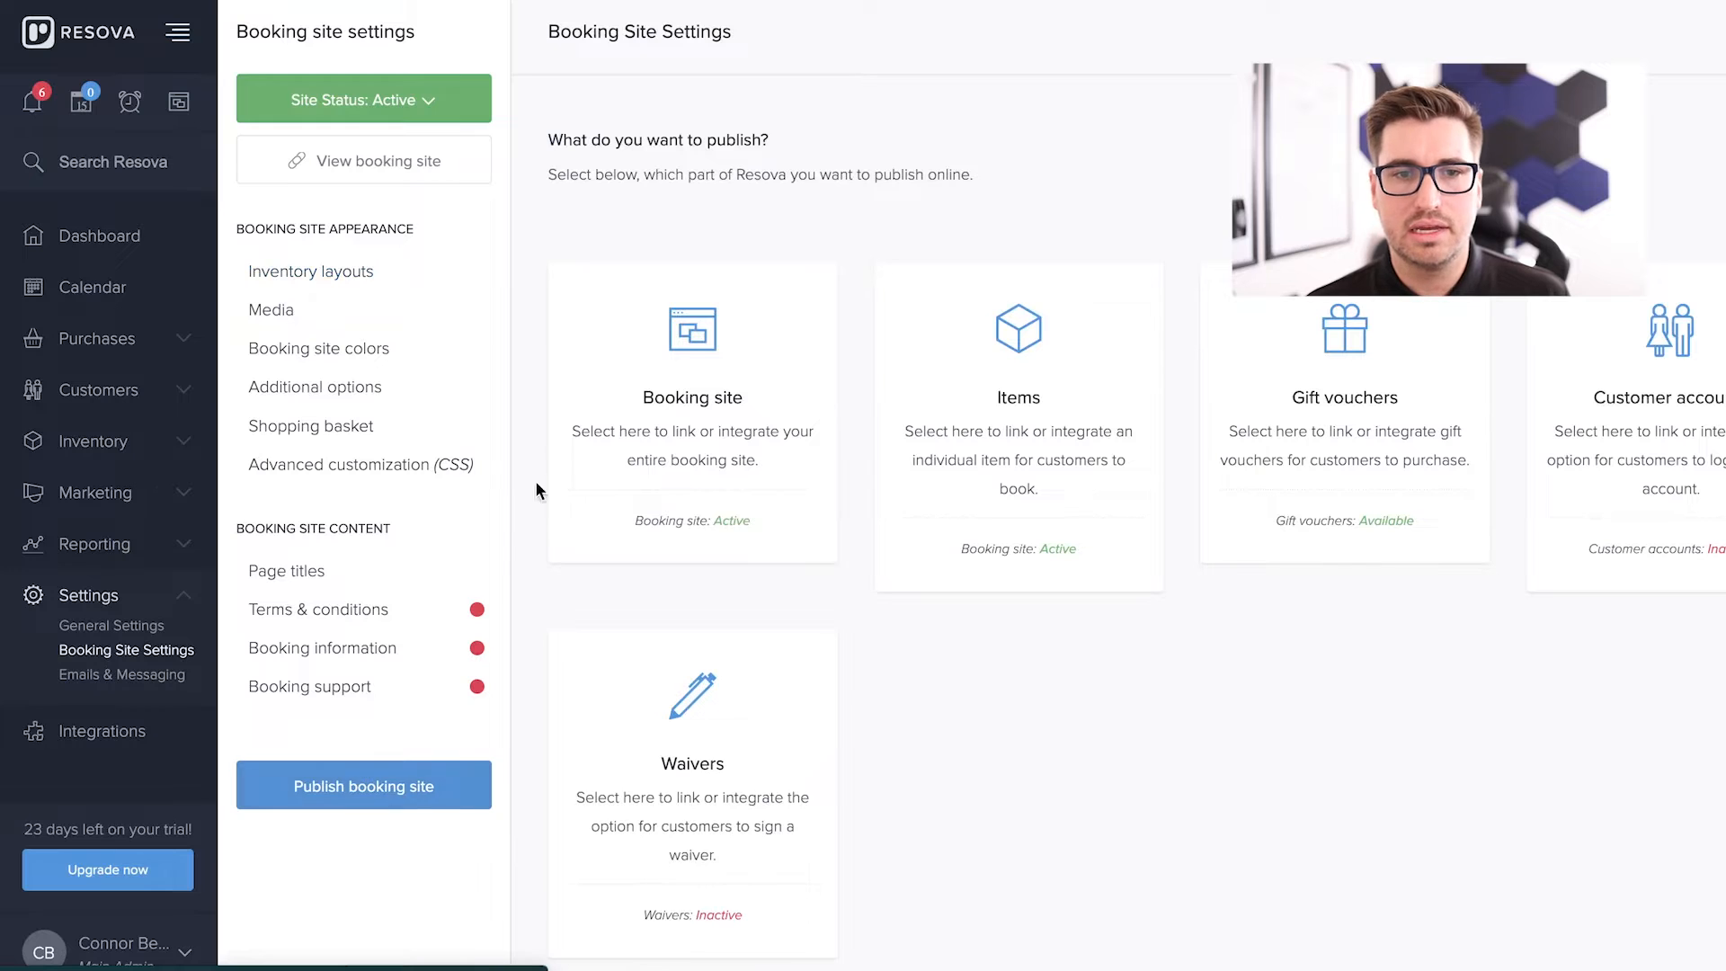
{"action": "mouse_move", "coordinate": [720, 237]}
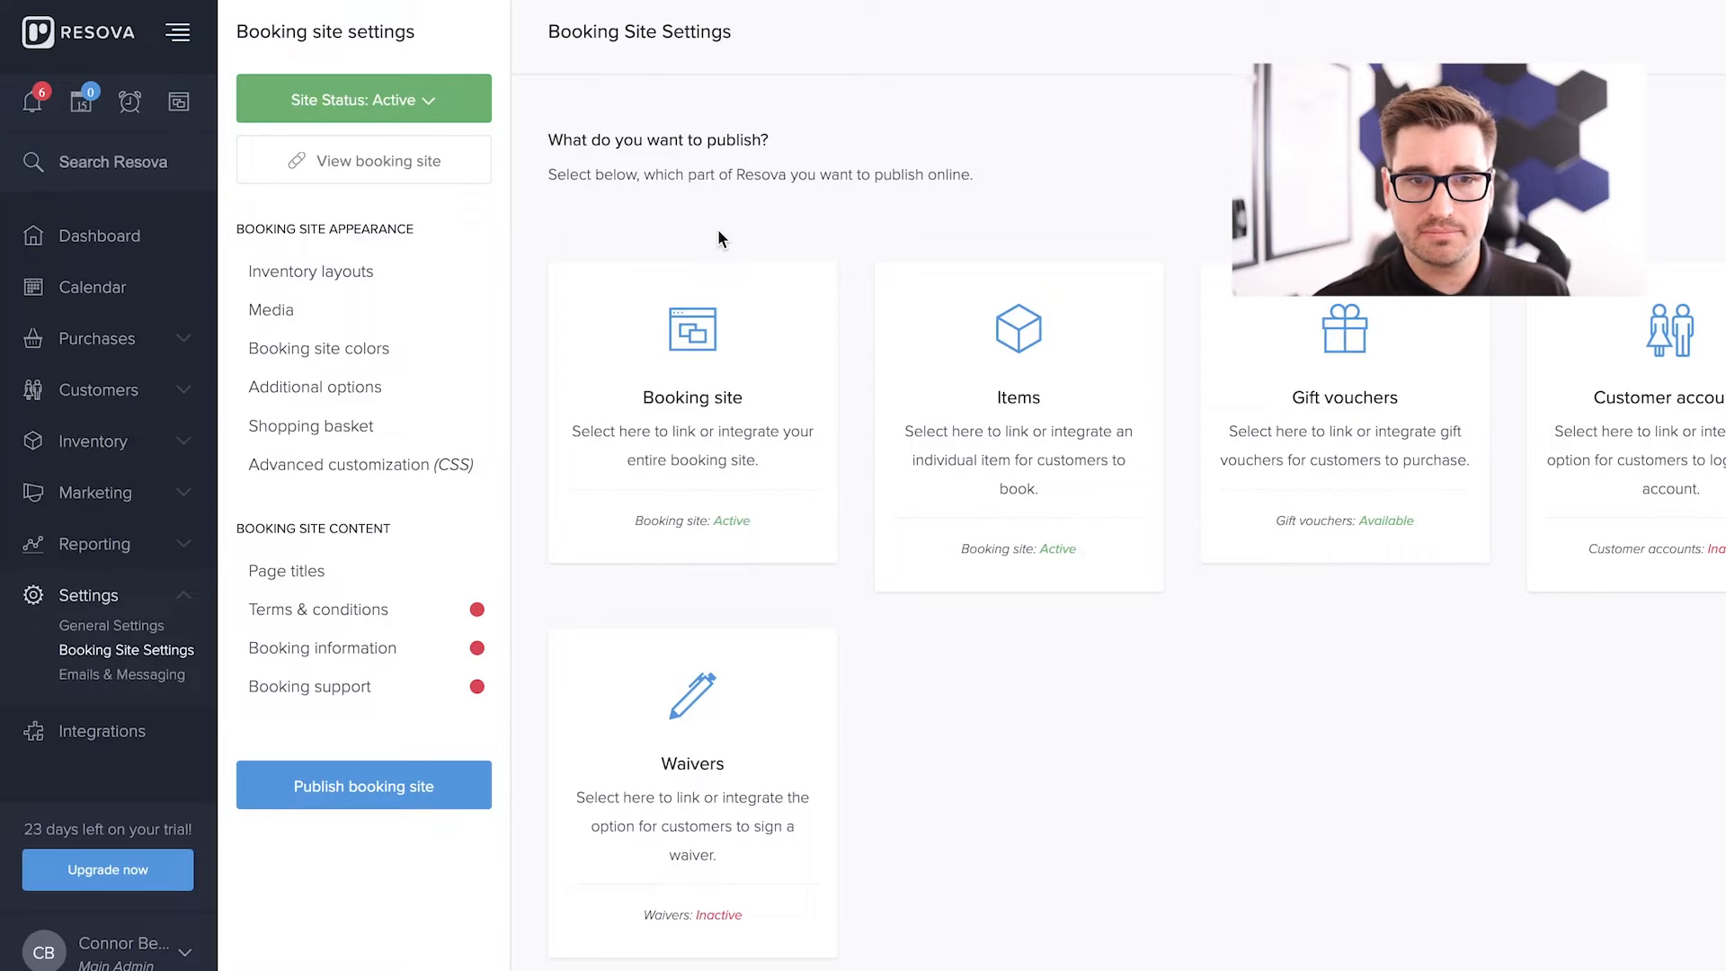
{"action": "mouse_move", "coordinate": [995, 421]}
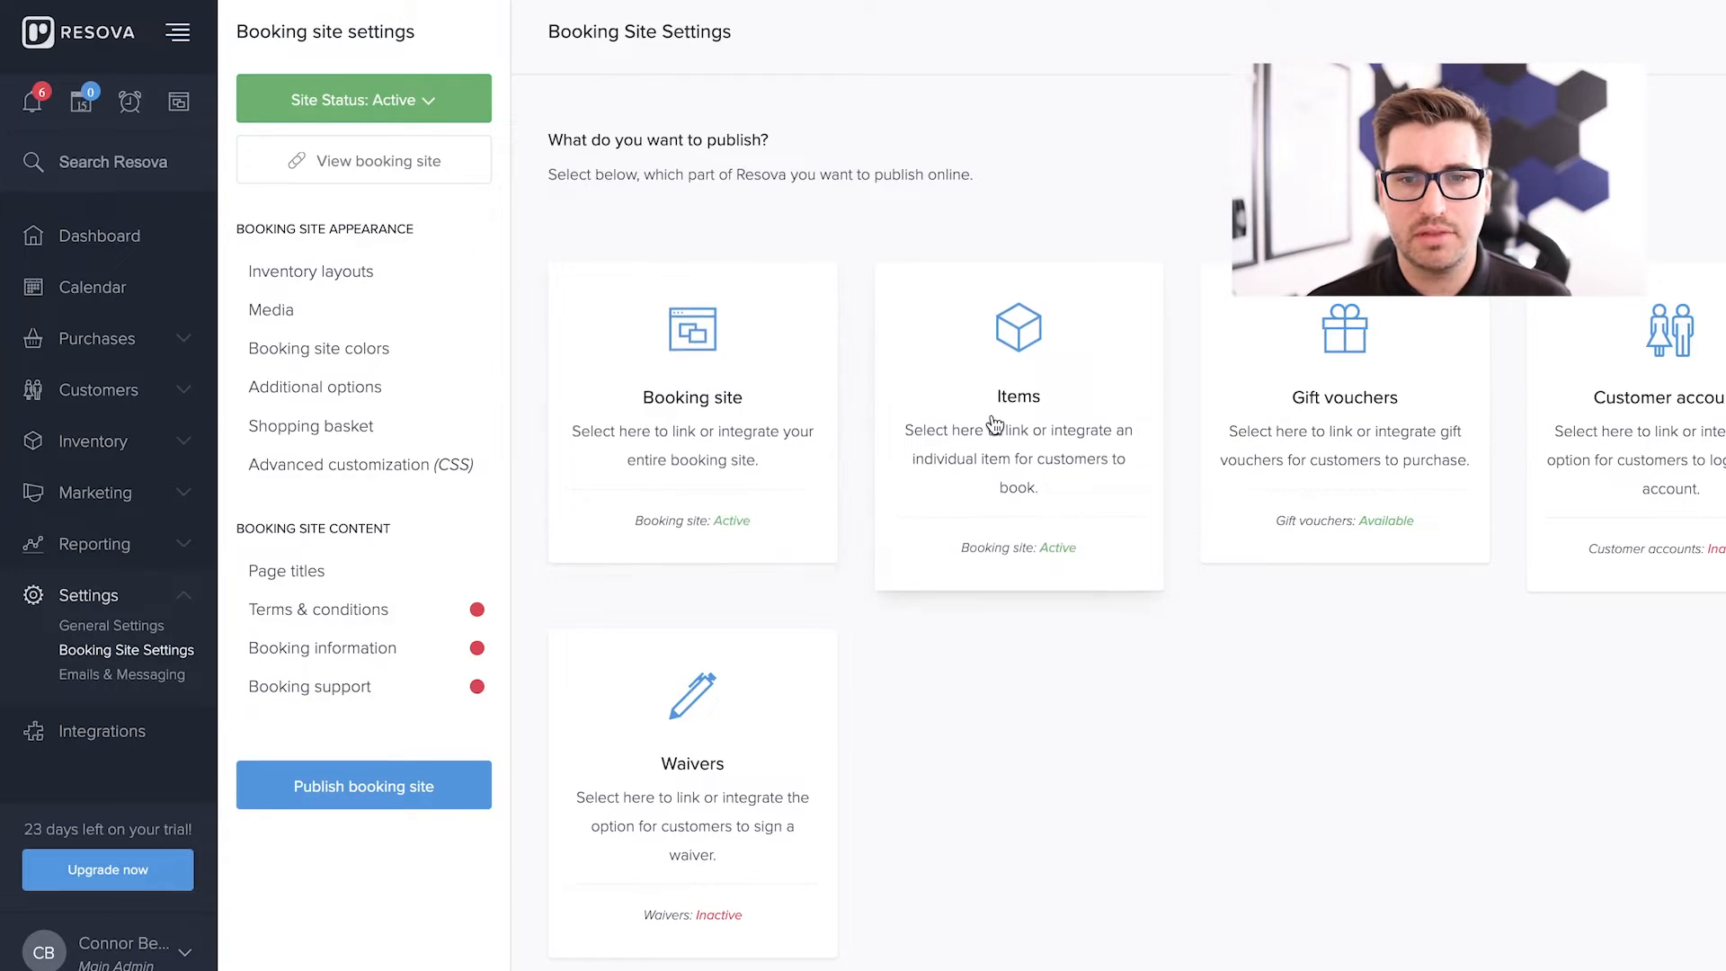
{"action": "mouse_move", "coordinate": [1367, 445]}
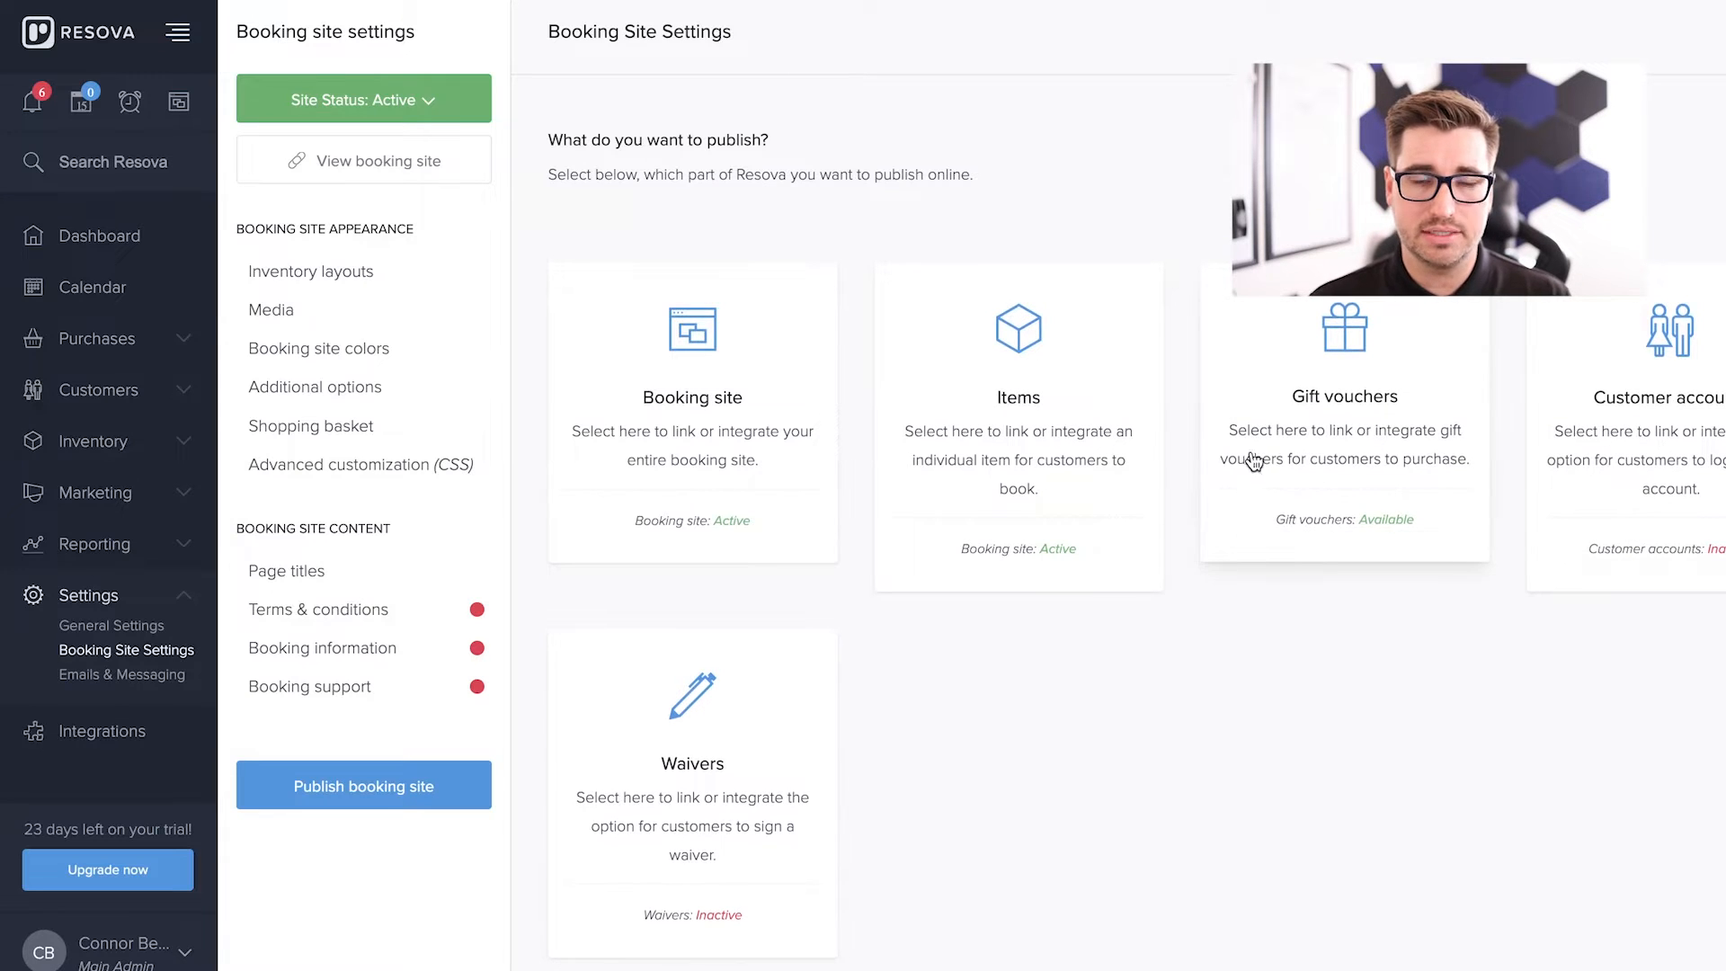
{"action": "mouse_move", "coordinate": [949, 389]}
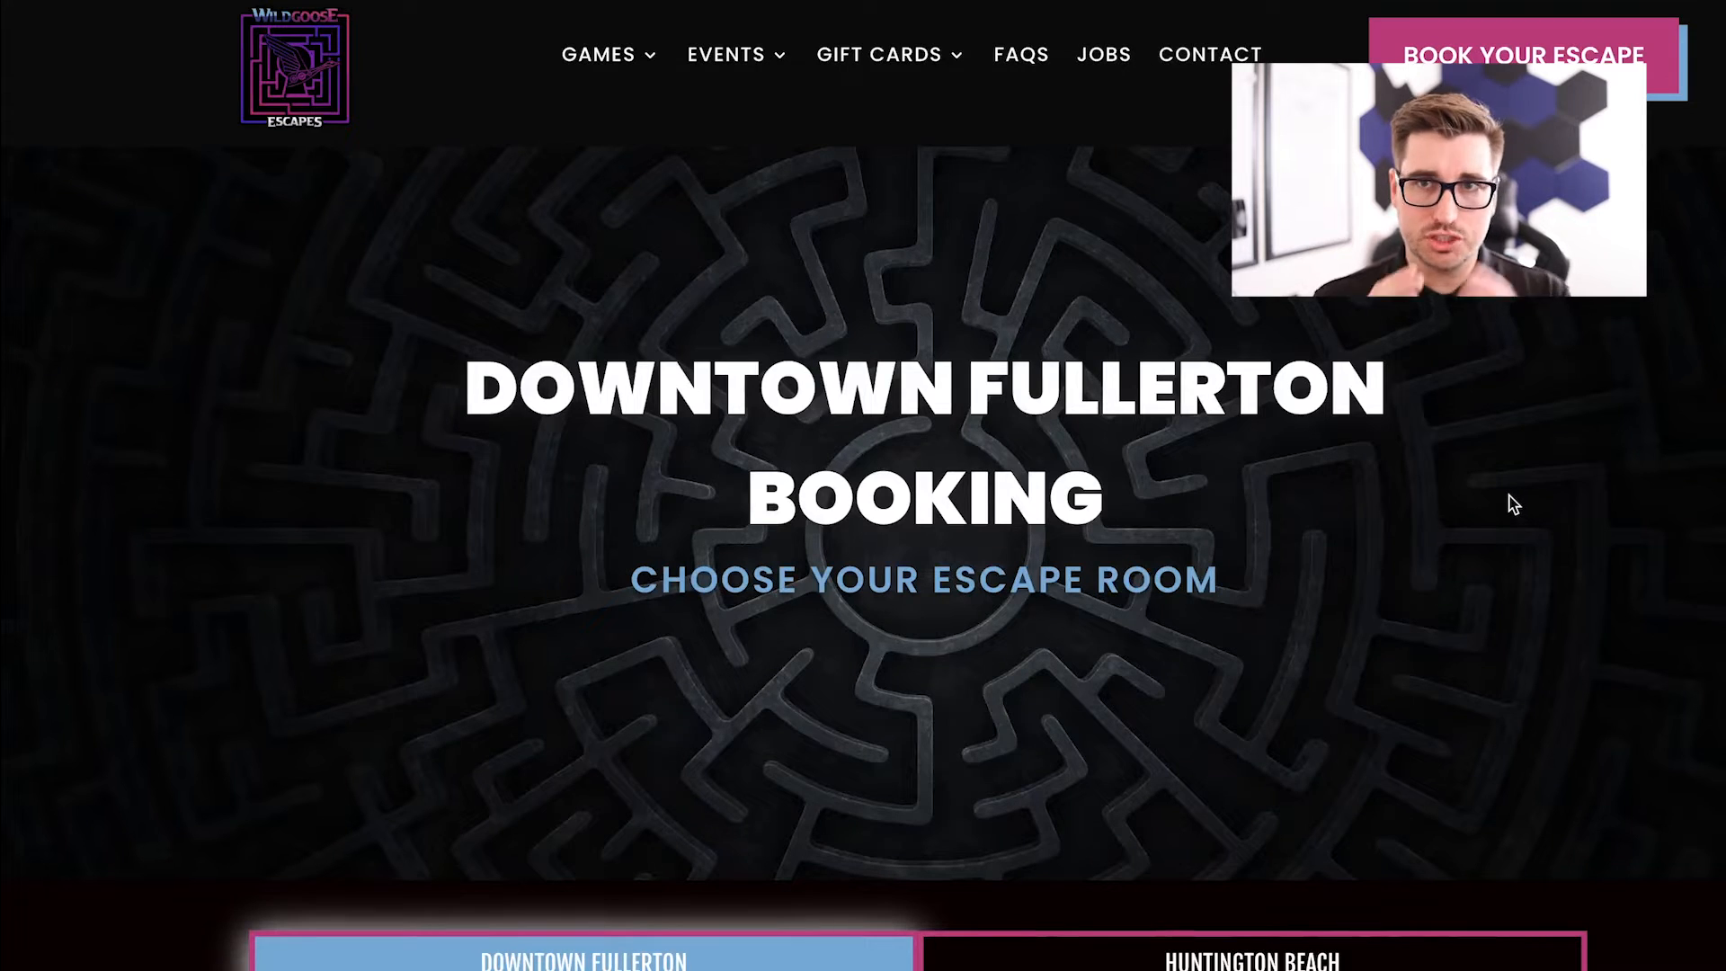
- Scroll to the embedded Resova availability list and browse its room Filter dropdown without changing it
{"action": "scroll", "scroll_direction": "down", "scroll_amount": 3}
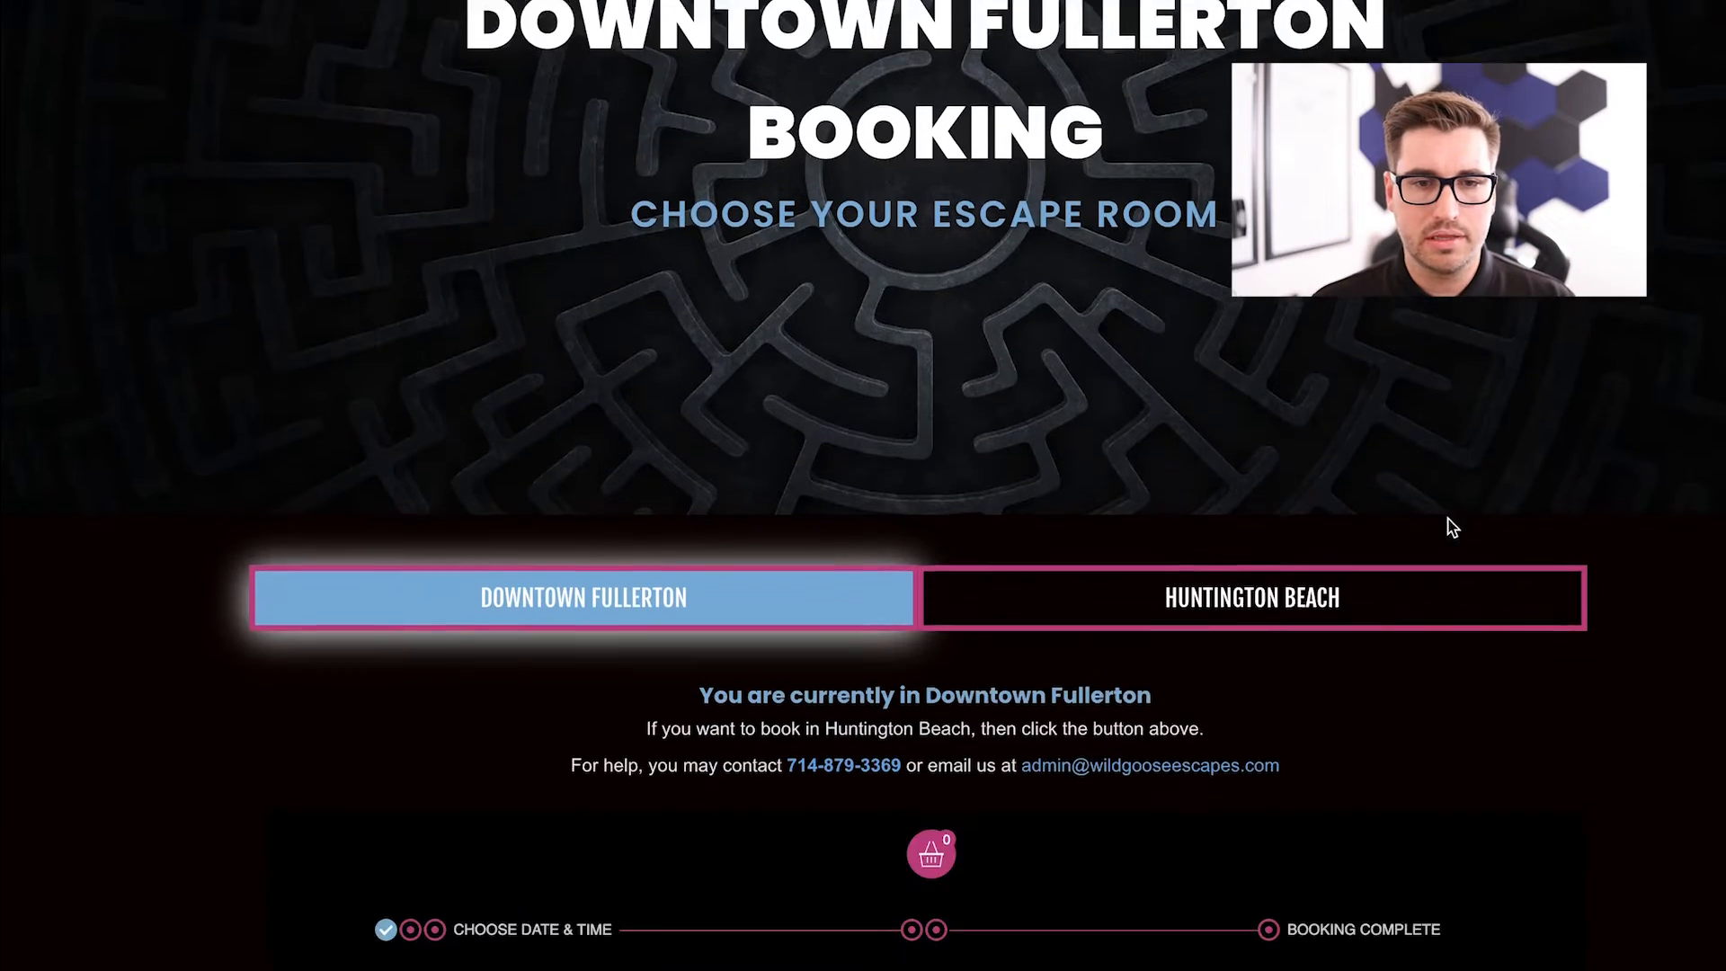
{"action": "scroll", "scroll_direction": "down", "scroll_amount": 3}
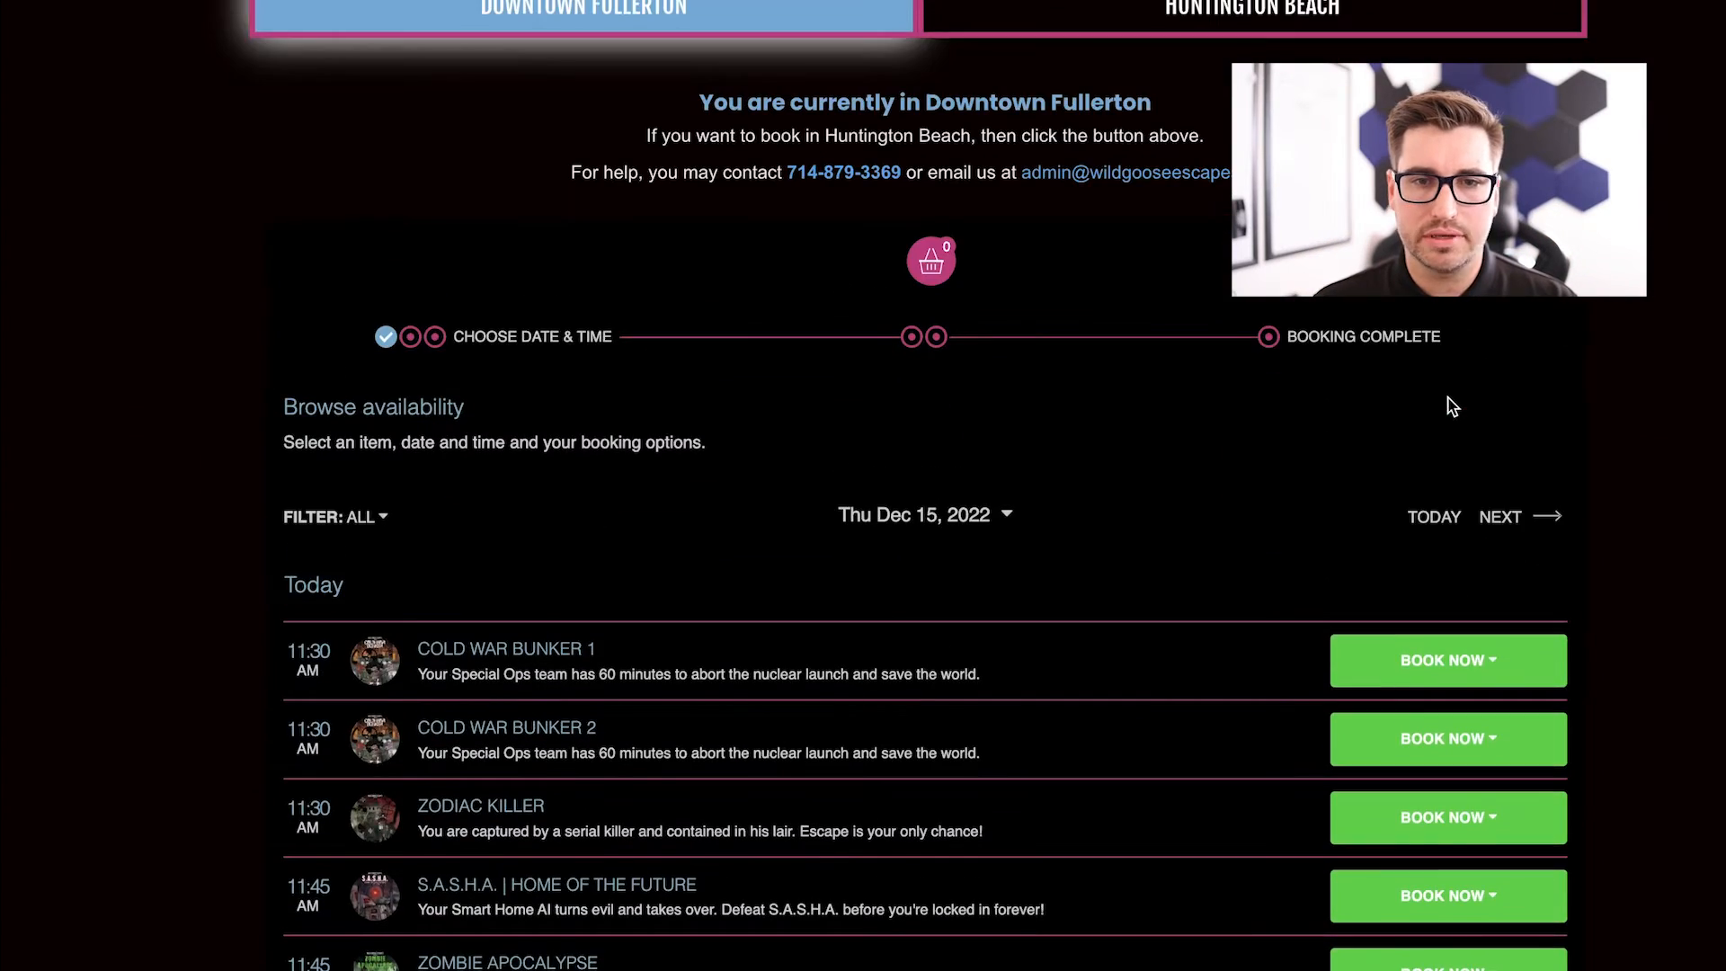
{"action": "scroll", "scroll_direction": "down", "scroll_amount": 3}
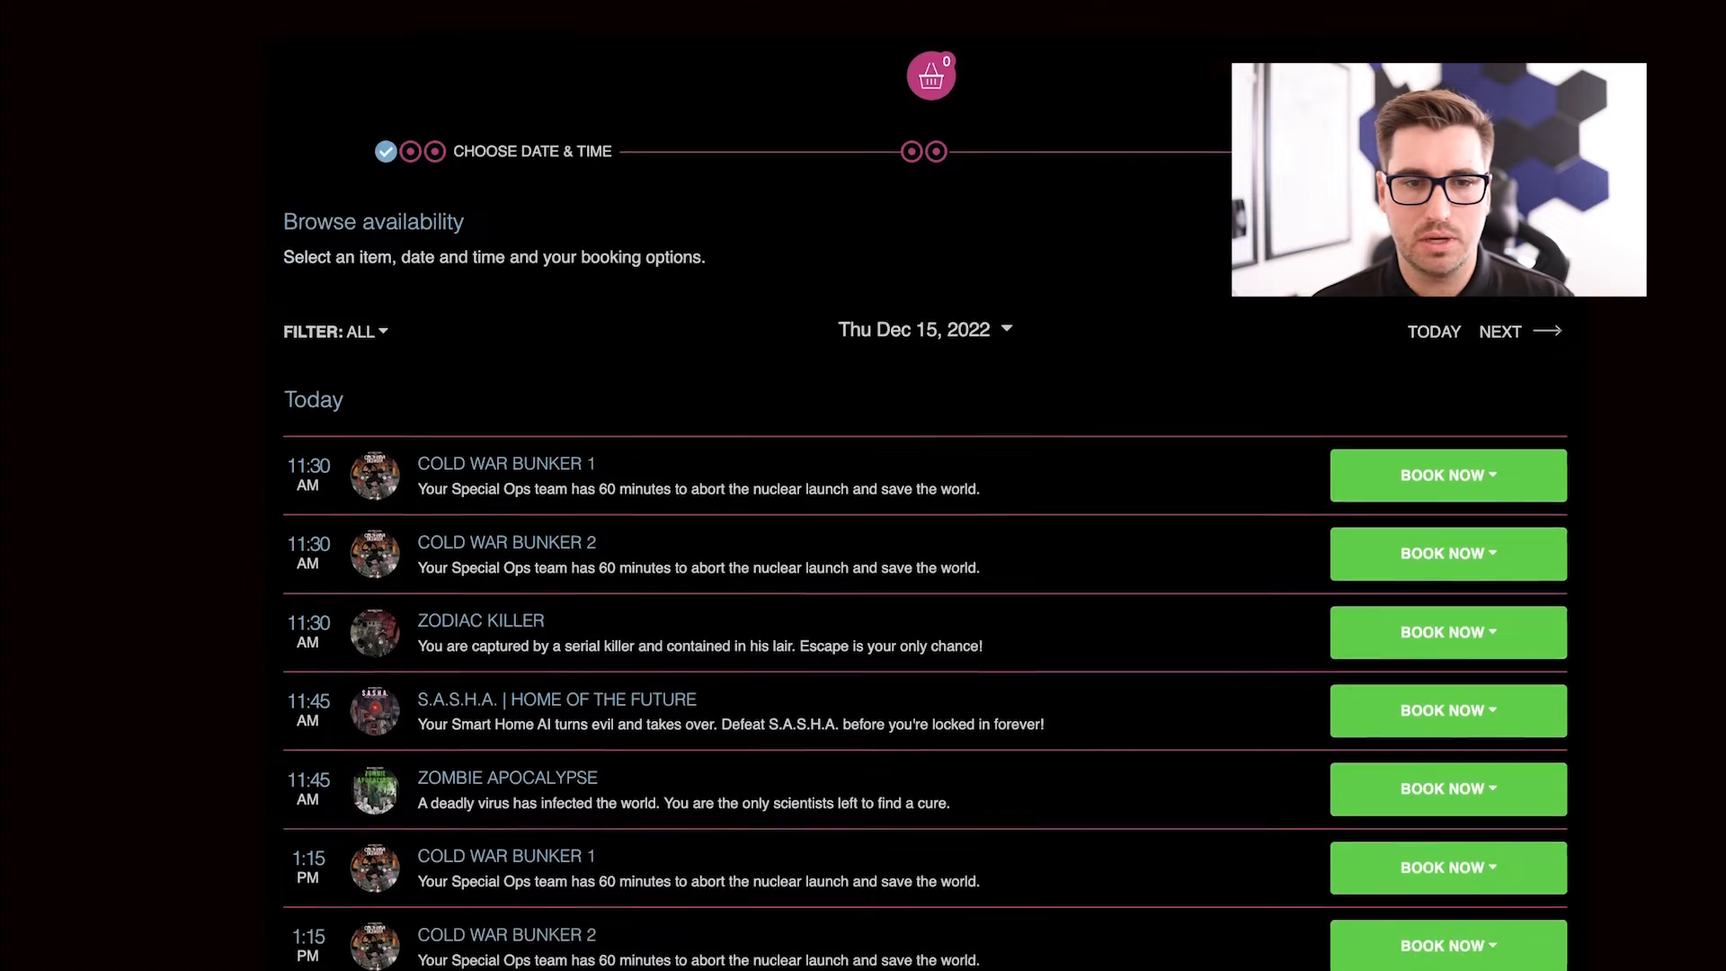
{"action": "scroll", "scroll_direction": "down", "scroll_amount": 3}
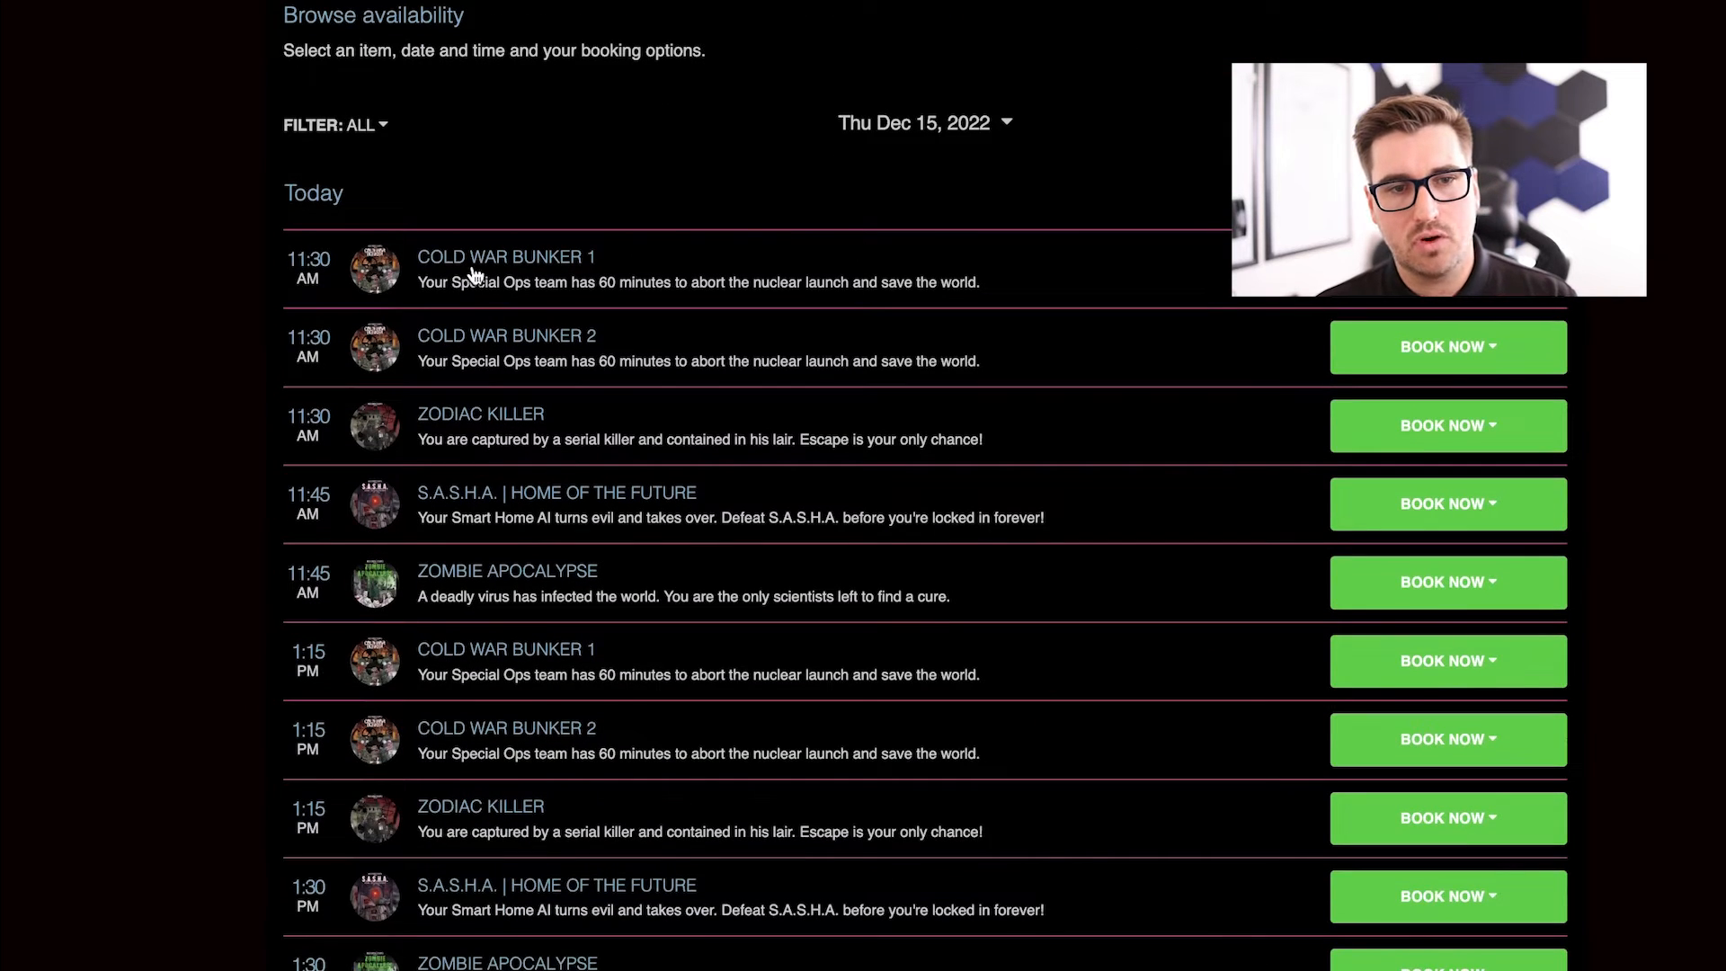
{"action": "mouse_move", "coordinate": [486, 459]}
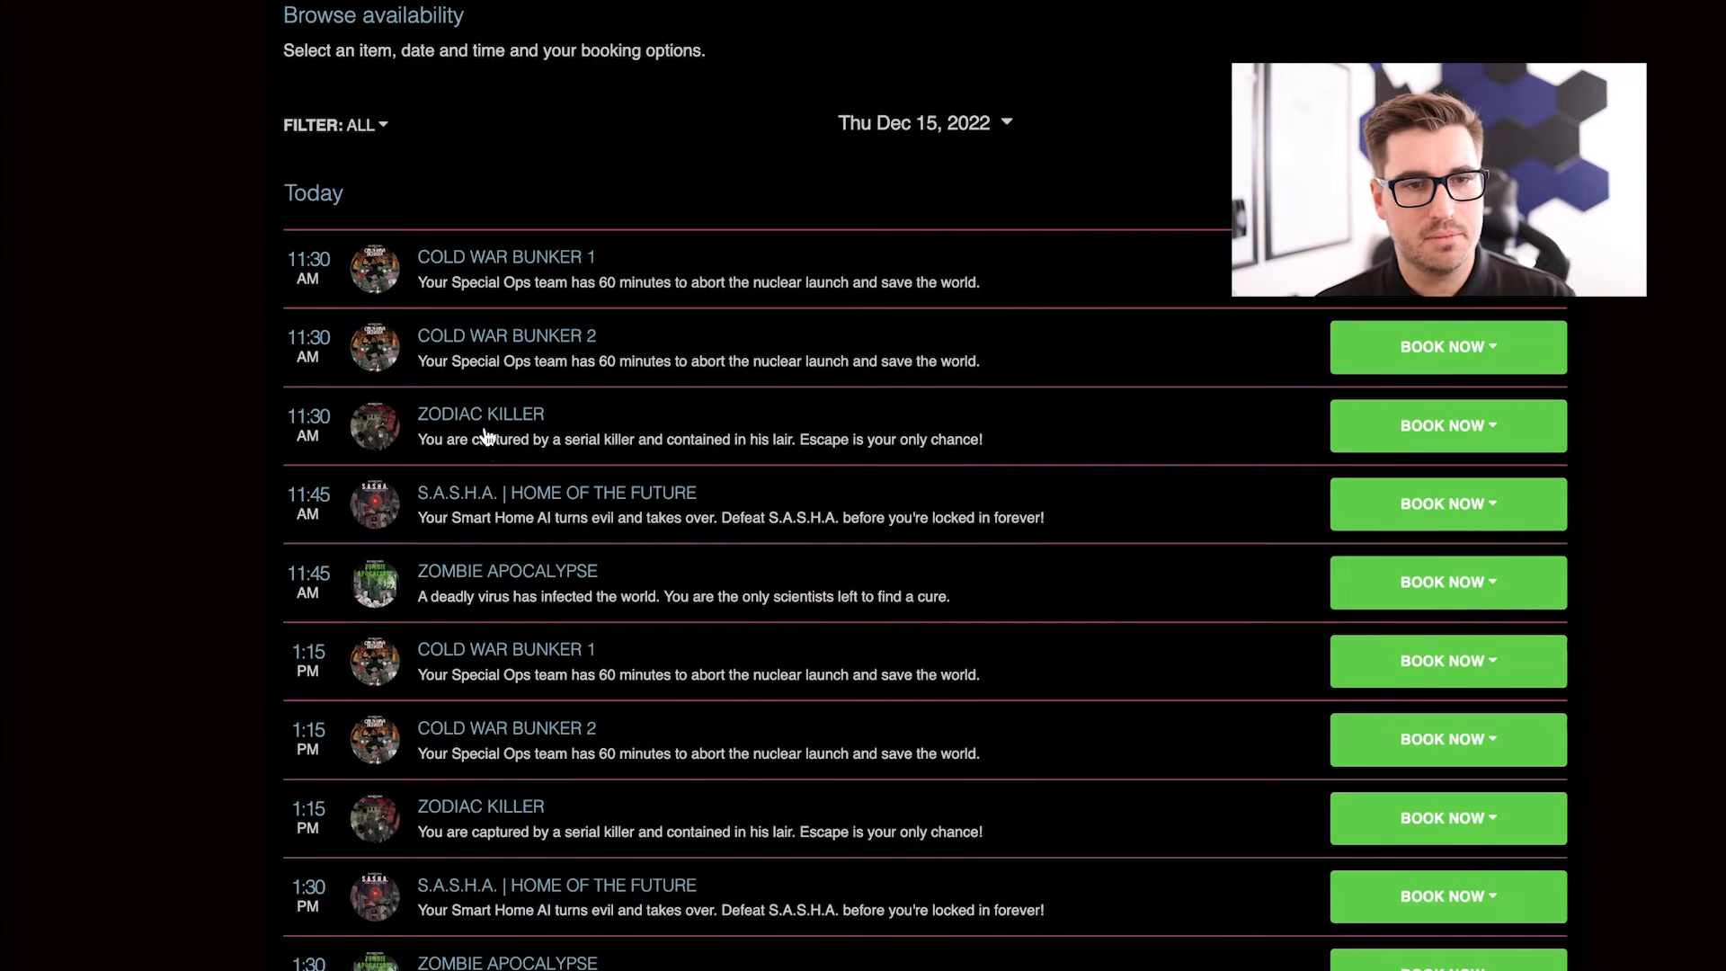
{"action": "scroll", "scroll_direction": "down", "scroll_amount": 3}
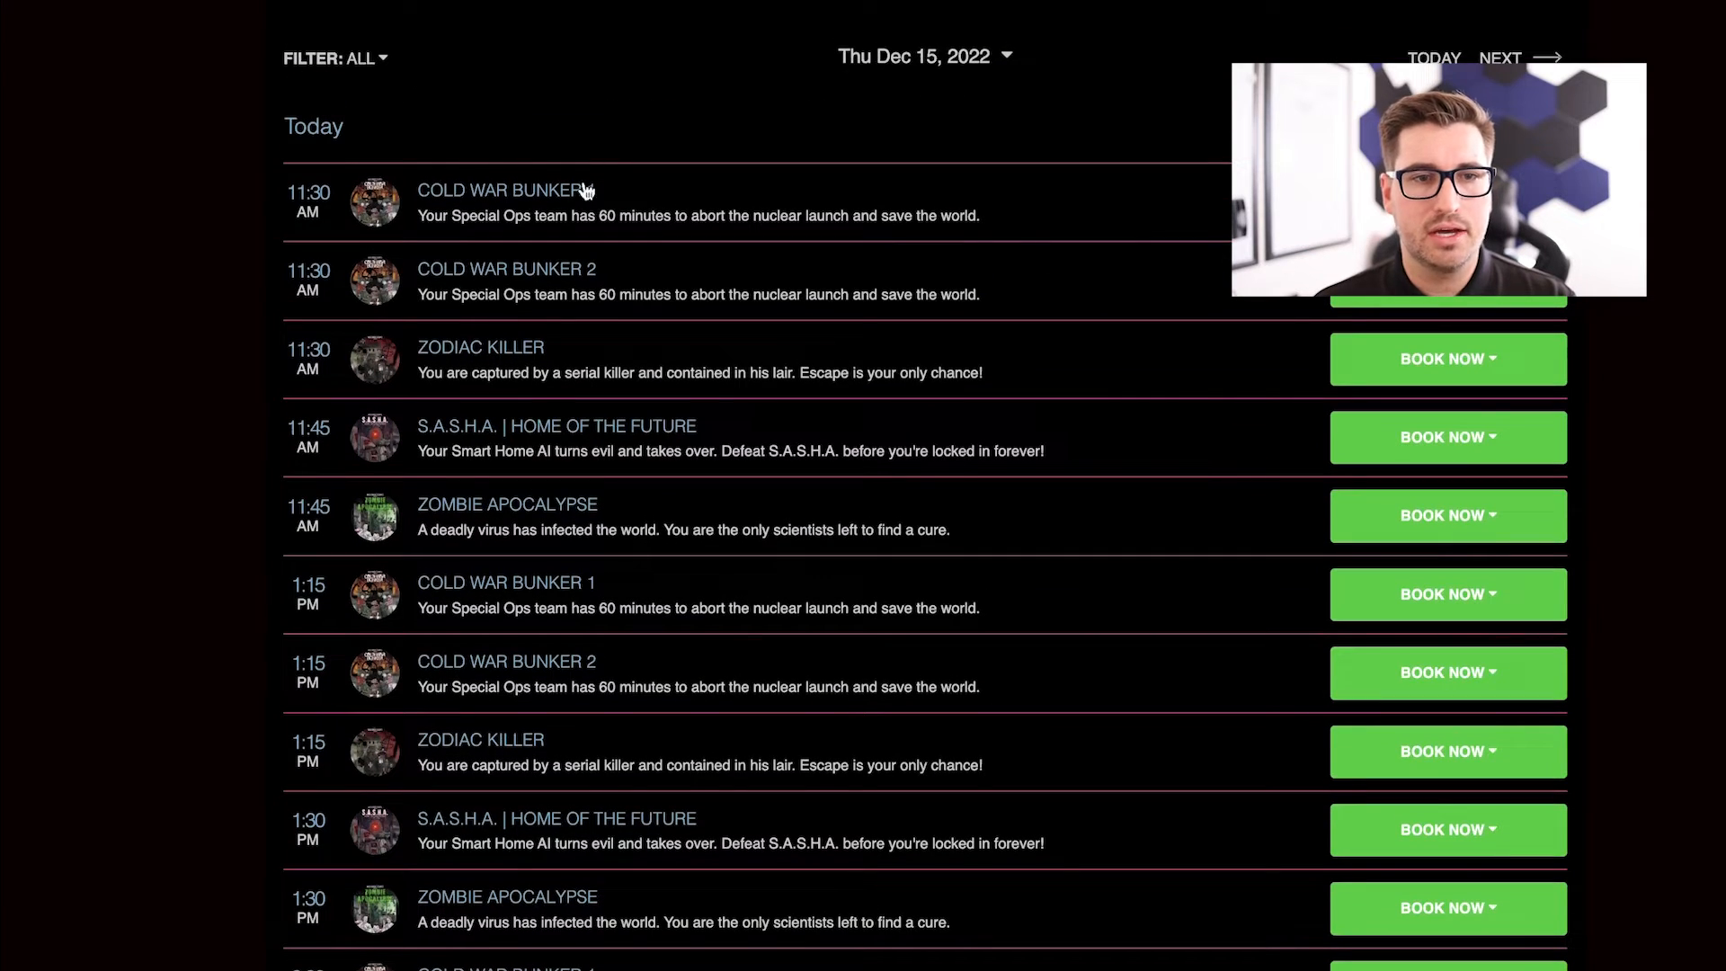
{"action": "left_click", "coordinate": [352, 57]}
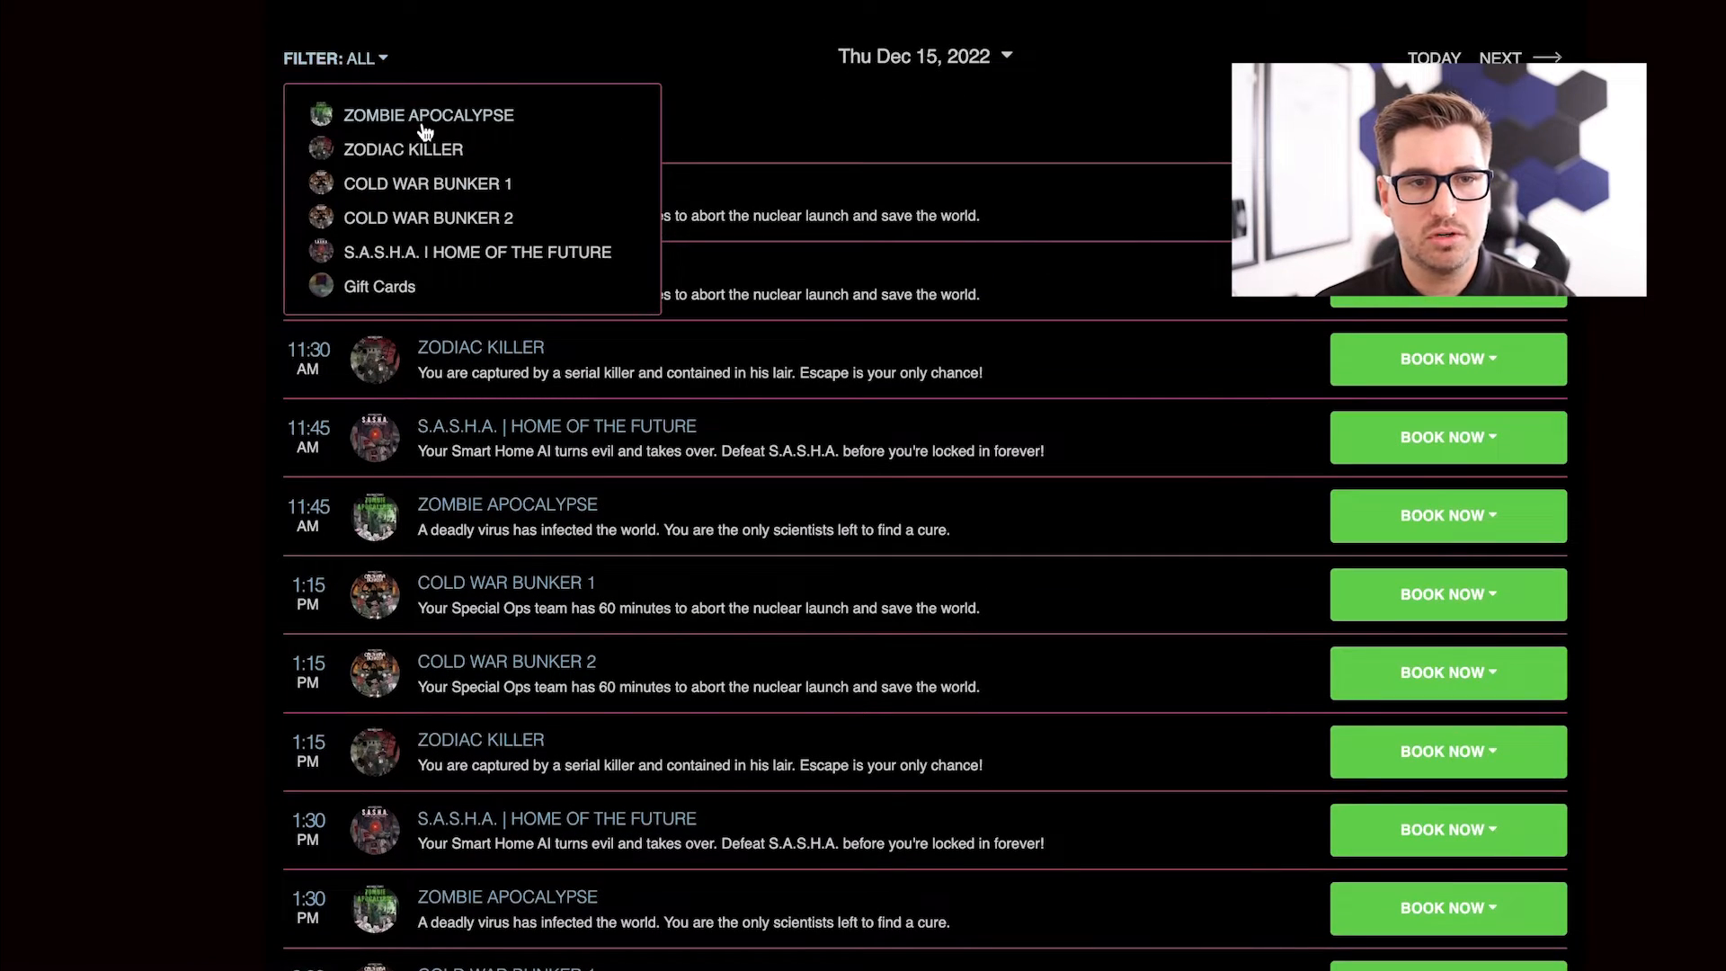
{"action": "left_click", "coordinate": [370, 57]}
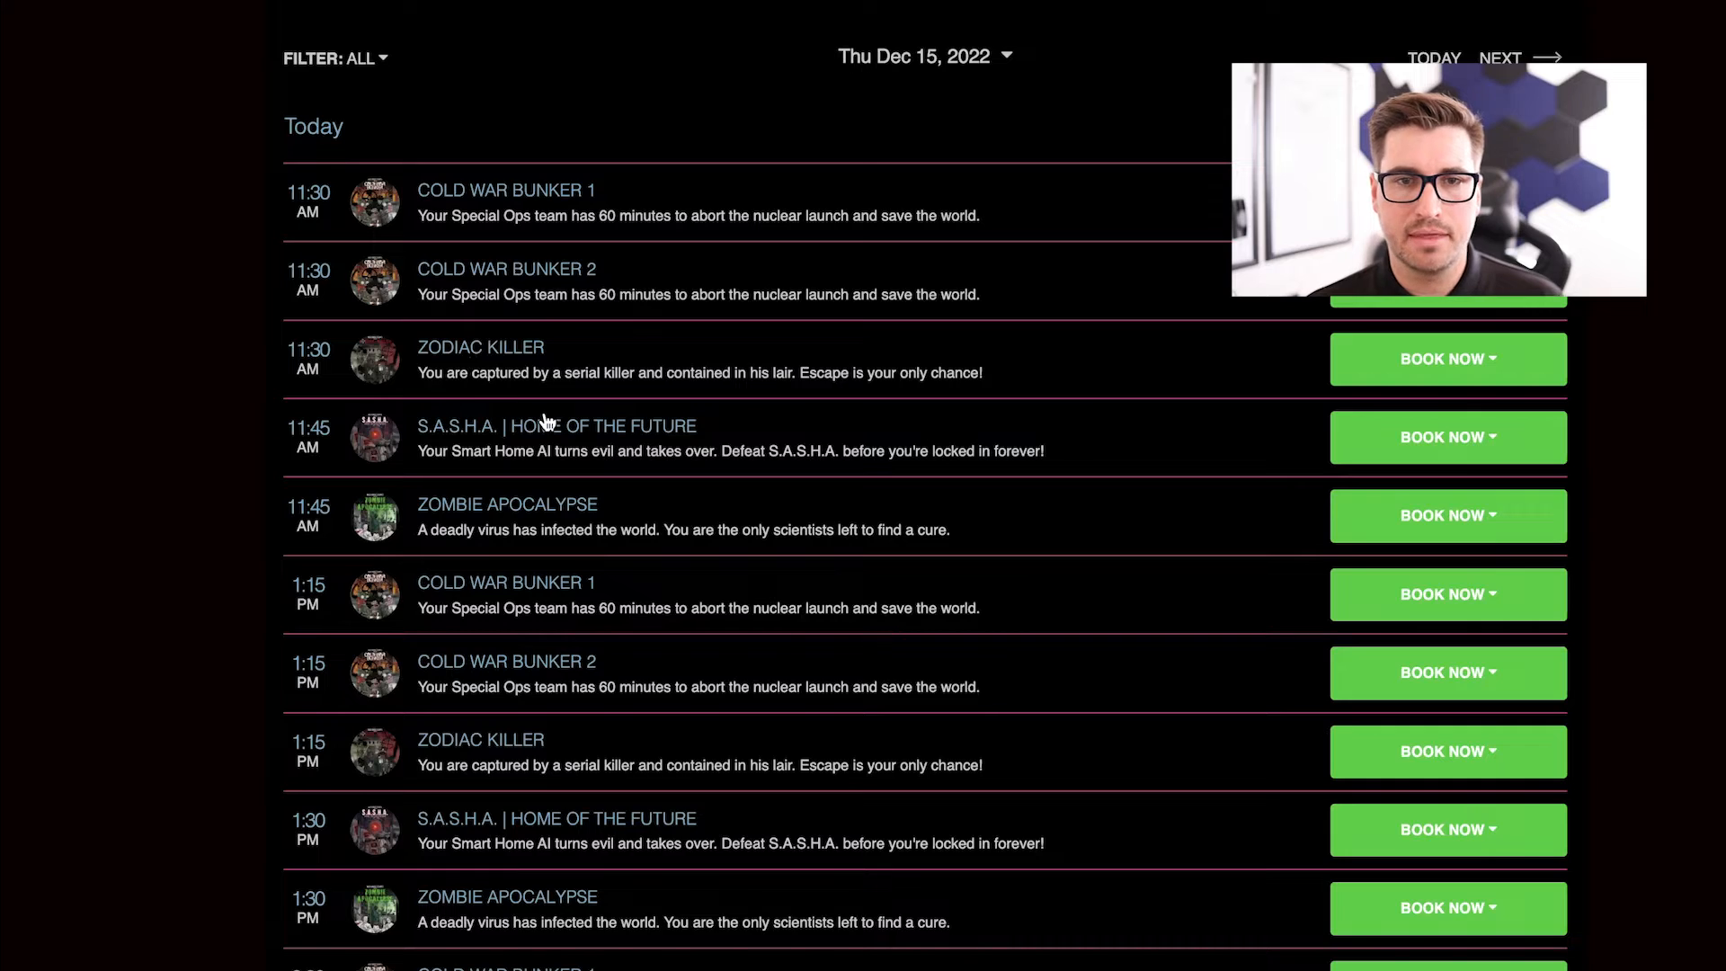
- Go to the S.A.S.H.A. room page and Browse Availability to reach its embedded booking list
{"action": "left_click", "coordinate": [554, 426]}
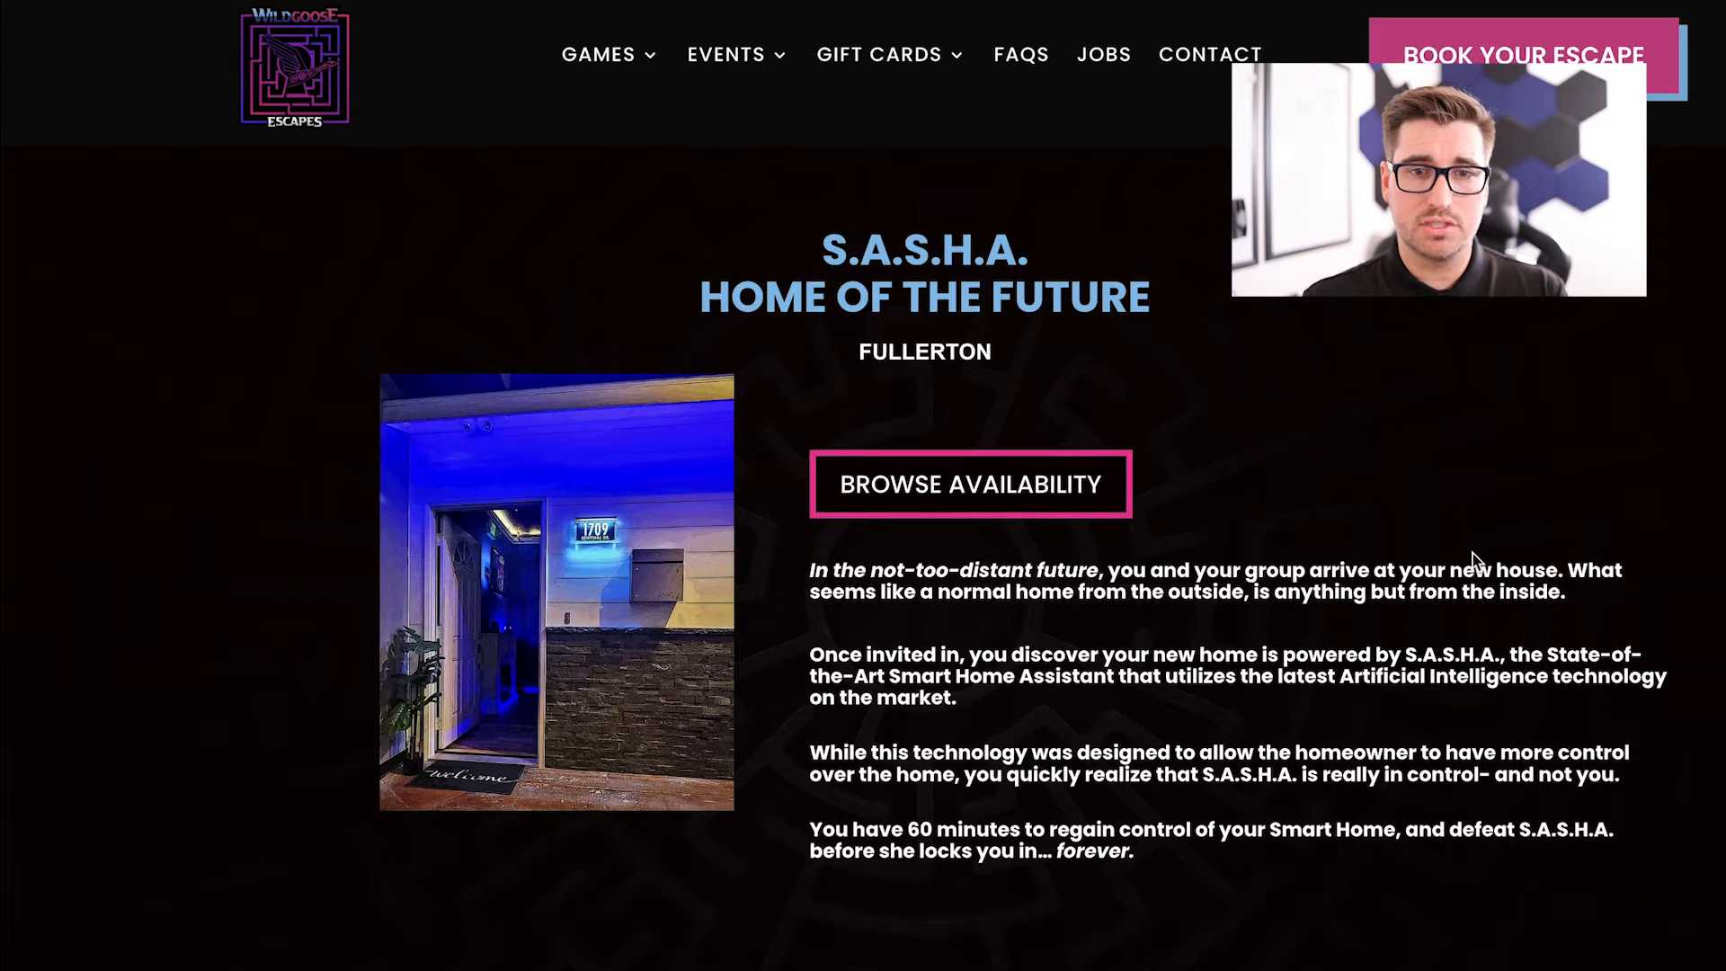
{"action": "left_click", "coordinate": [967, 486]}
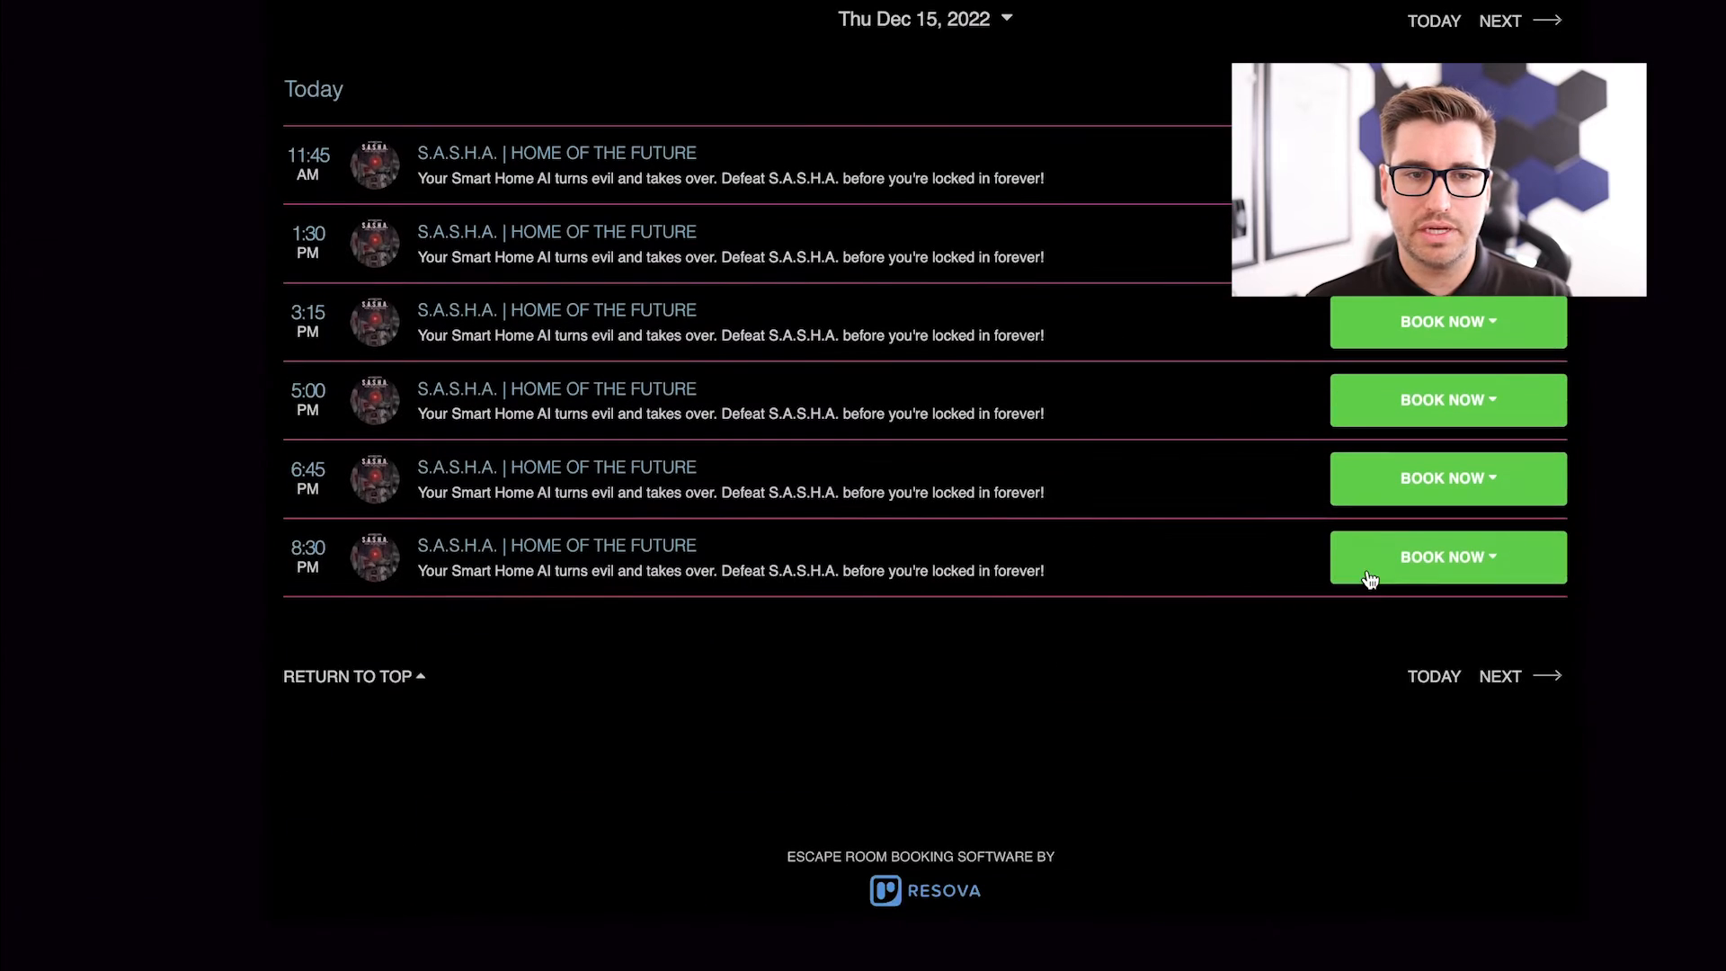
{"action": "mouse_move", "coordinate": [475, 183]}
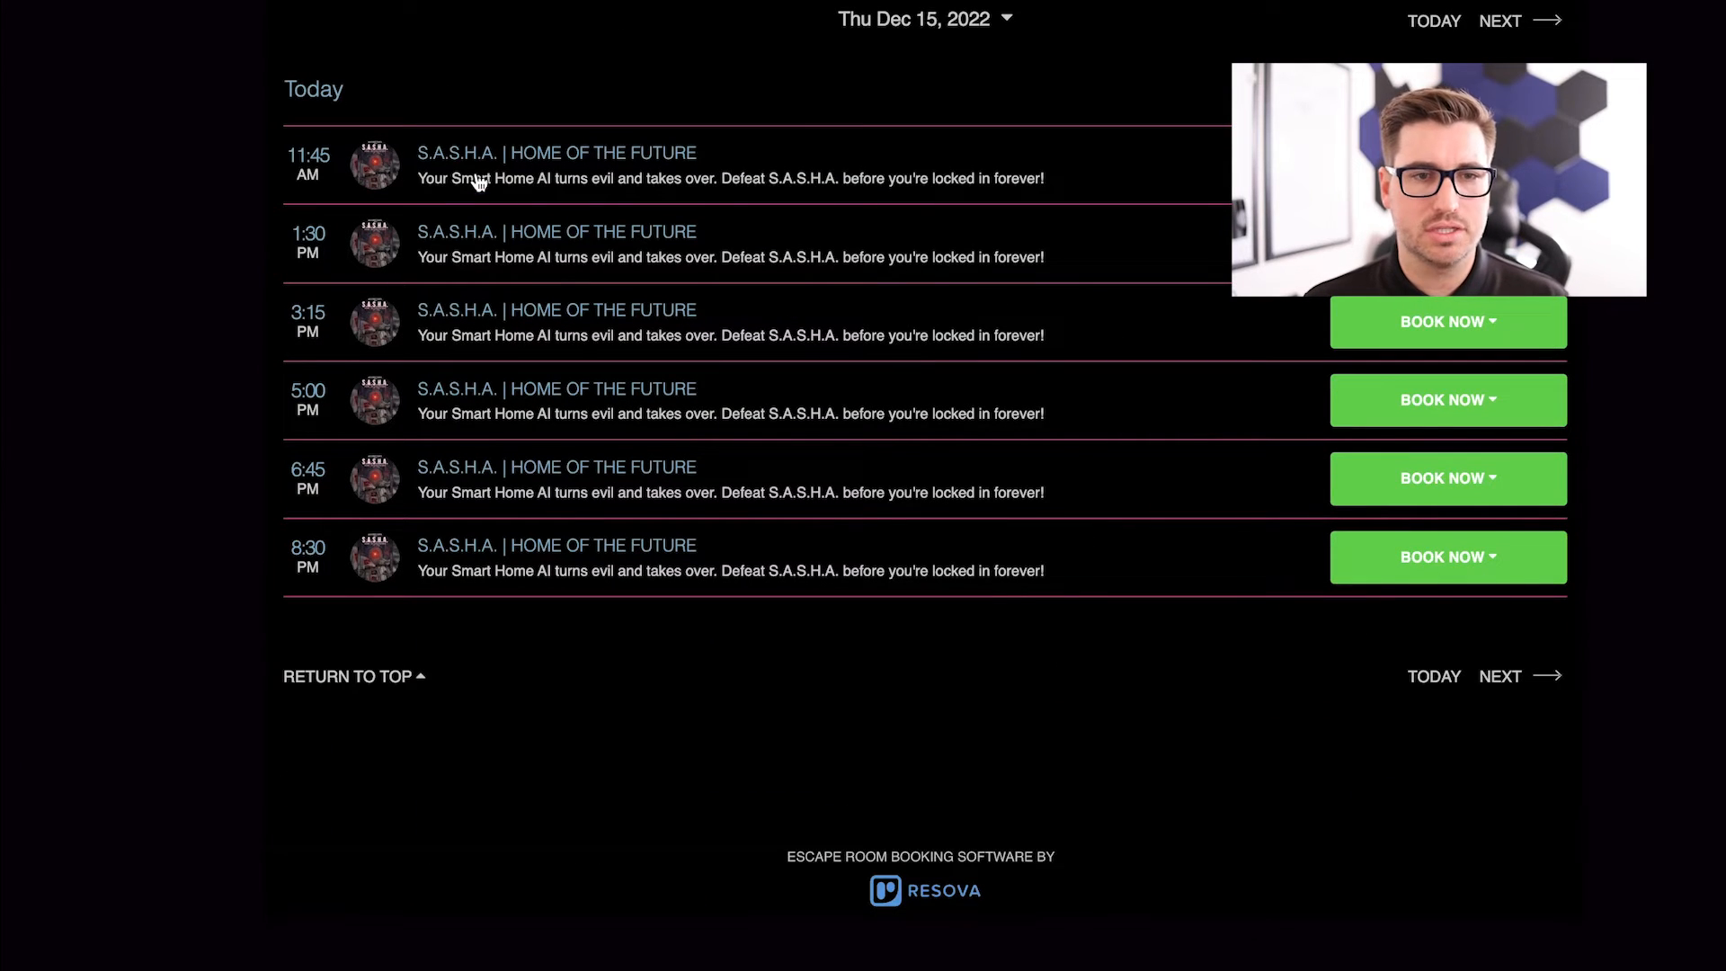
{"action": "mouse_move", "coordinate": [503, 49]}
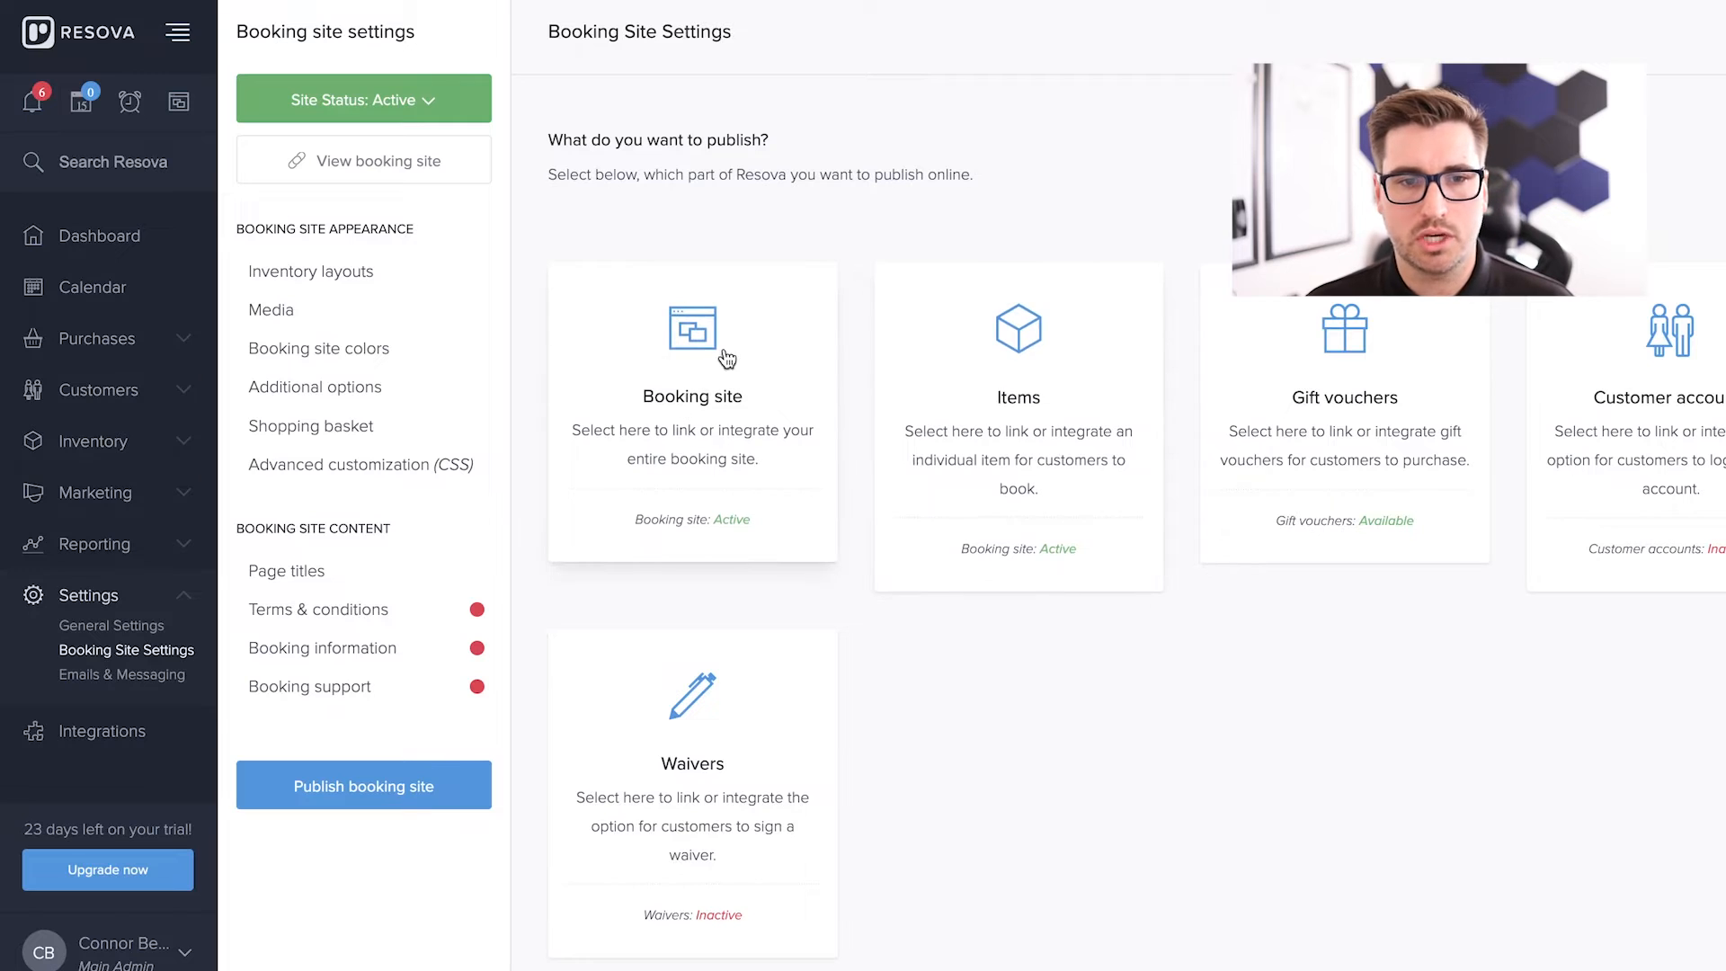
{"action": "mouse_move", "coordinate": [1058, 414]}
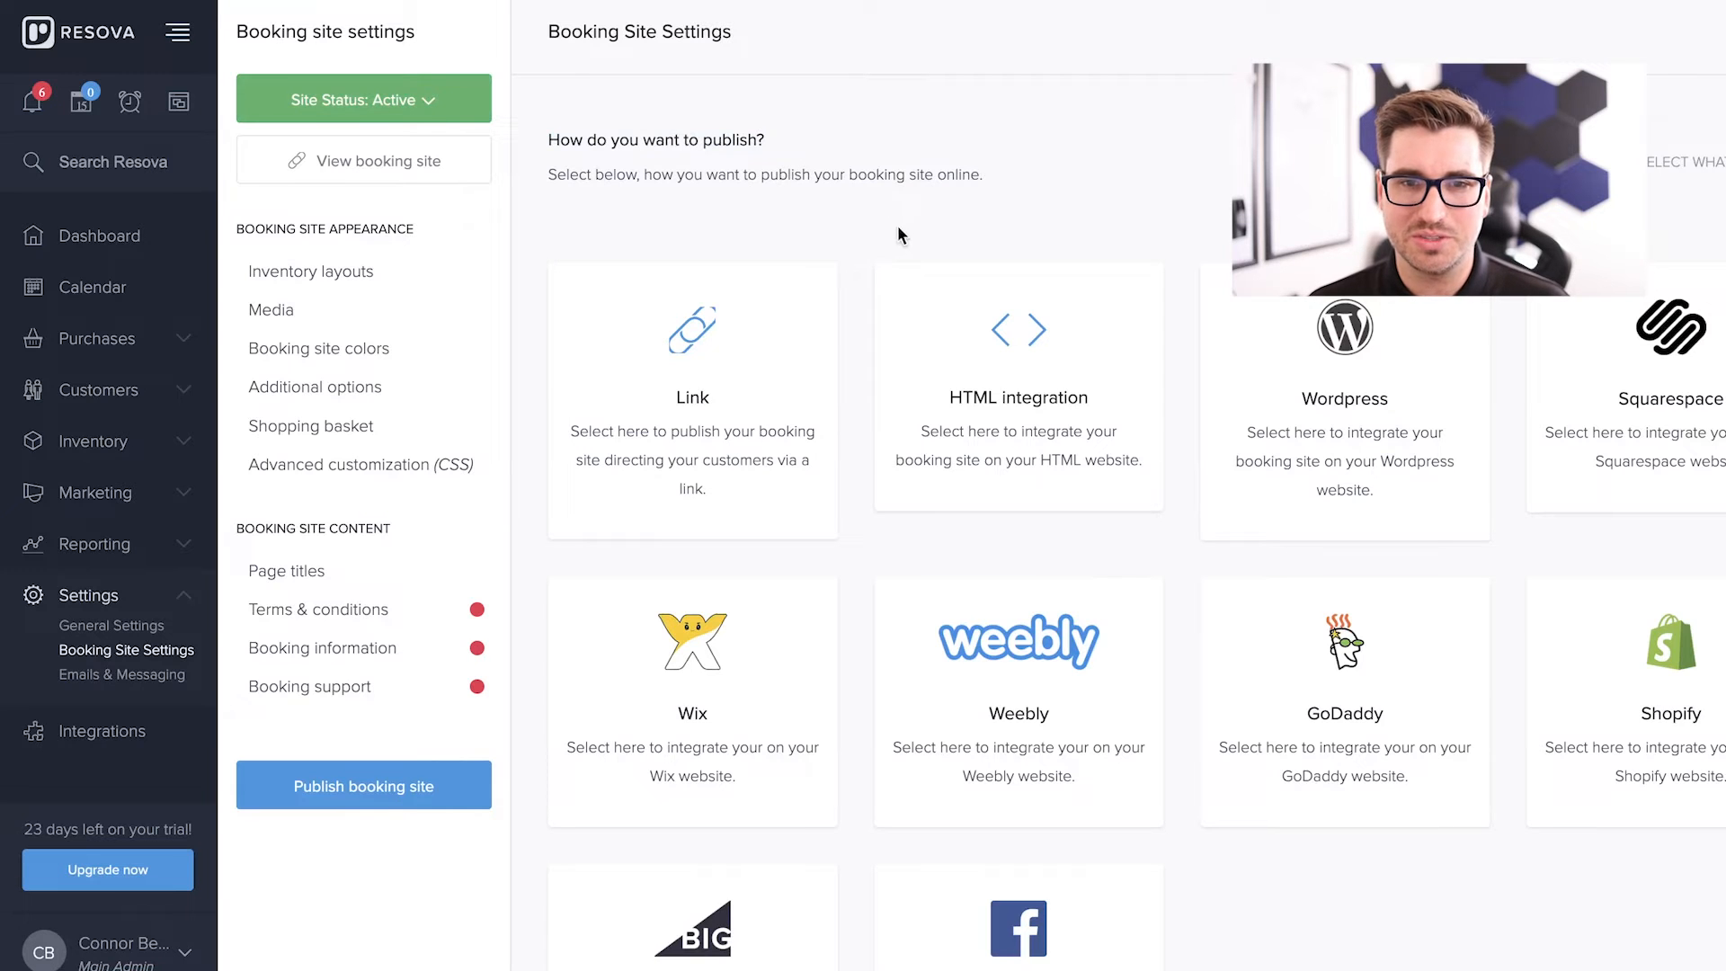
- Copy the booking site's HTML embed code from the Publish Via HTML dialog
{"action": "left_click", "coordinate": [1018, 397]}
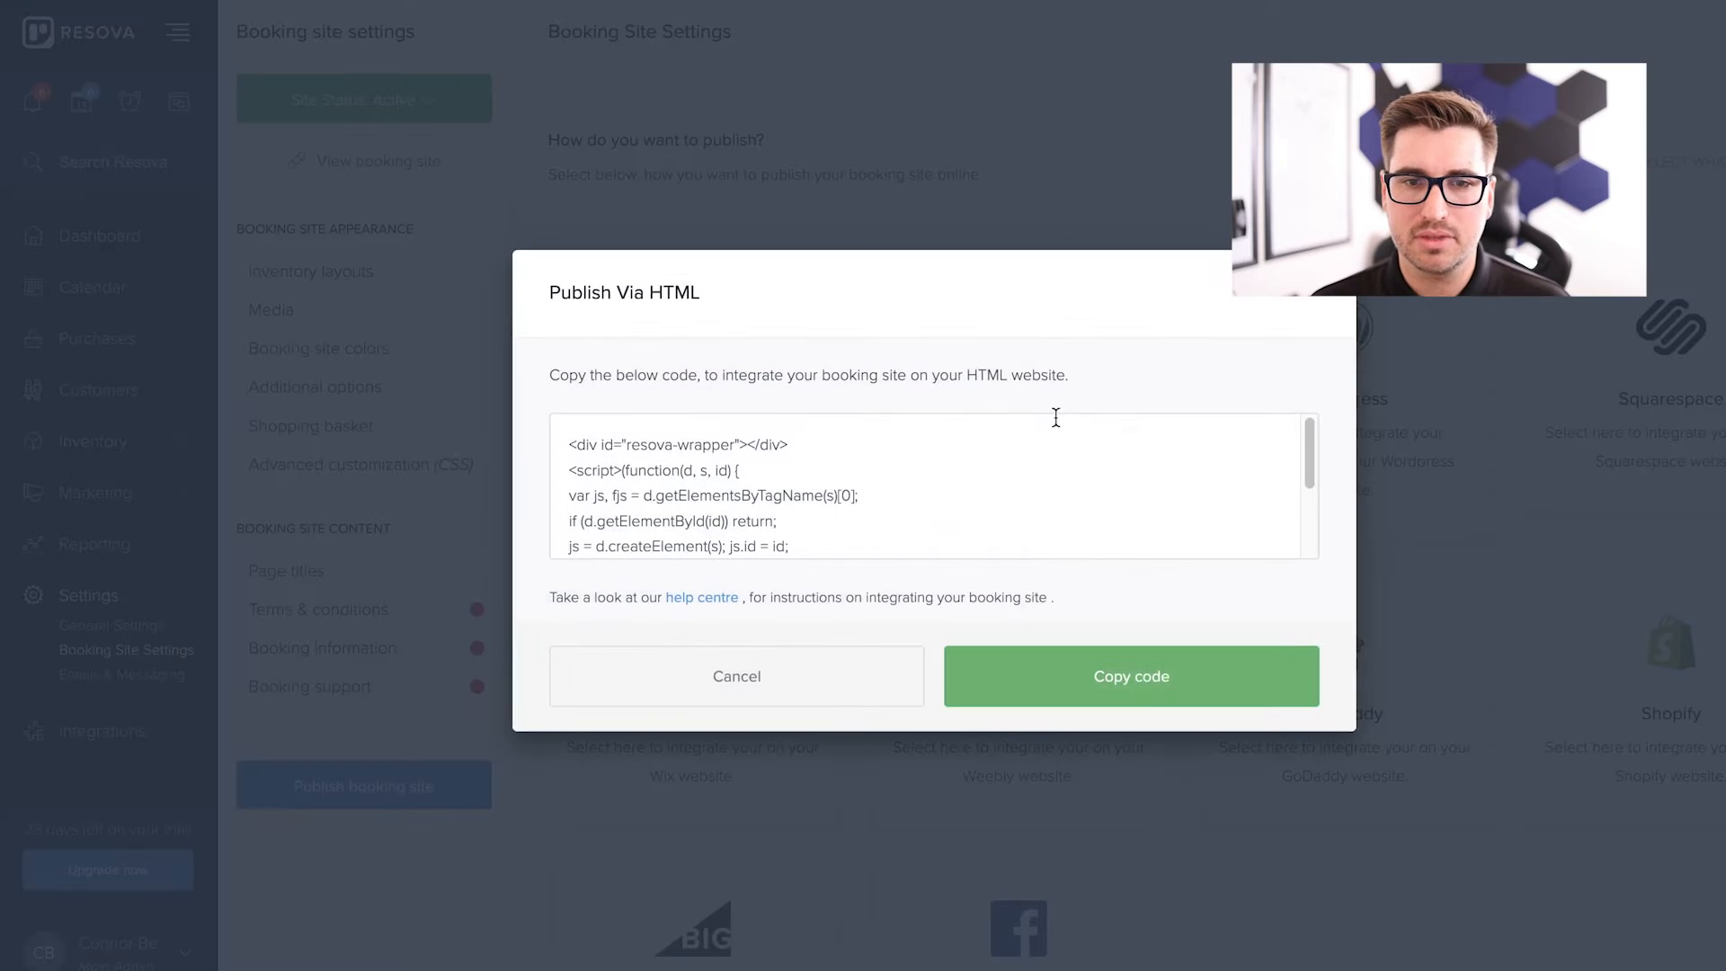
{"action": "scroll", "scroll_direction": "down", "scroll_amount": 3}
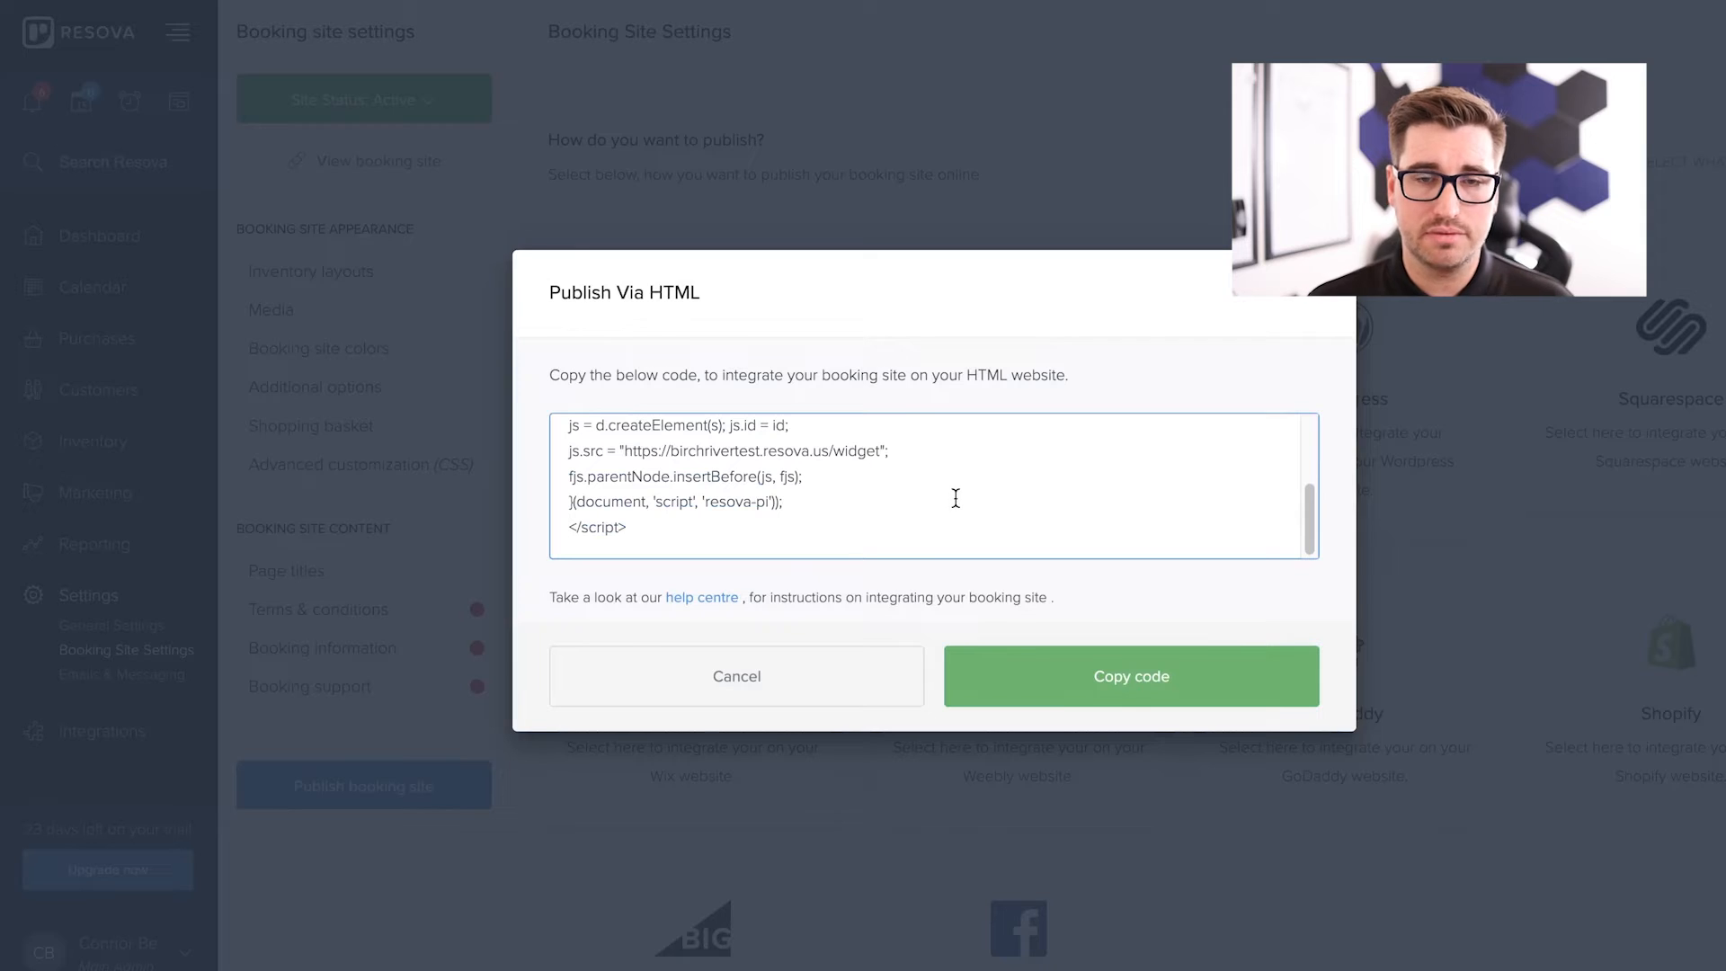
{"action": "mouse_move", "coordinate": [1057, 491]}
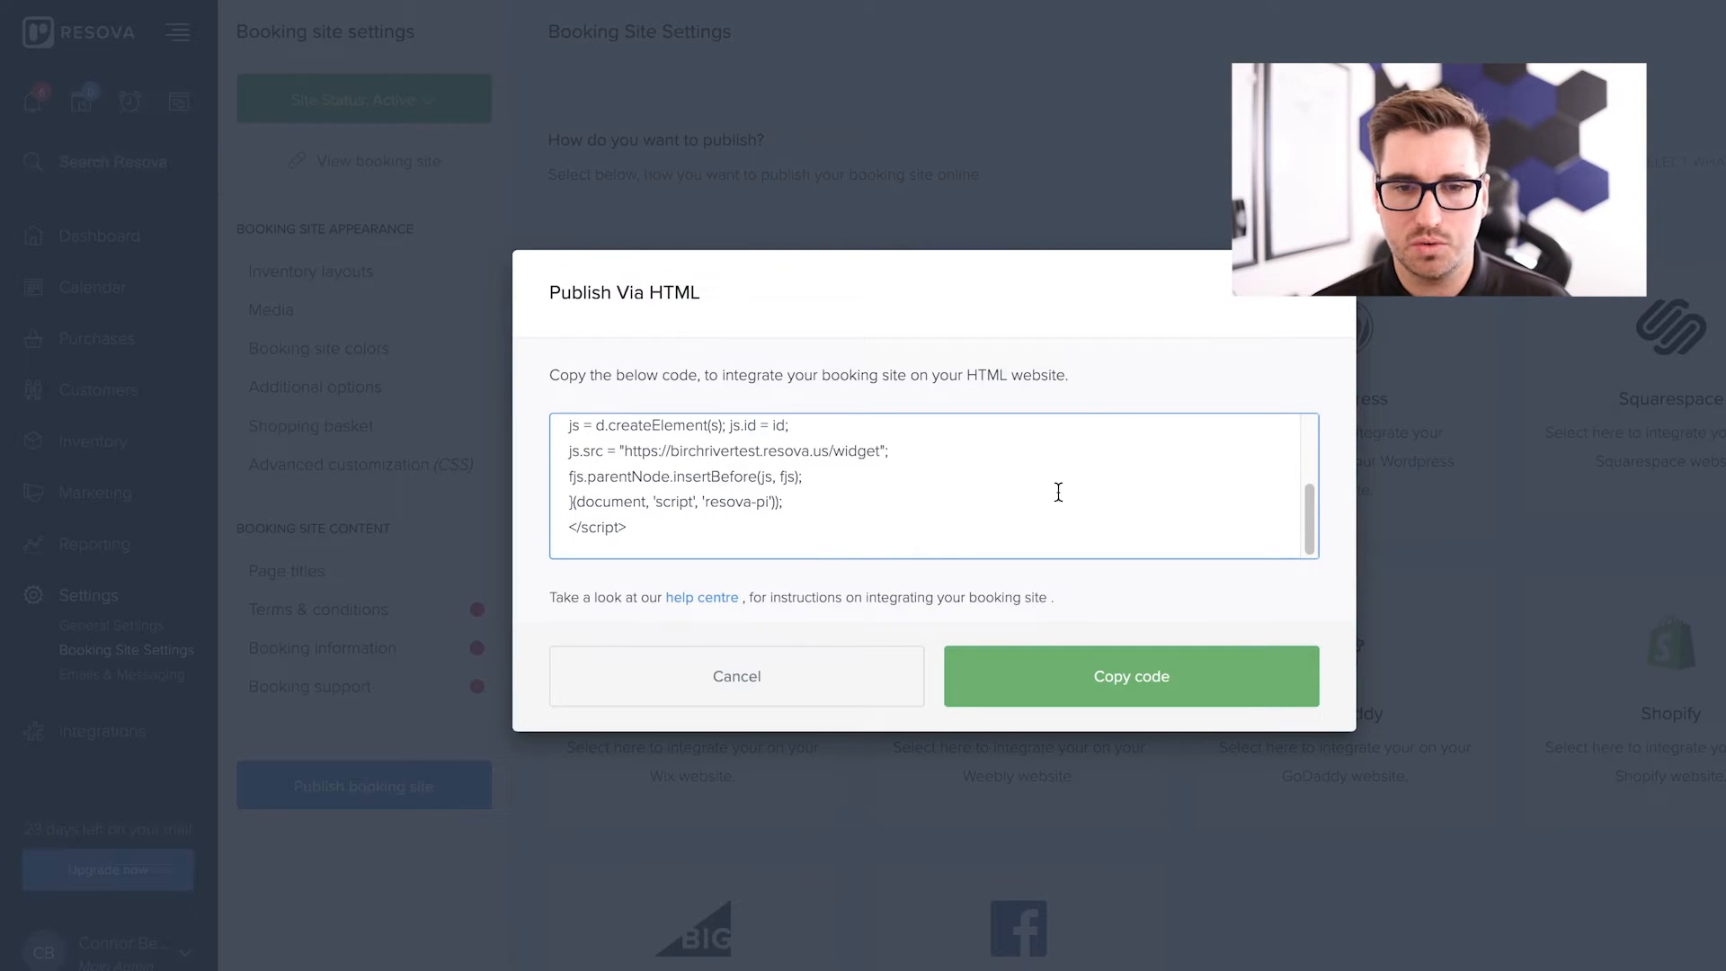
{"action": "left_click", "coordinate": [737, 677]}
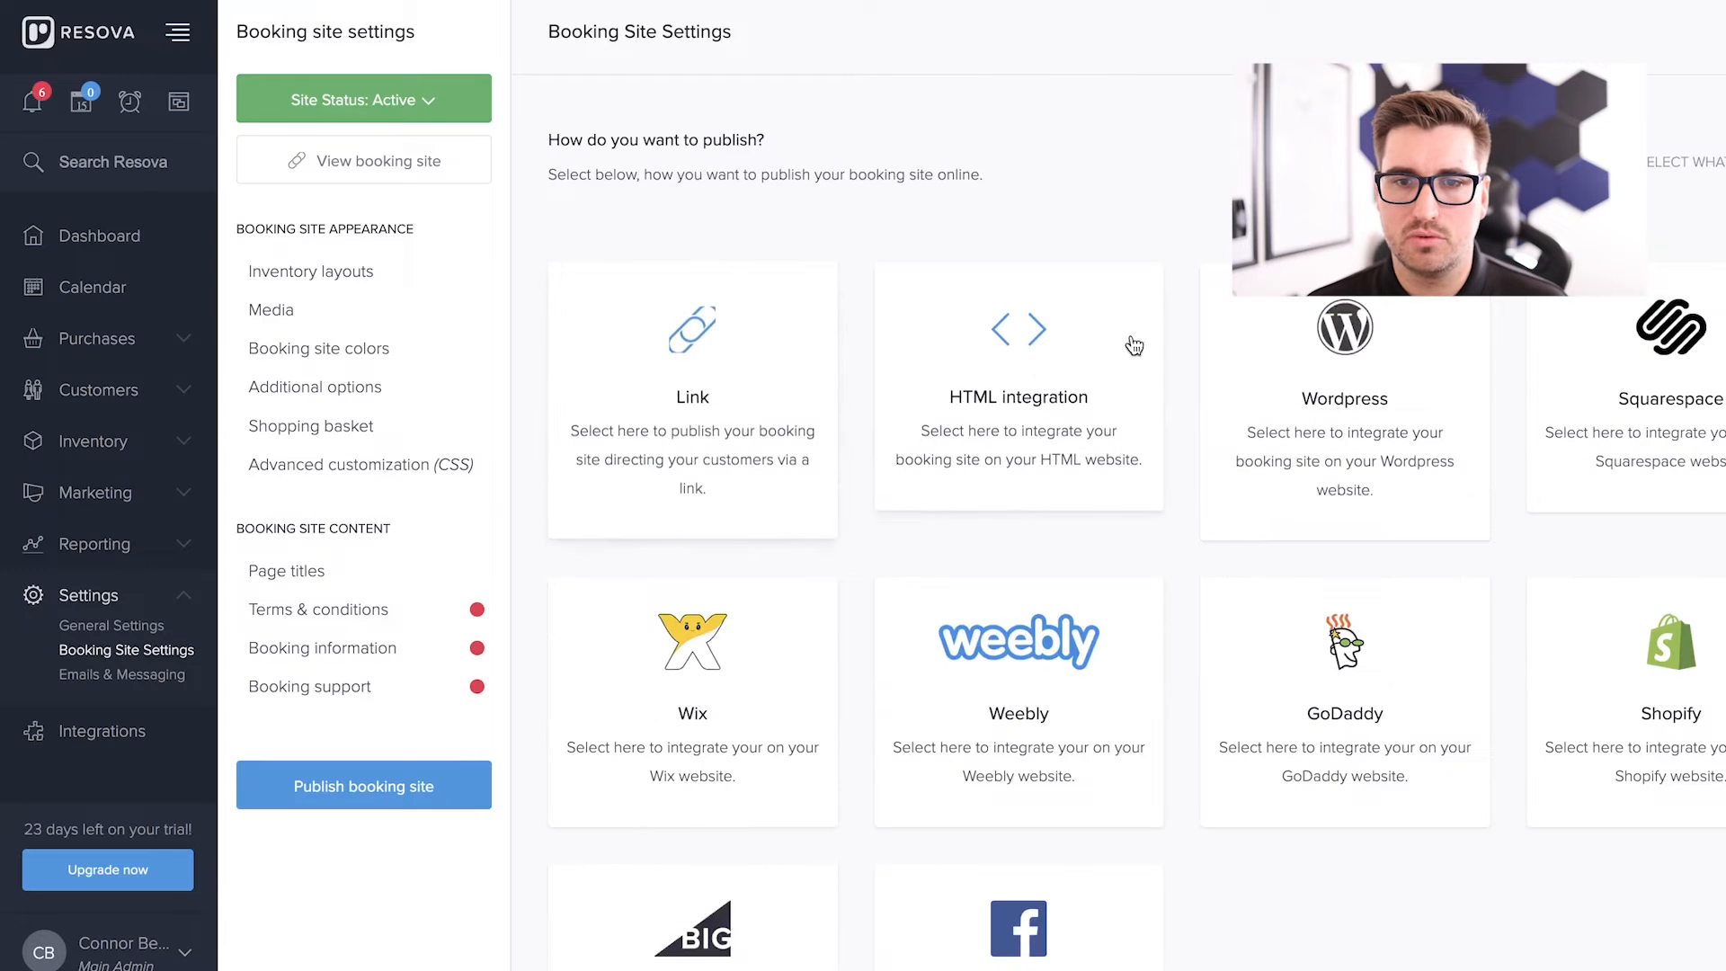
{"action": "scroll", "scroll_direction": "down", "scroll_amount": 3}
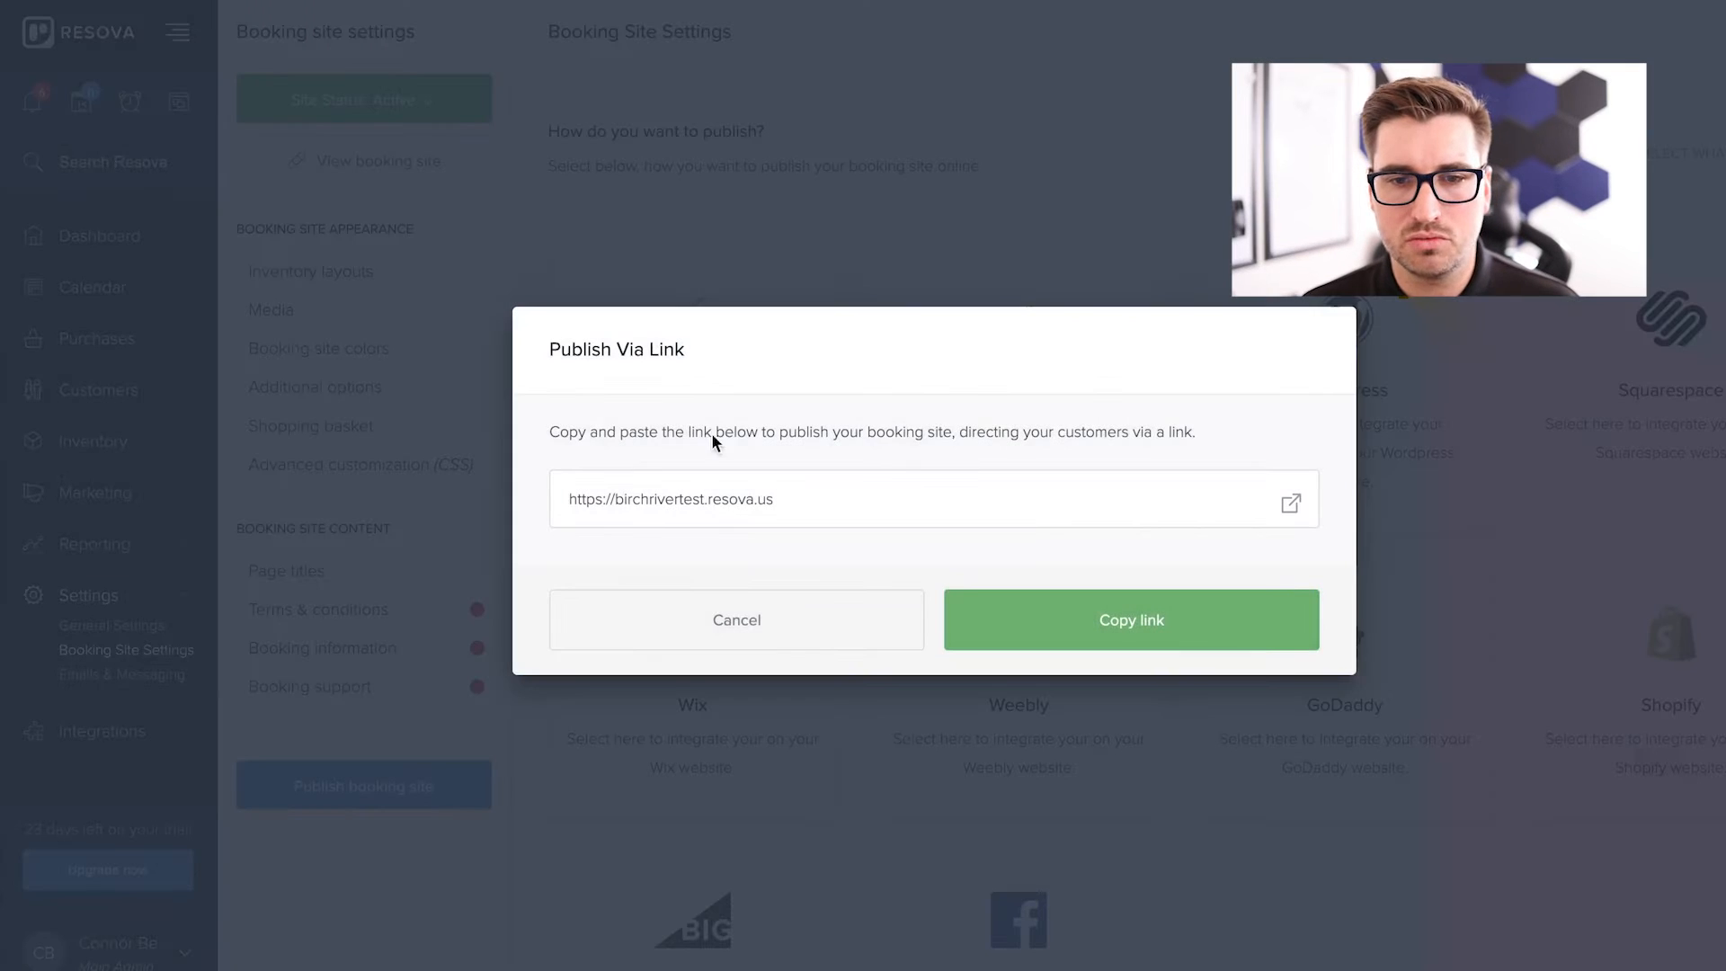
{"action": "left_click", "coordinate": [737, 618]}
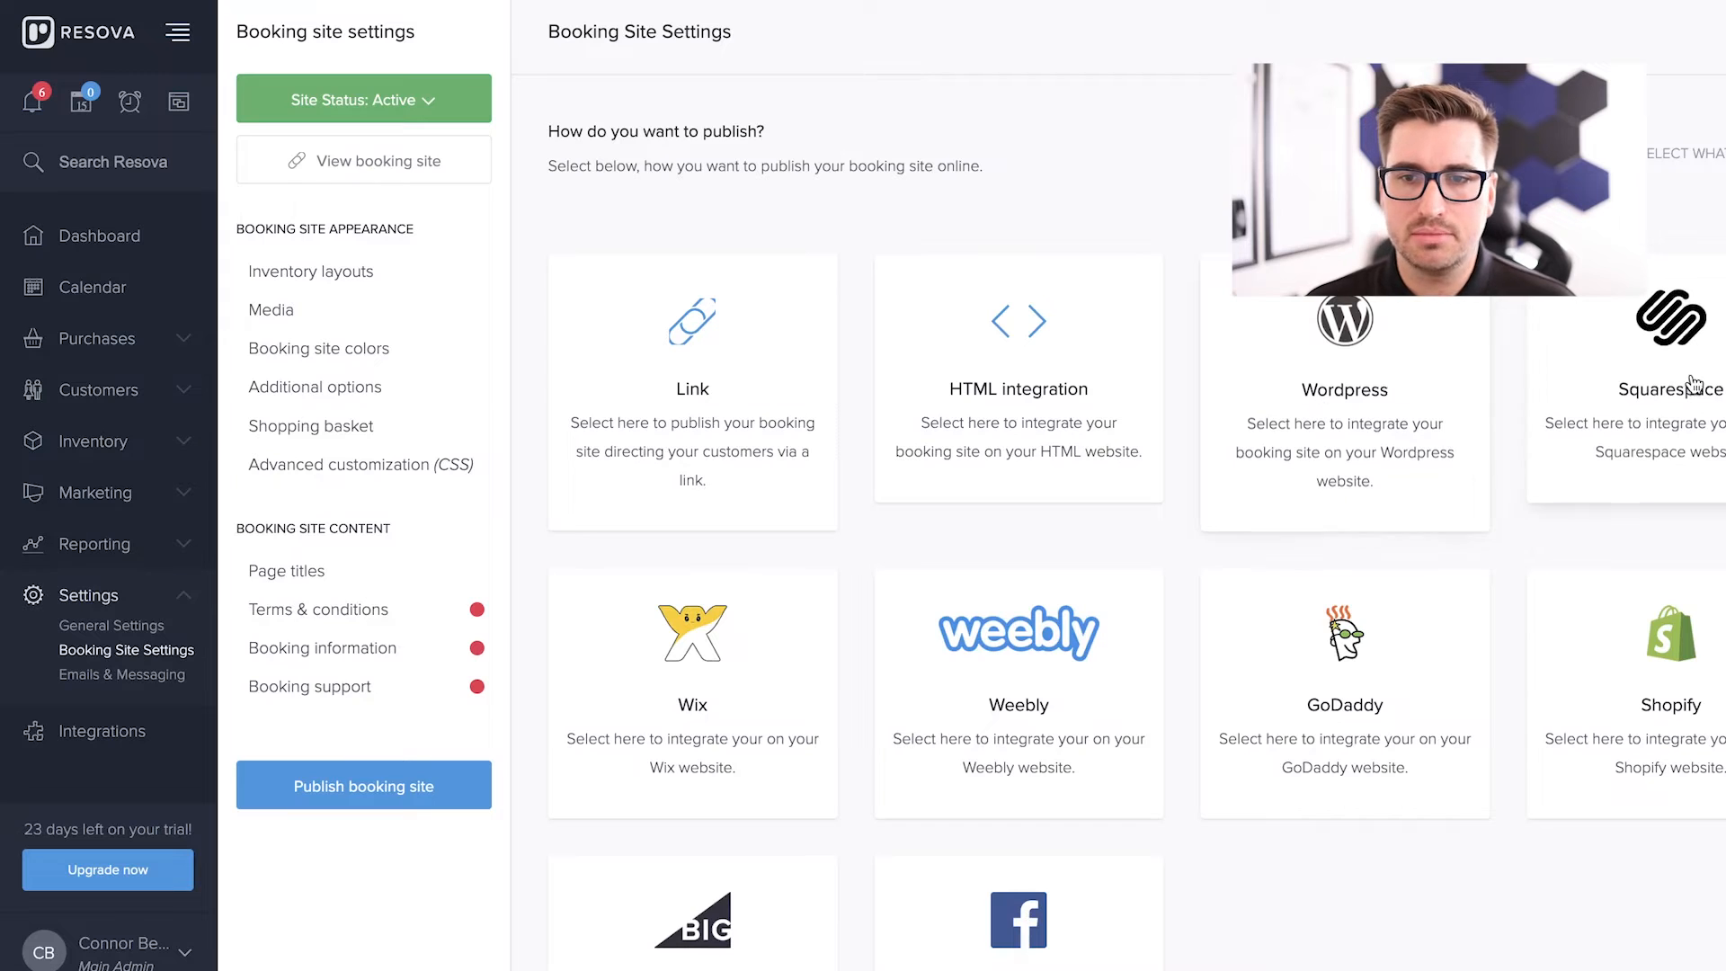
{"action": "mouse_move", "coordinate": [999, 518]}
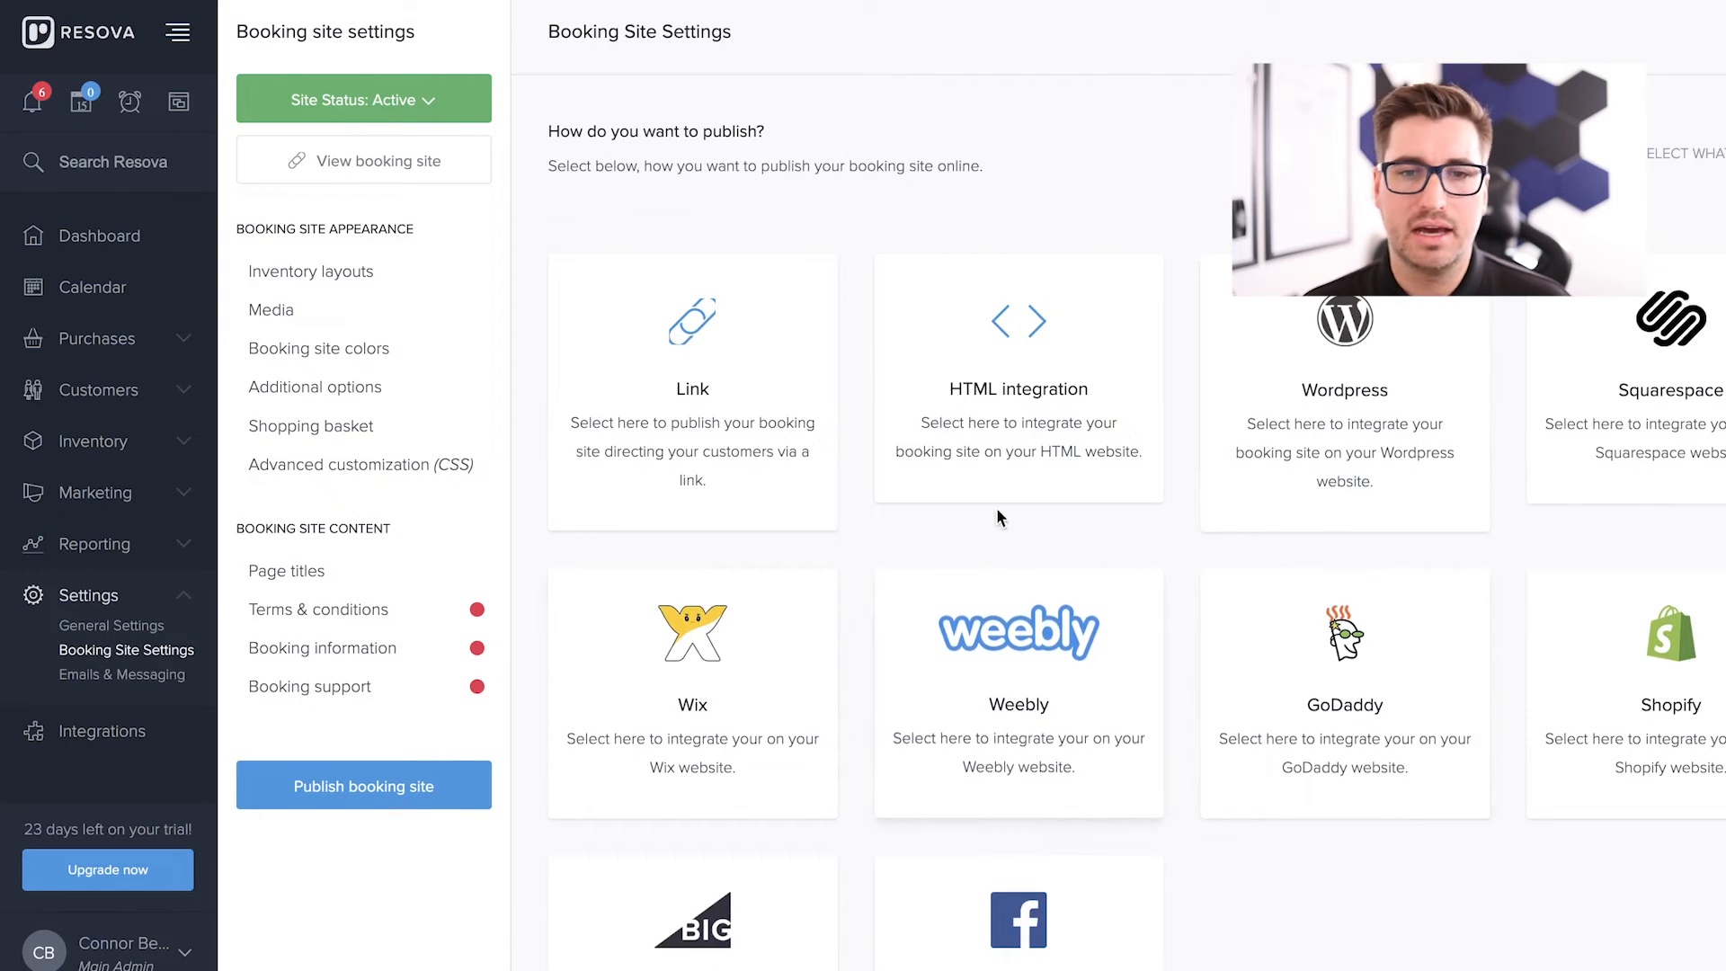
{"action": "mouse_move", "coordinate": [1019, 428]}
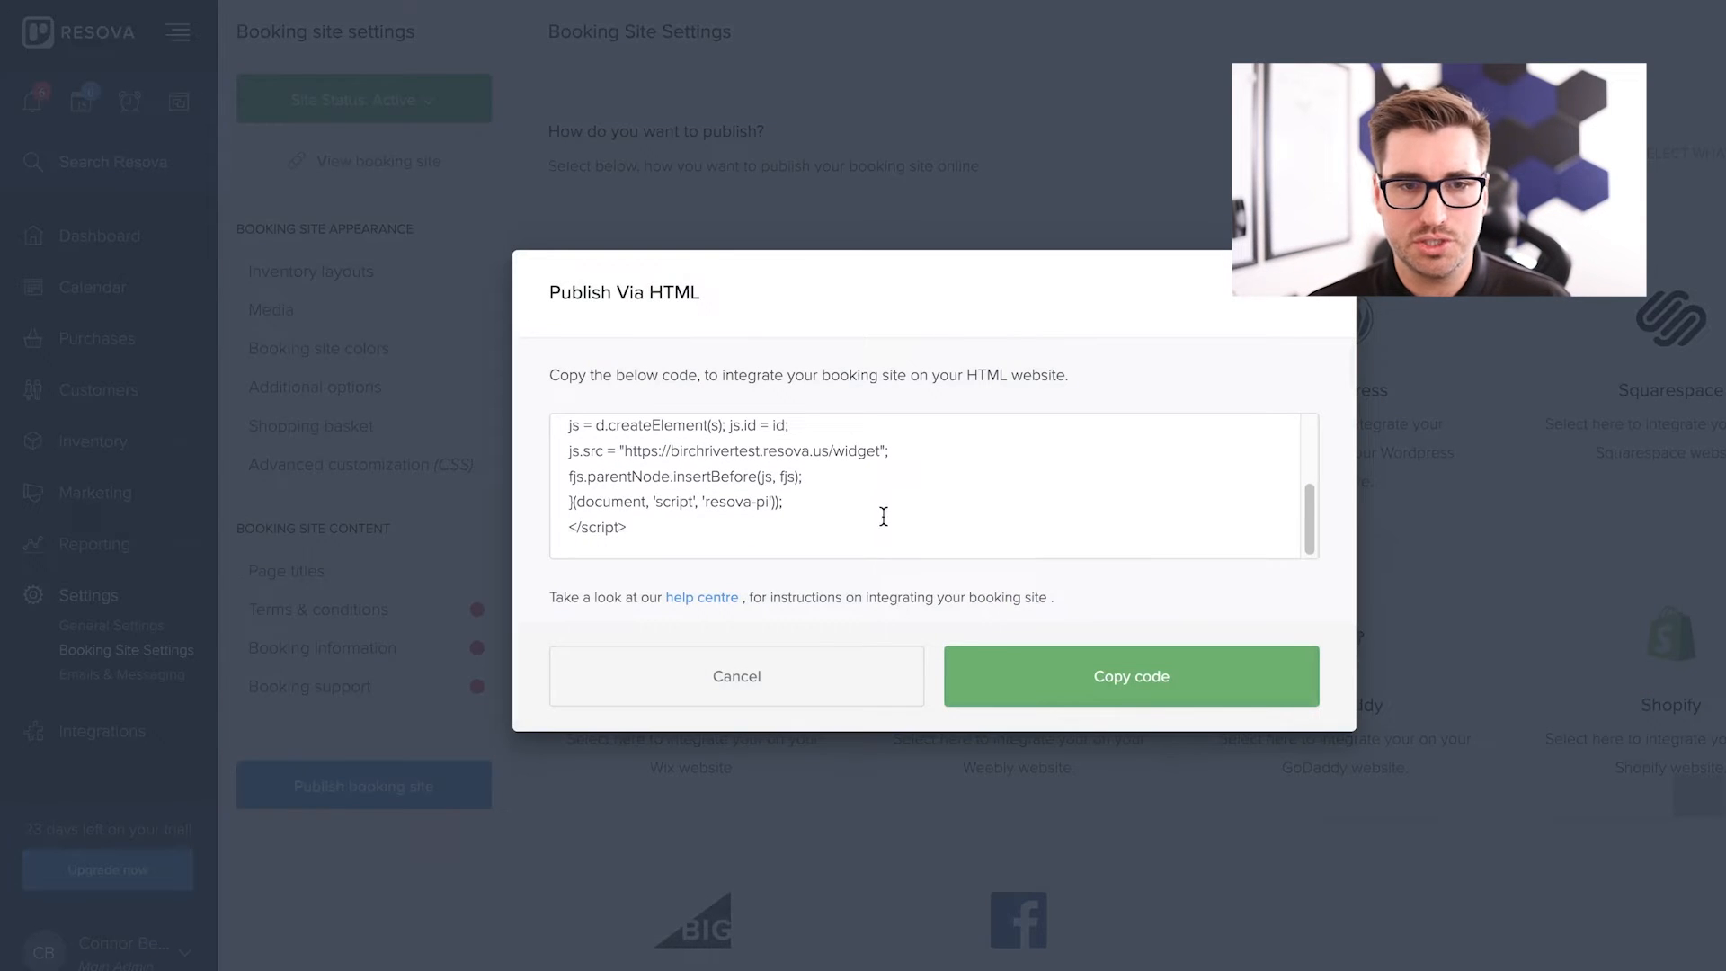
{"action": "left_click", "coordinate": [738, 676]}
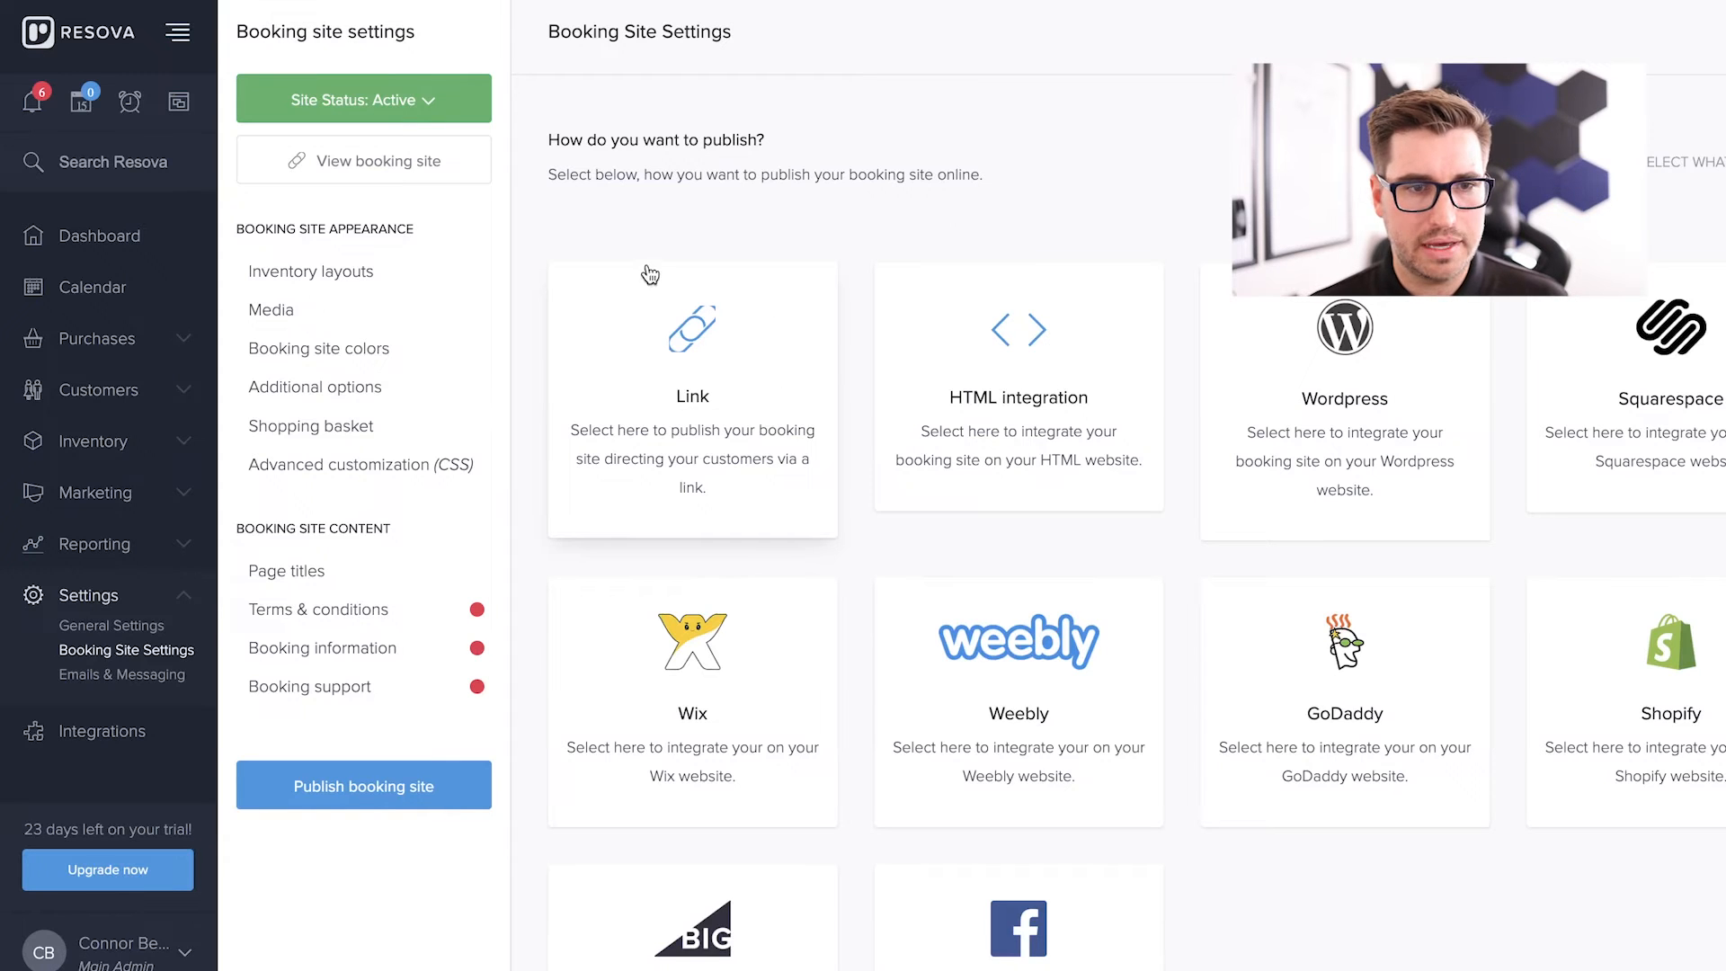
- Return to the Inventory layouts settings under Booking Site Appearance
{"action": "left_click", "coordinate": [112, 626]}
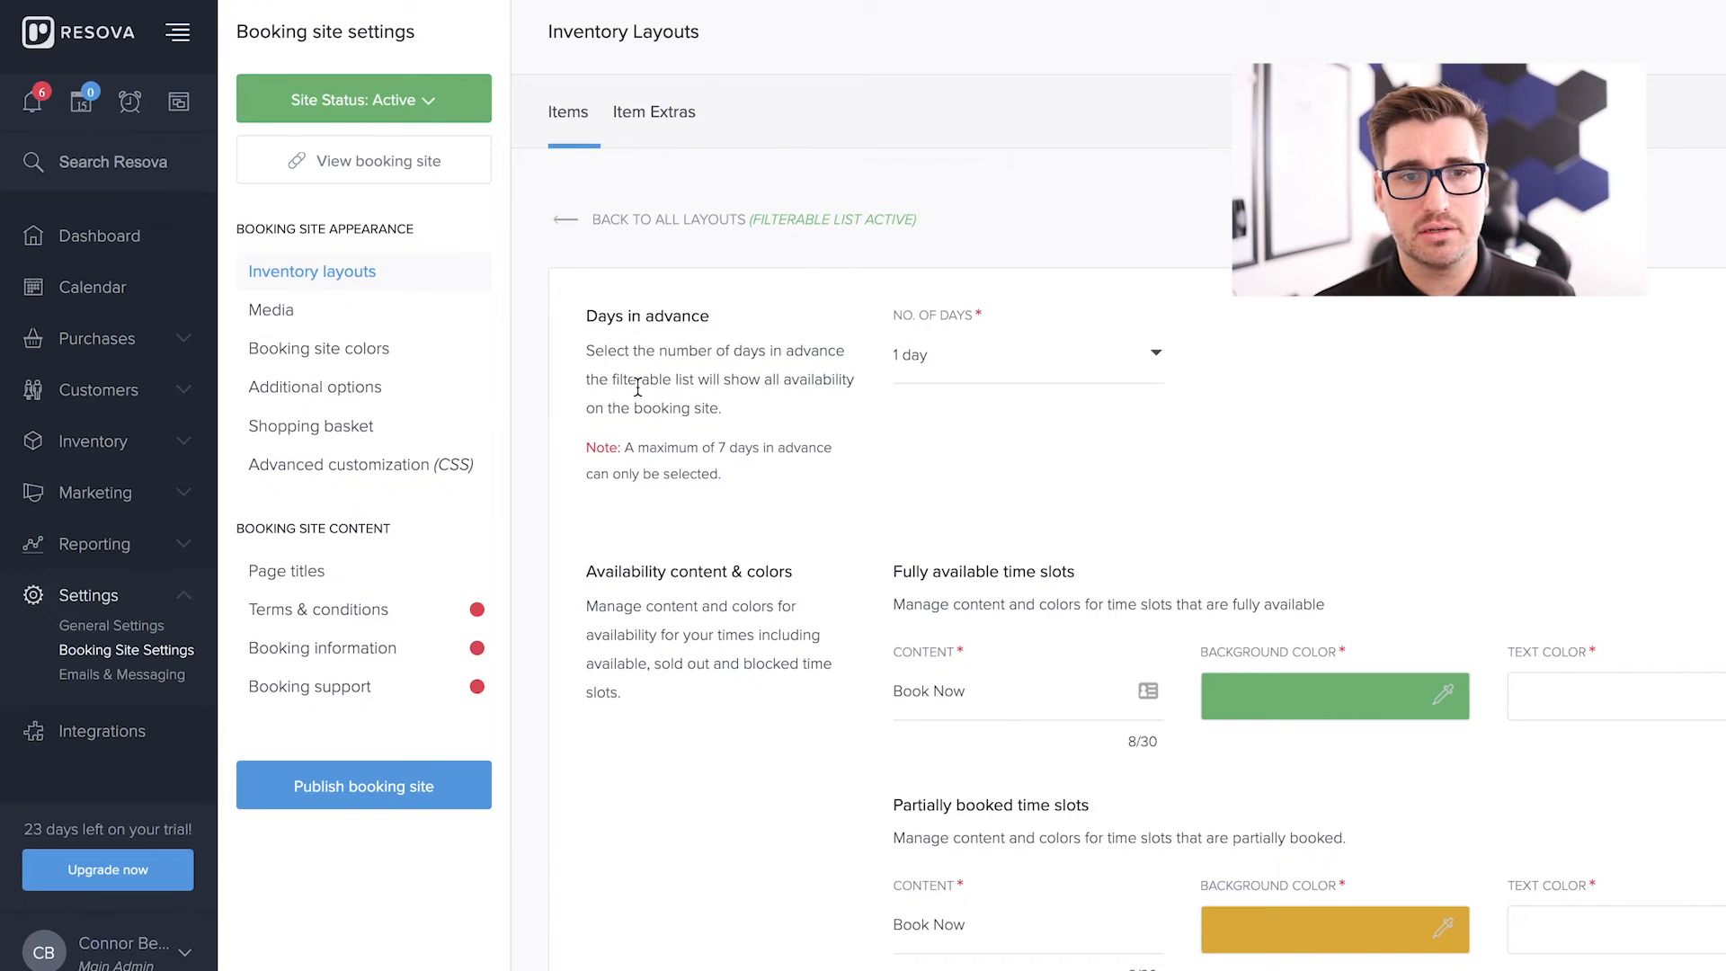
{"action": "mouse_move", "coordinate": [687, 209]}
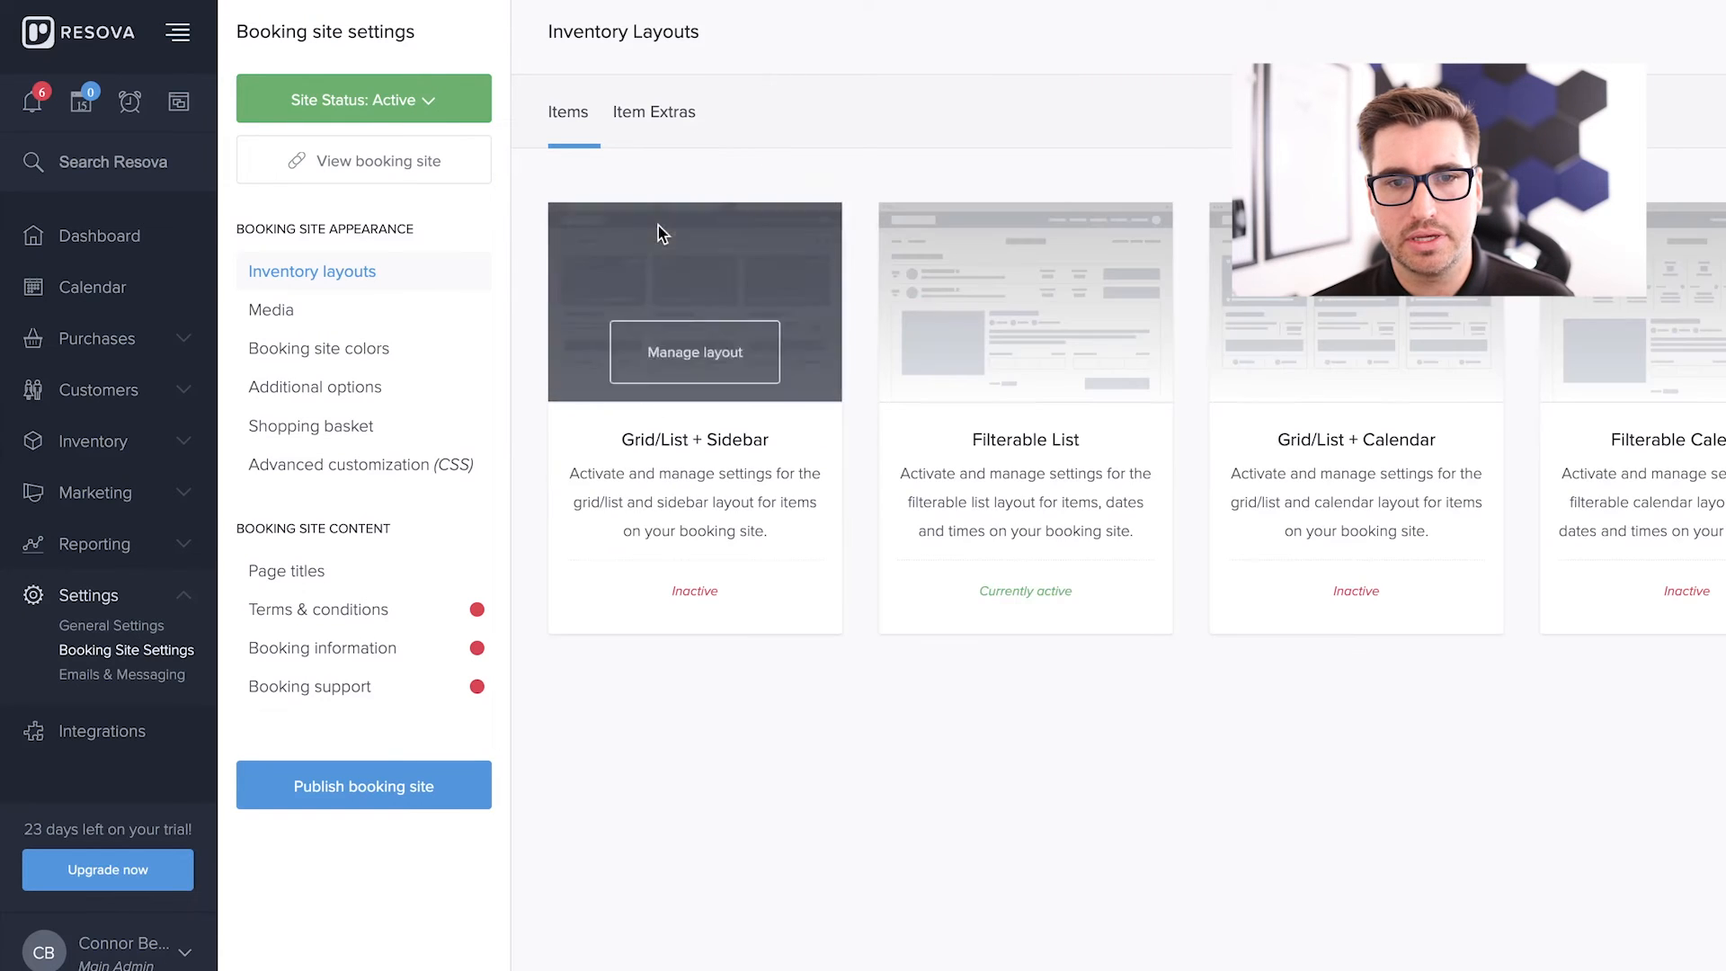
{"action": "mouse_move", "coordinate": [922, 133]}
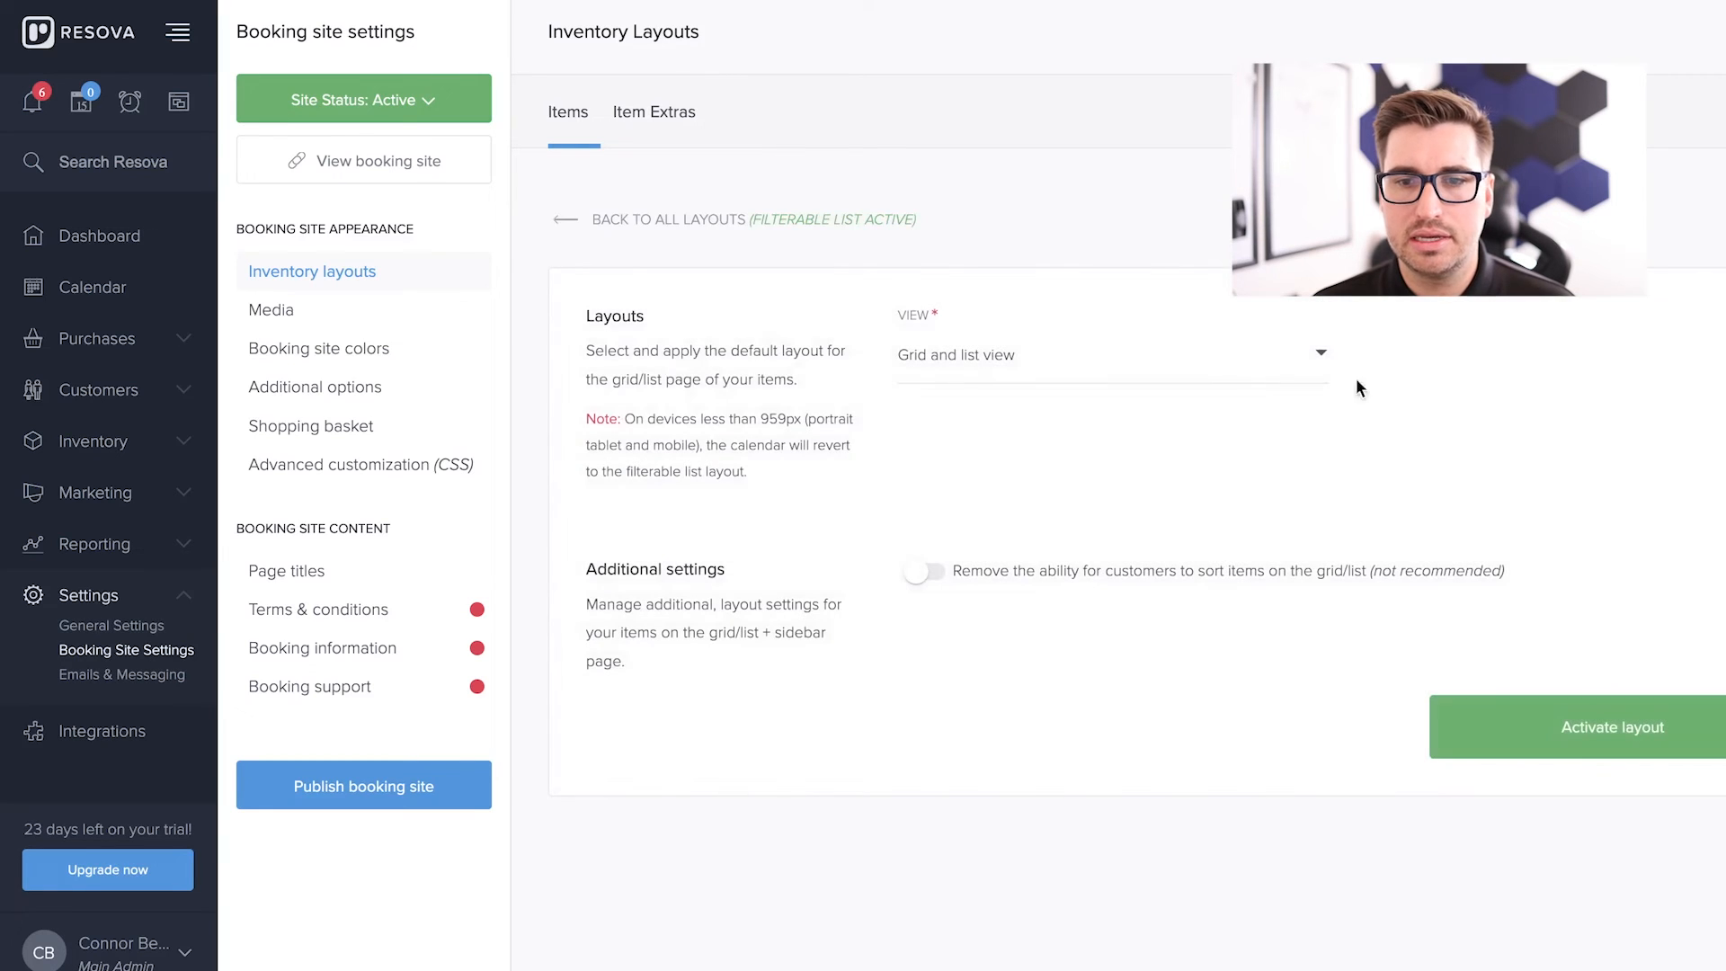
- Activate the Grid/List + Sidebar layout, replacing Filterable List as active
{"action": "left_click", "coordinate": [1611, 741]}
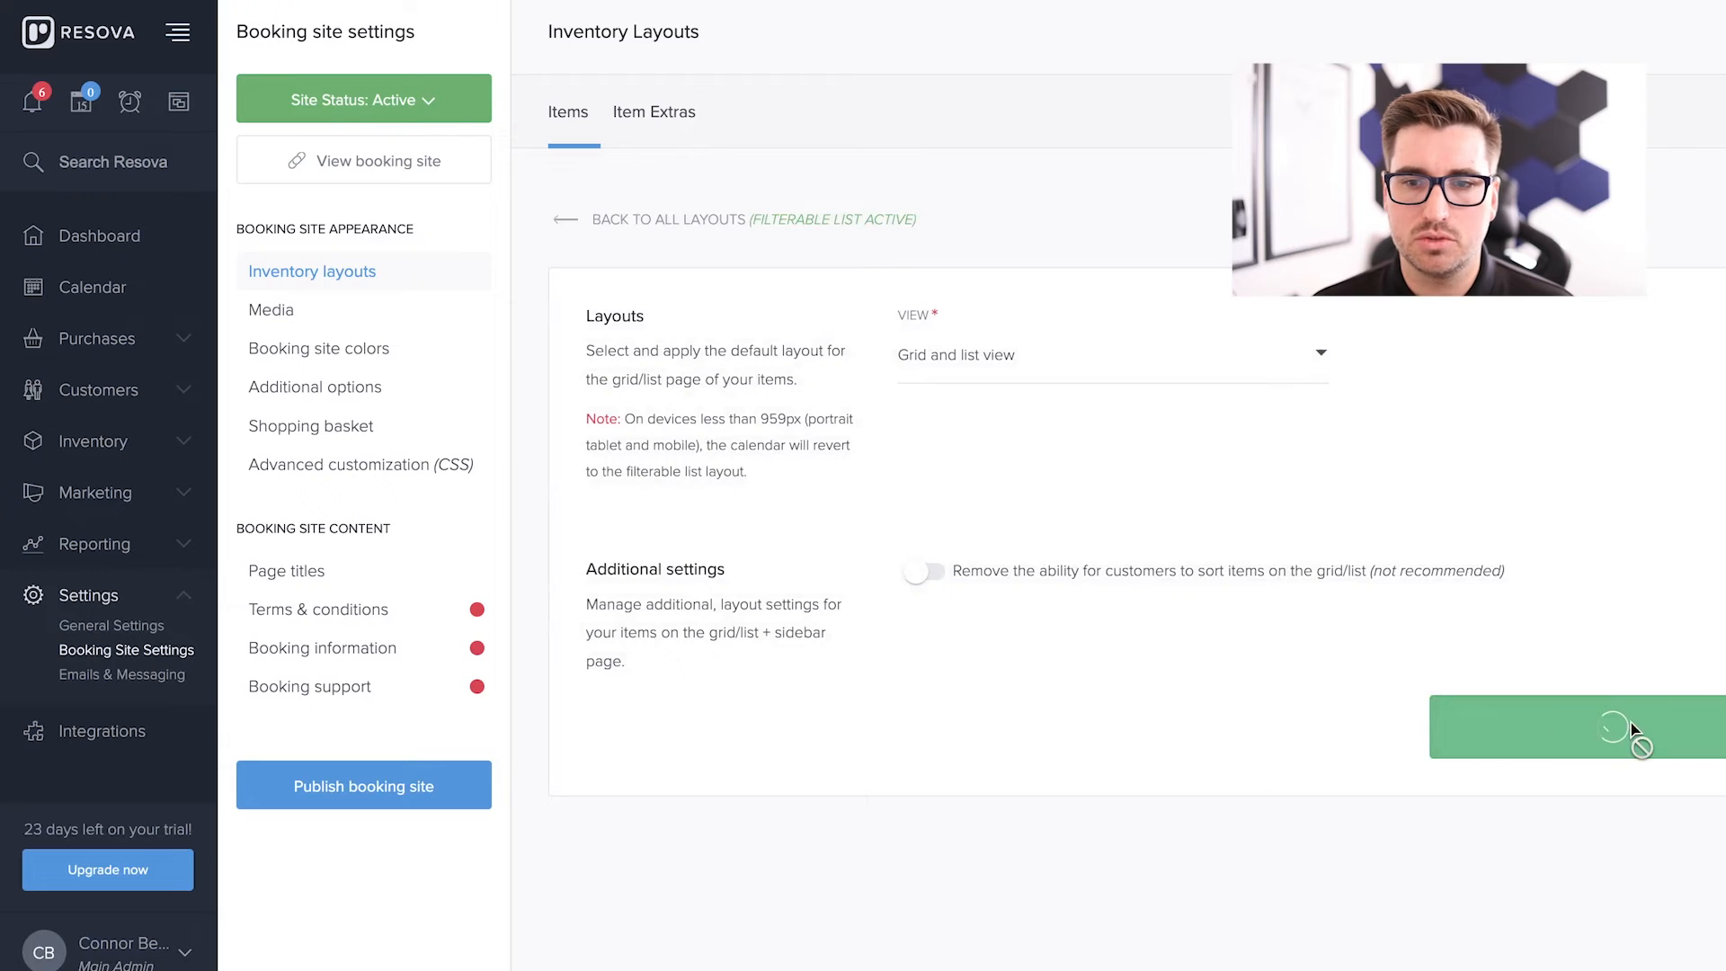
{"action": "left_click", "coordinate": [1611, 730]}
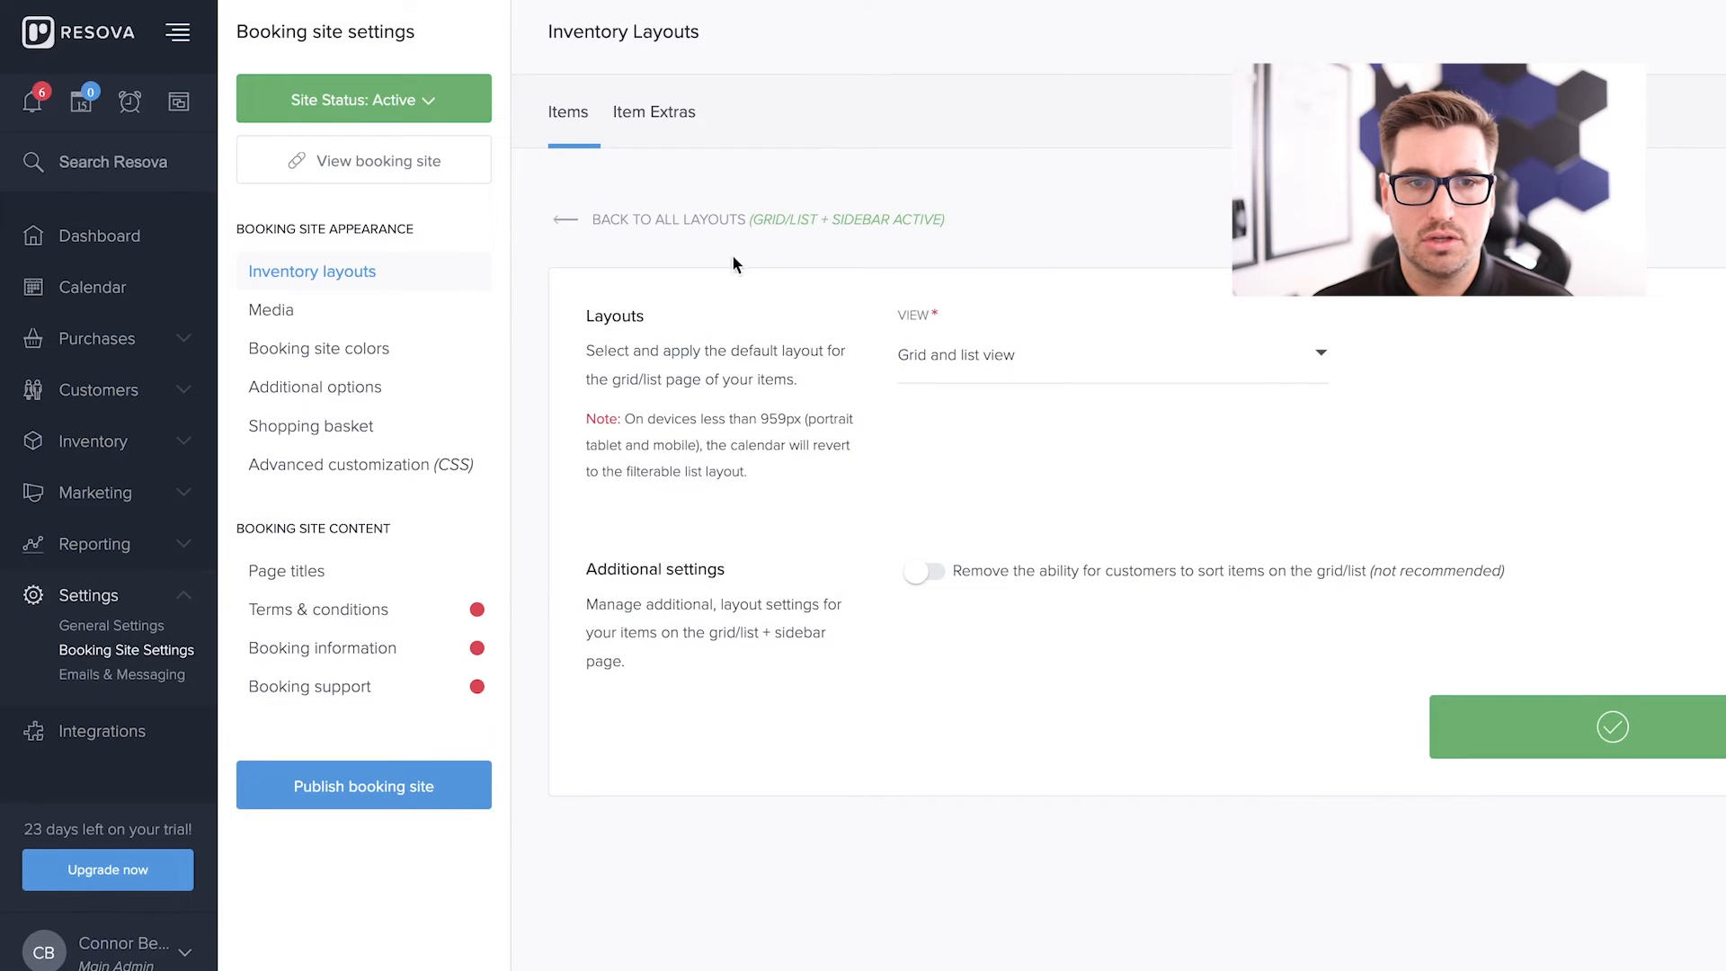
- Reactivate the Filterable List layout from its Manage layout page
{"action": "left_click", "coordinate": [564, 218]}
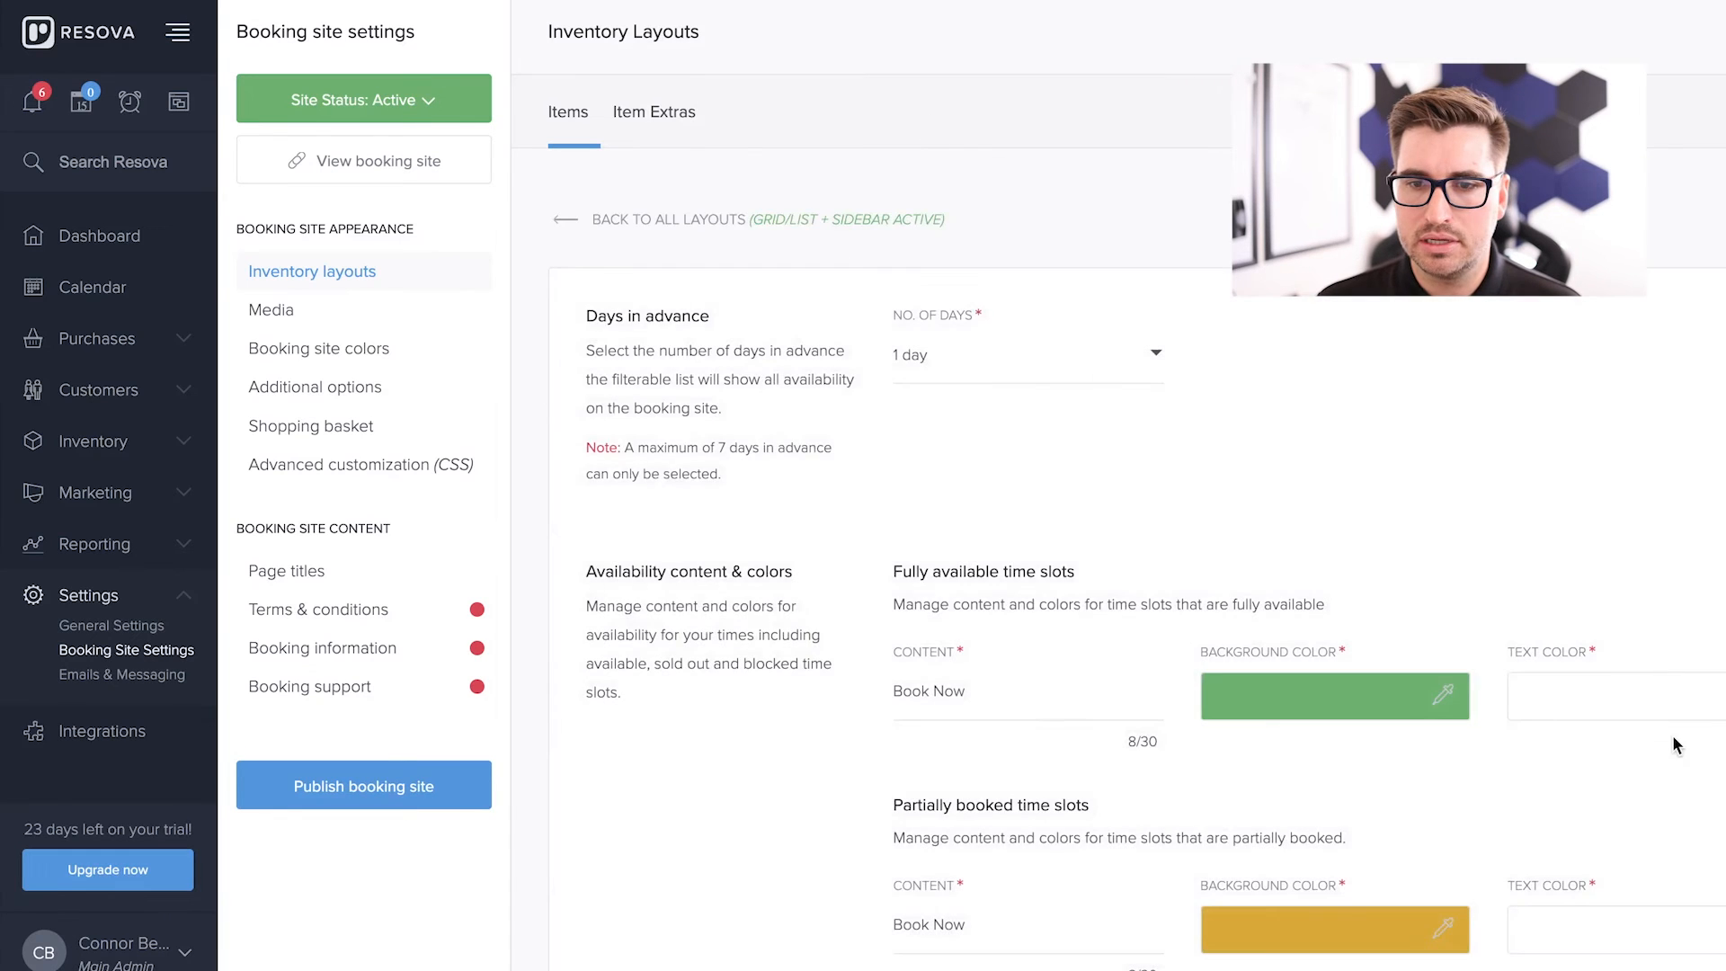
{"action": "scroll", "scroll_direction": "down", "scroll_amount": 3}
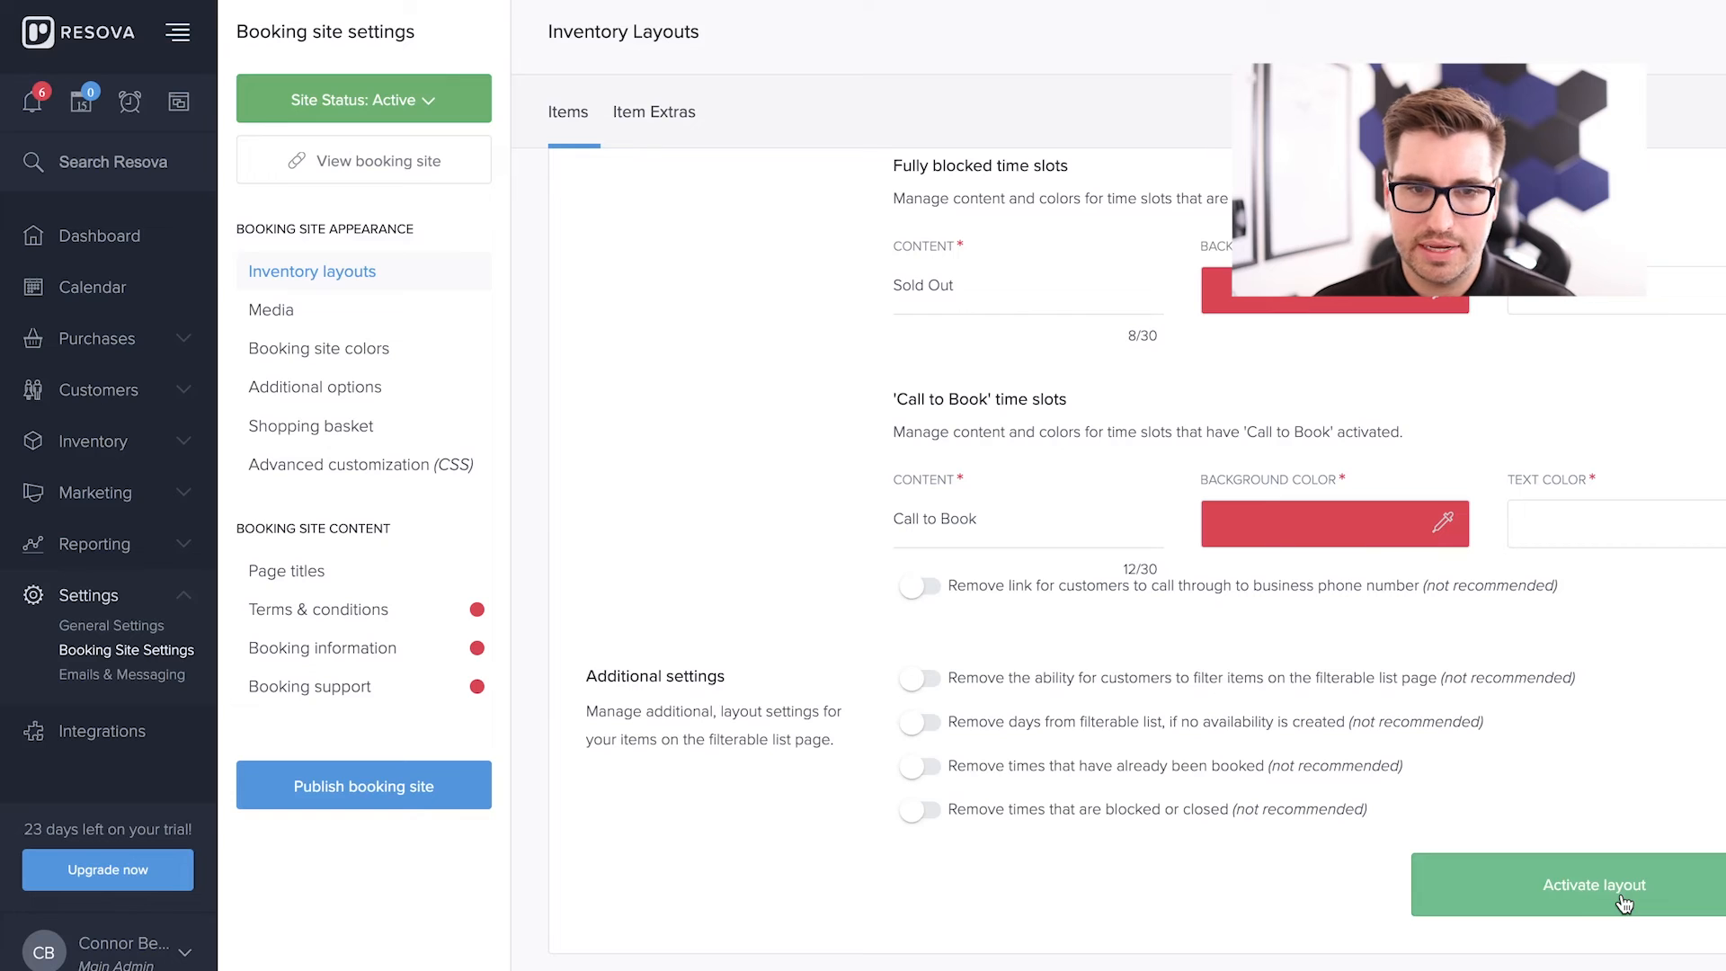
{"action": "left_click", "coordinate": [1595, 885]}
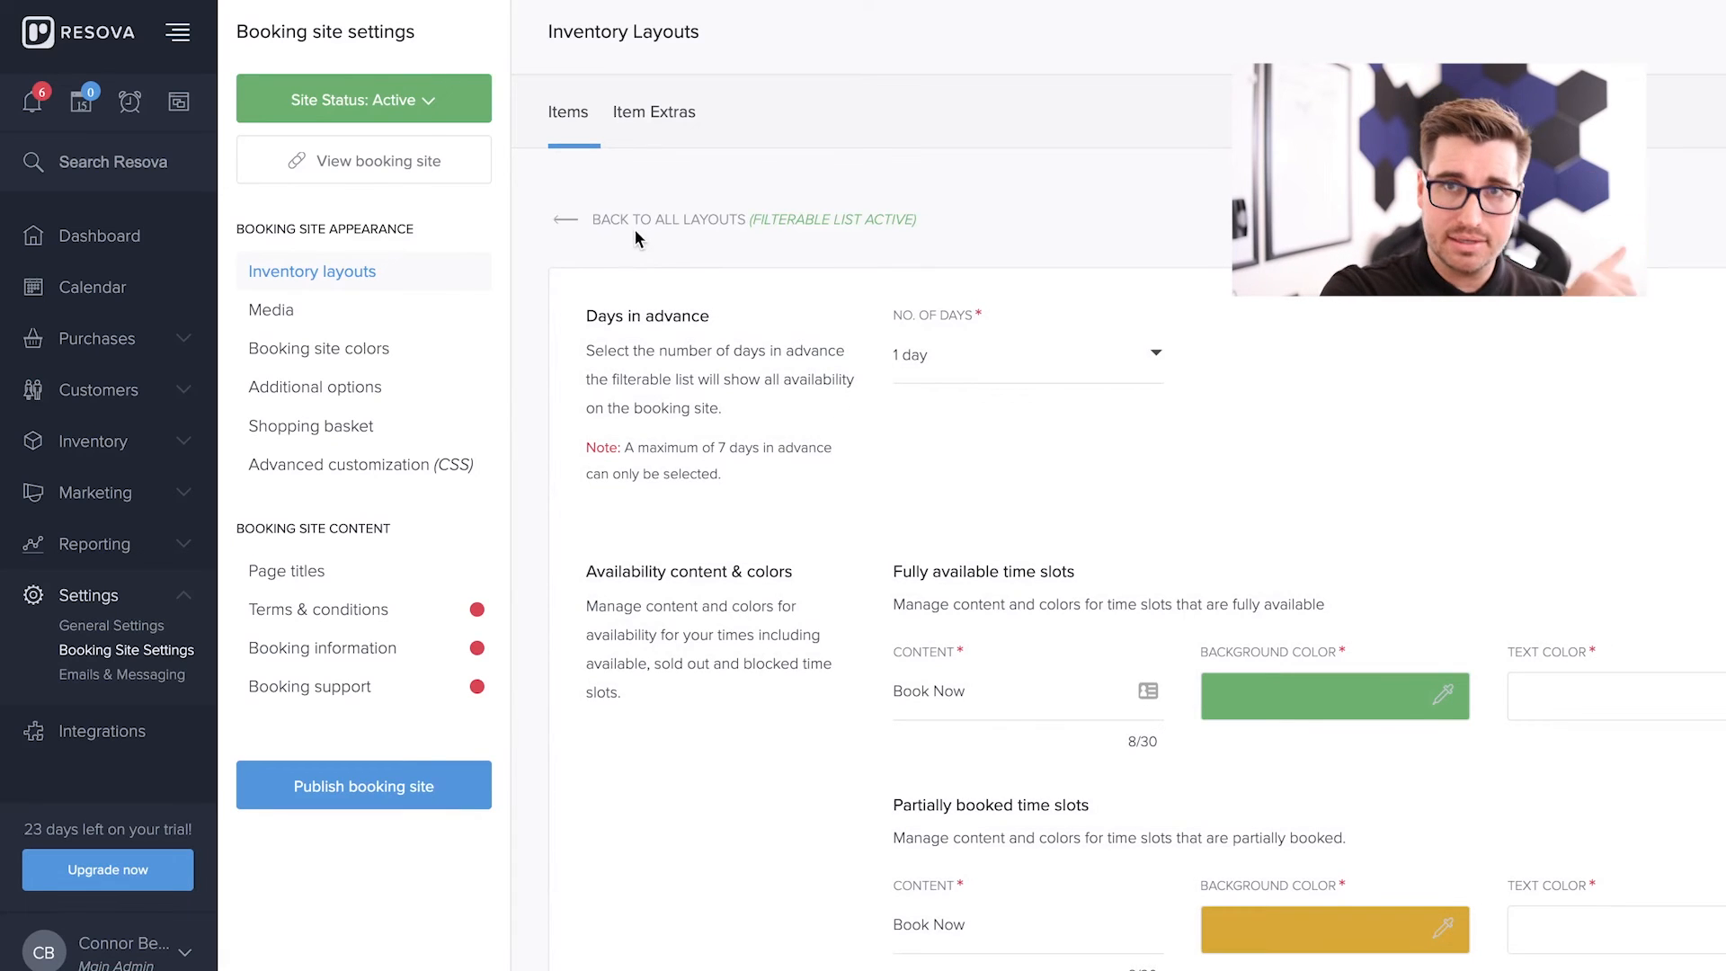
{"action": "mouse_move", "coordinate": [643, 235]}
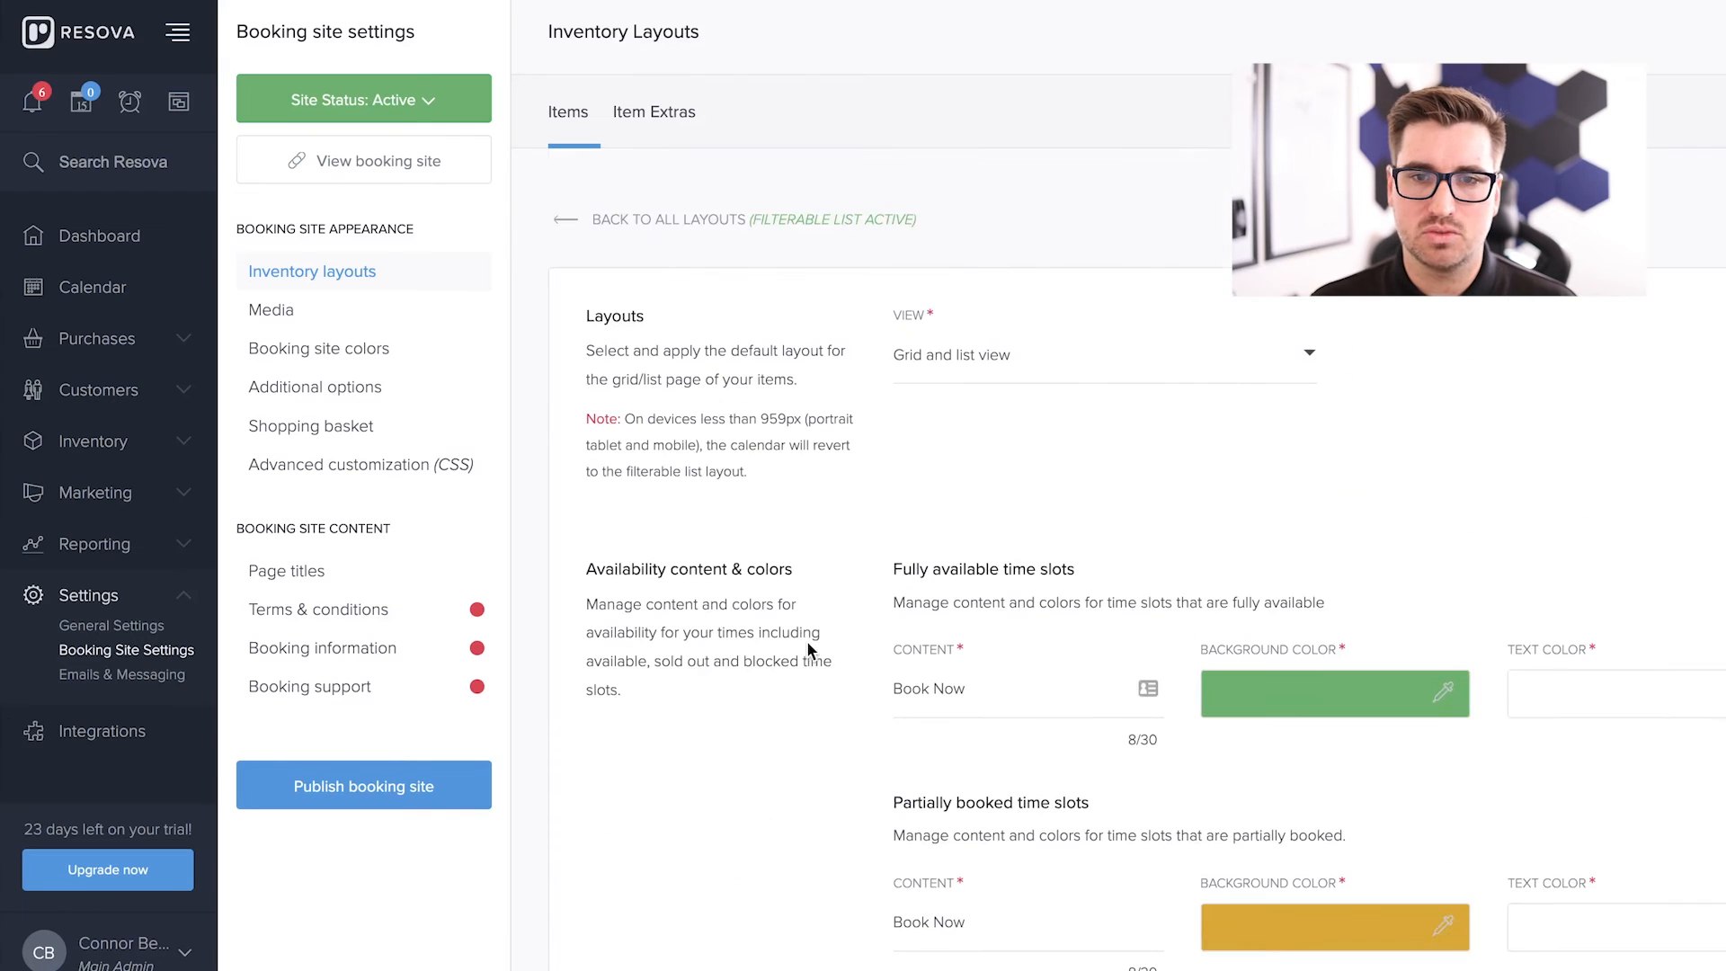
{"action": "mouse_move", "coordinate": [795, 621]}
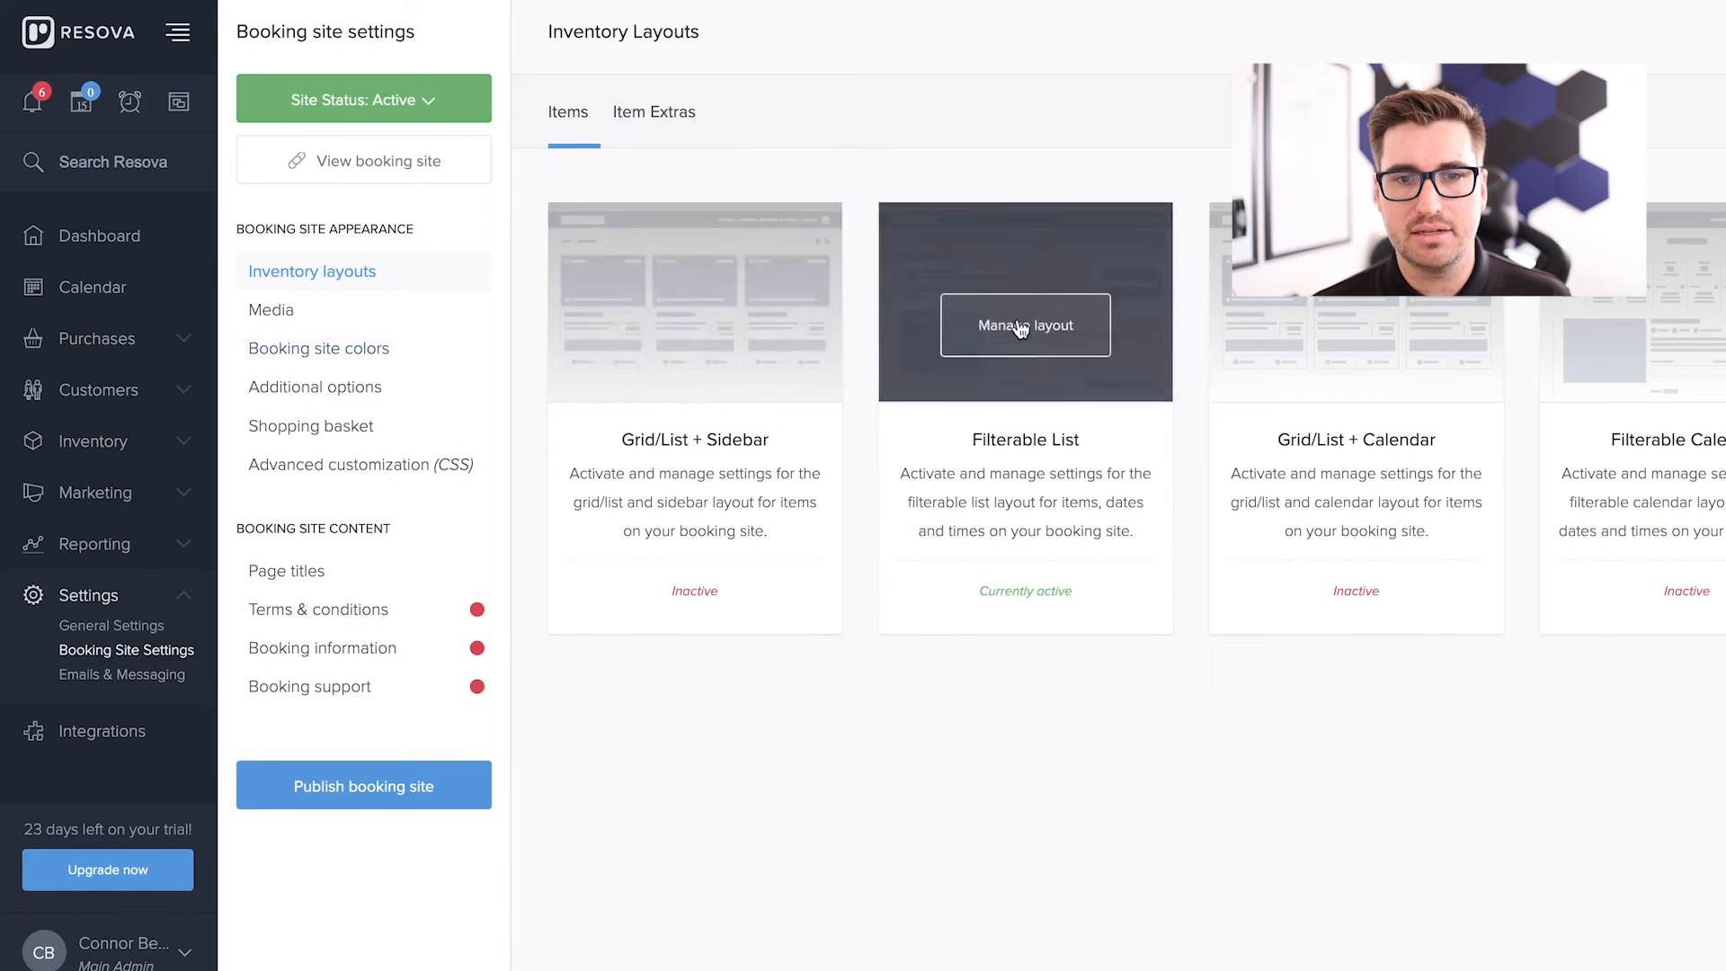
{"action": "left_click", "coordinate": [1025, 323]}
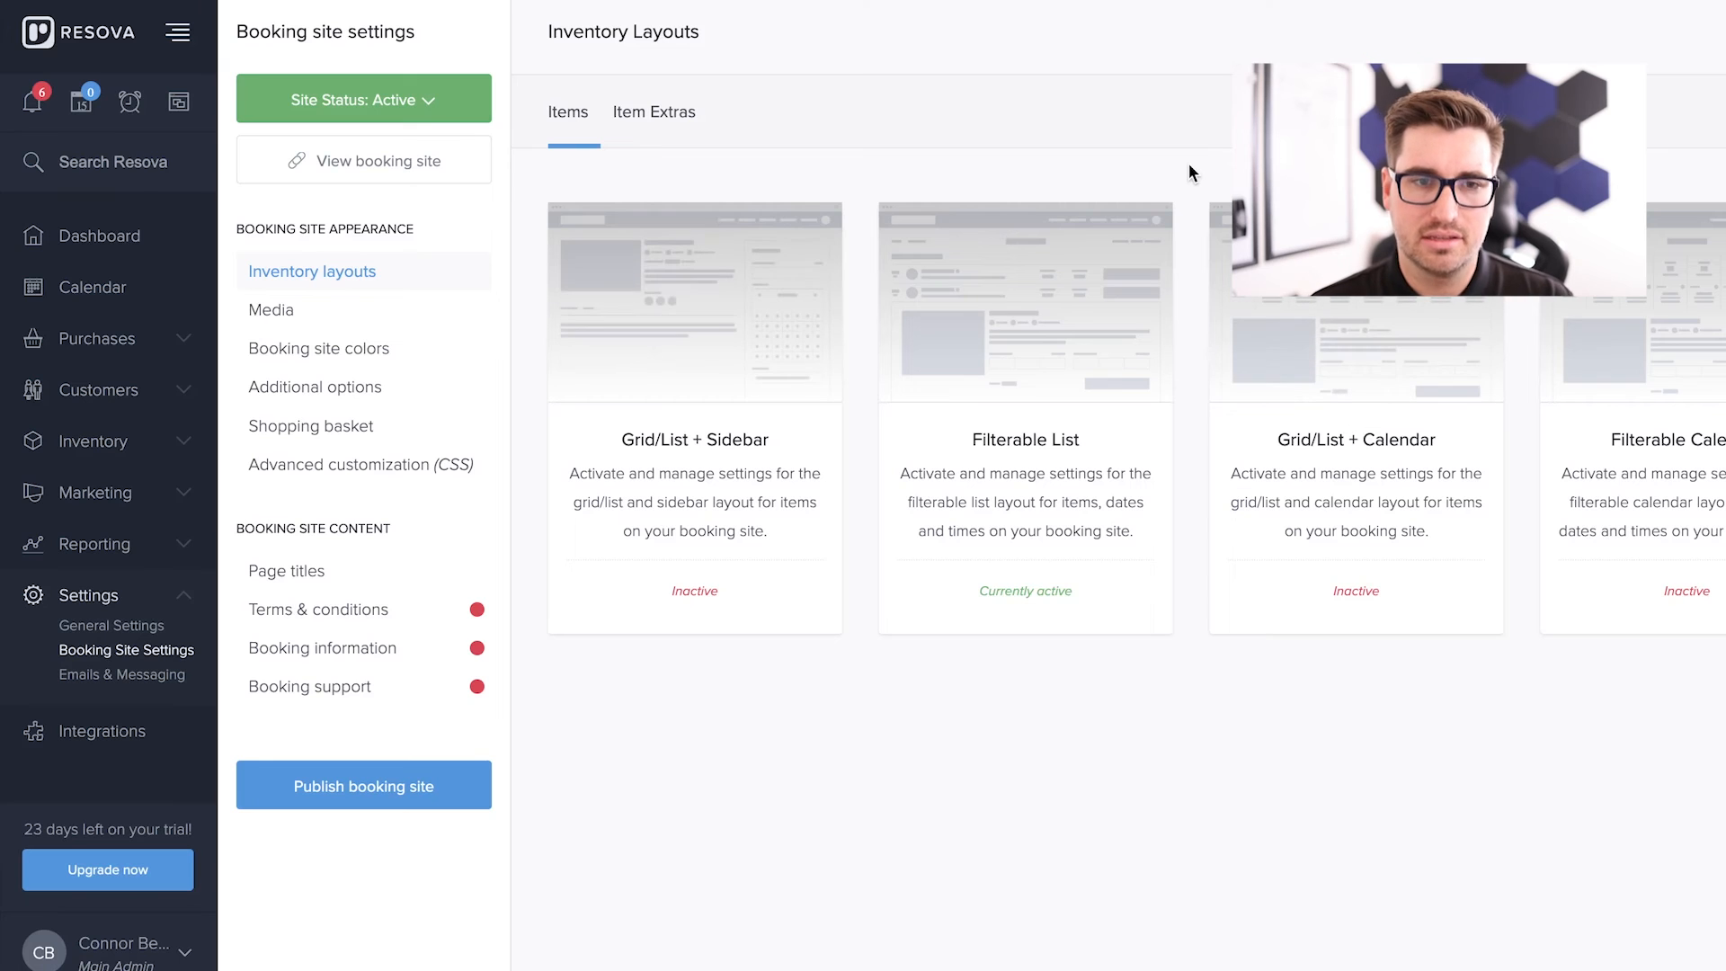
{"action": "mouse_move", "coordinate": [130, 246]}
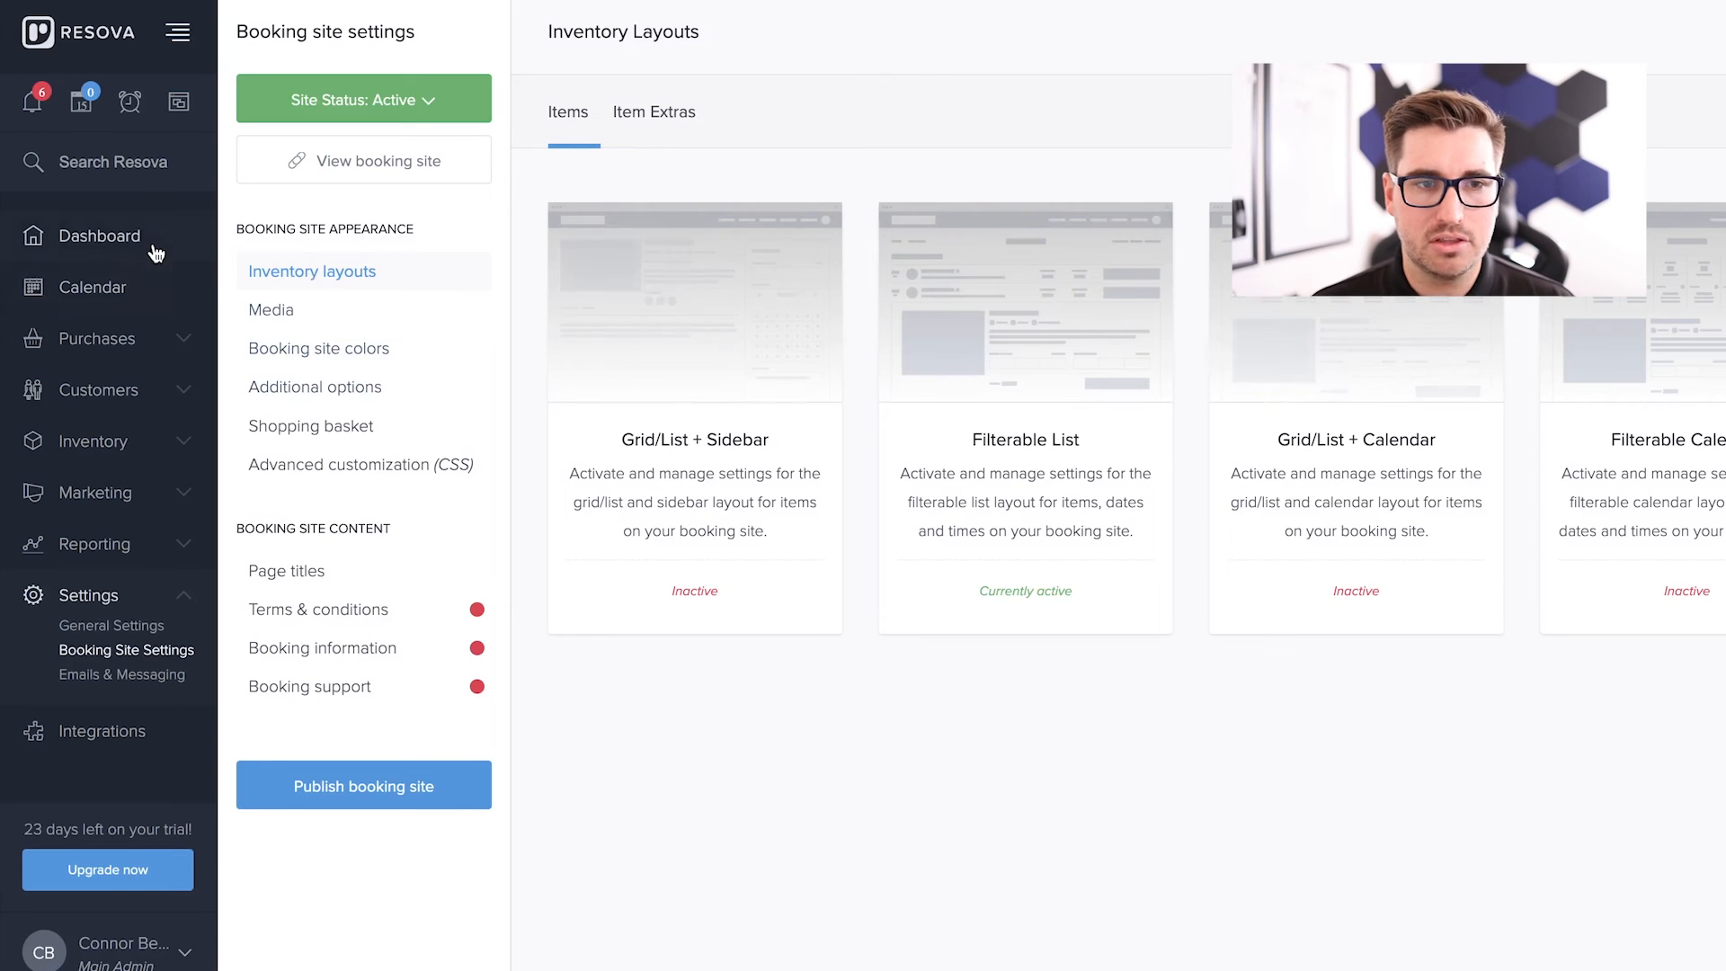